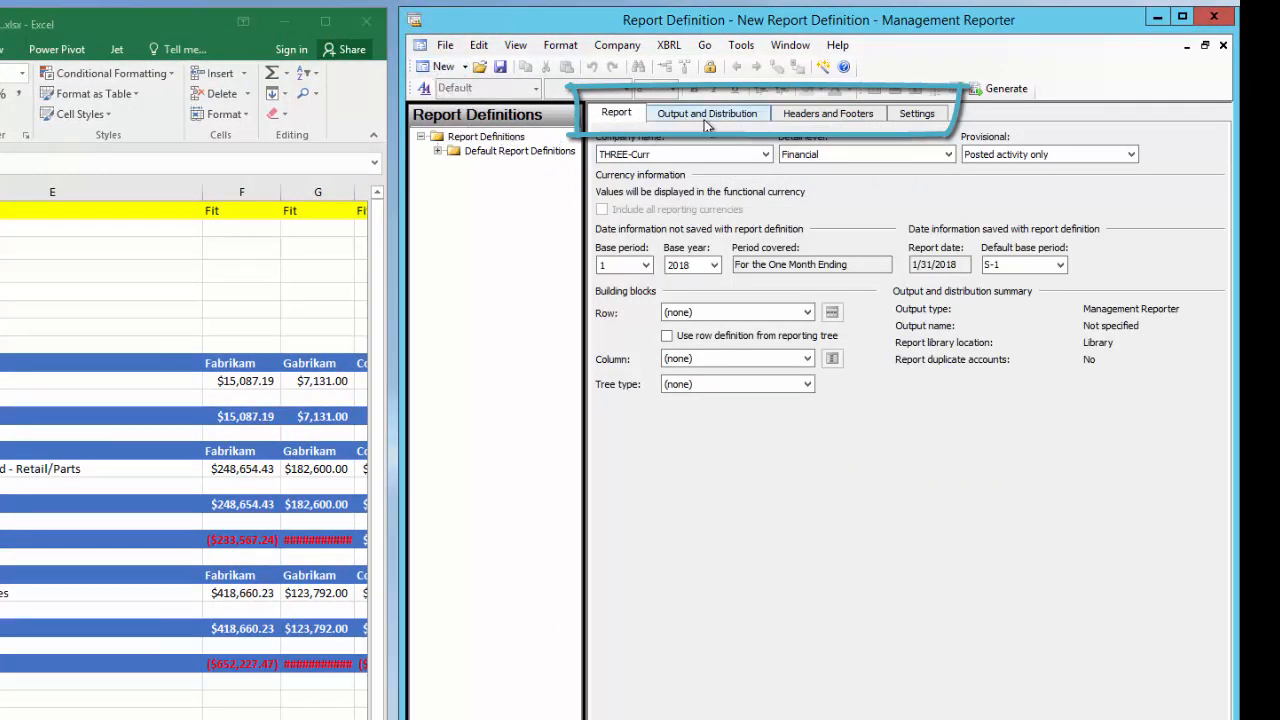
pyautogui.moveTo(917, 113)
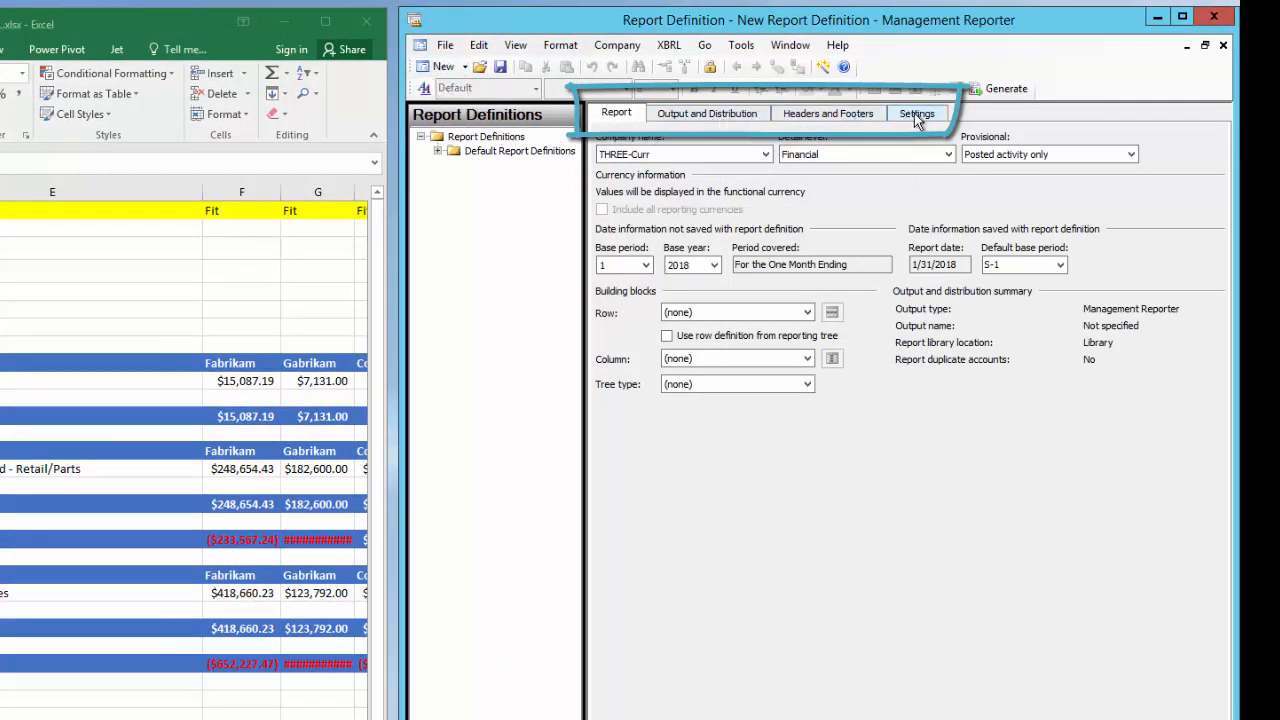
pyautogui.moveTo(740, 125)
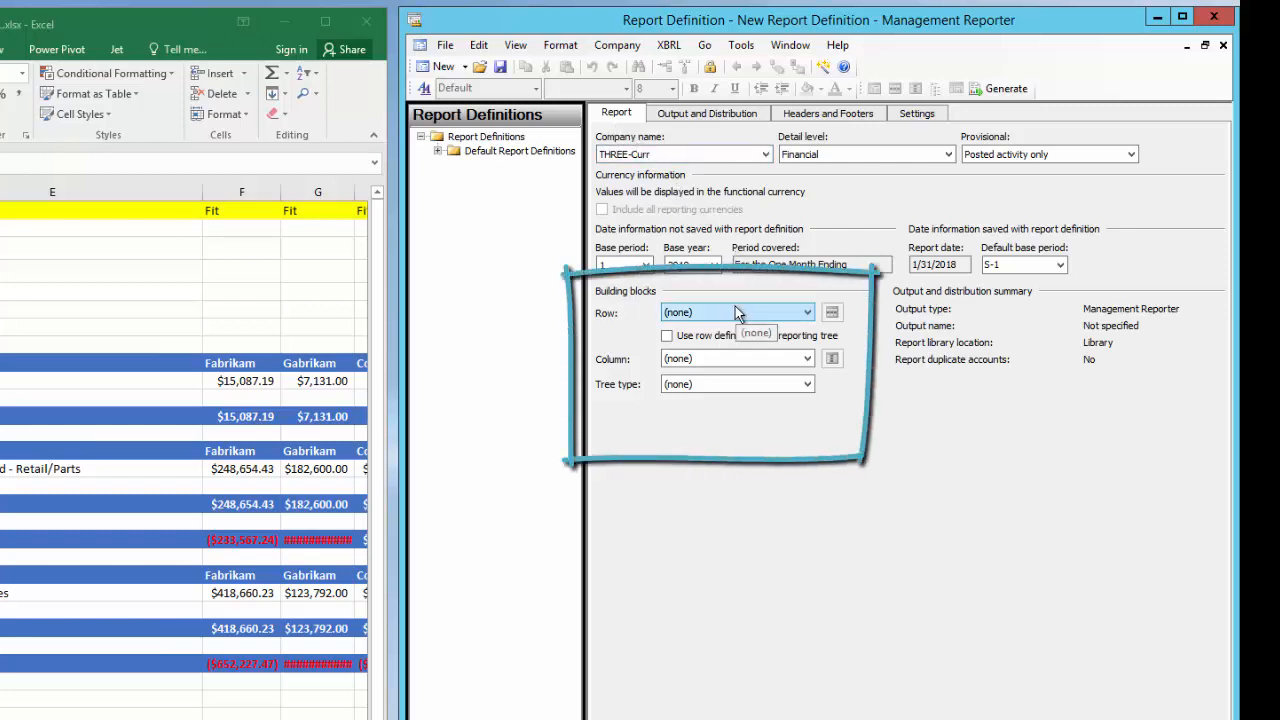
# - Set Row and Column to Consolidated, and Tree to the New Reporting Tree Definition reporting tree
pyautogui.click(806, 312)
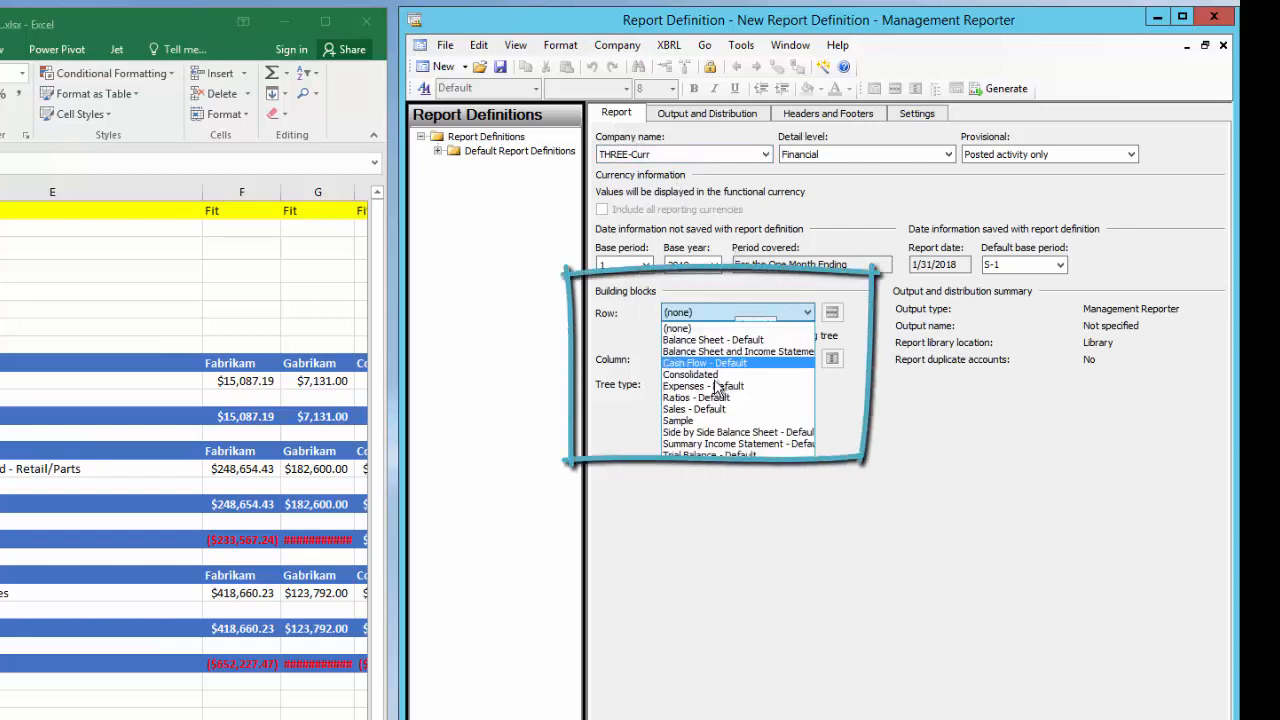
pyautogui.moveTo(690, 374)
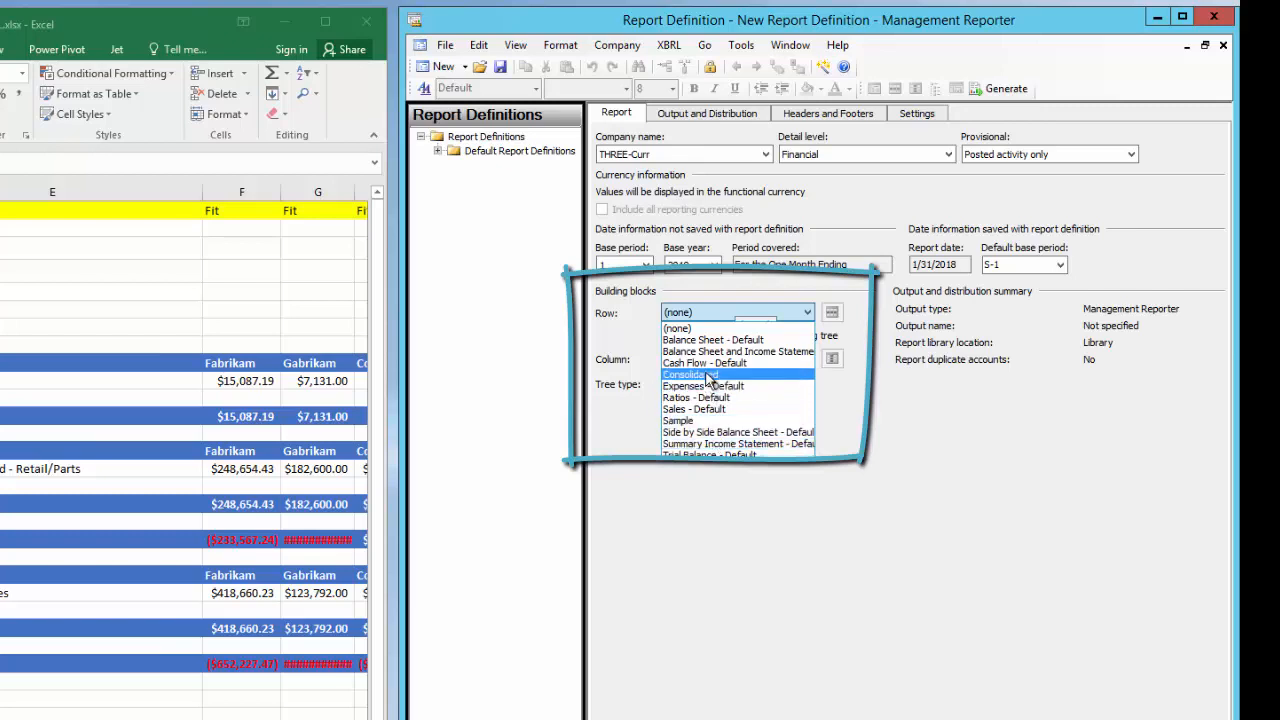
pyautogui.click(690, 374)
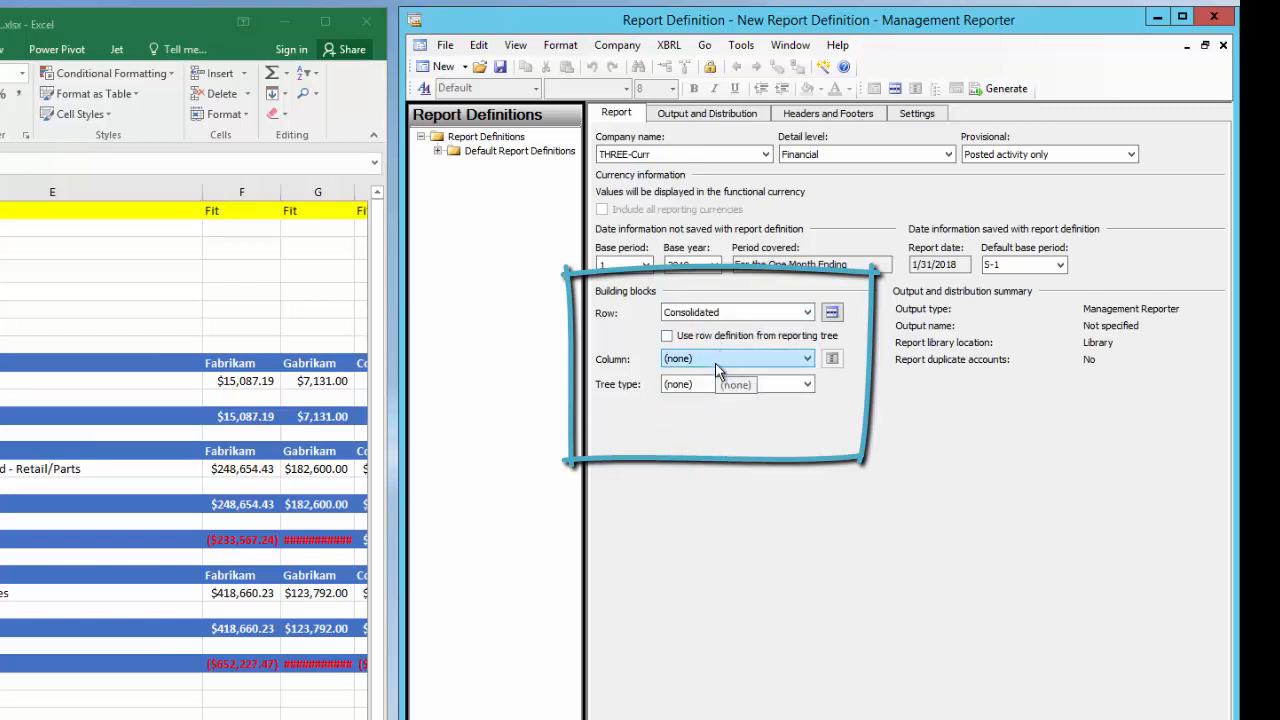
pyautogui.click(807, 358)
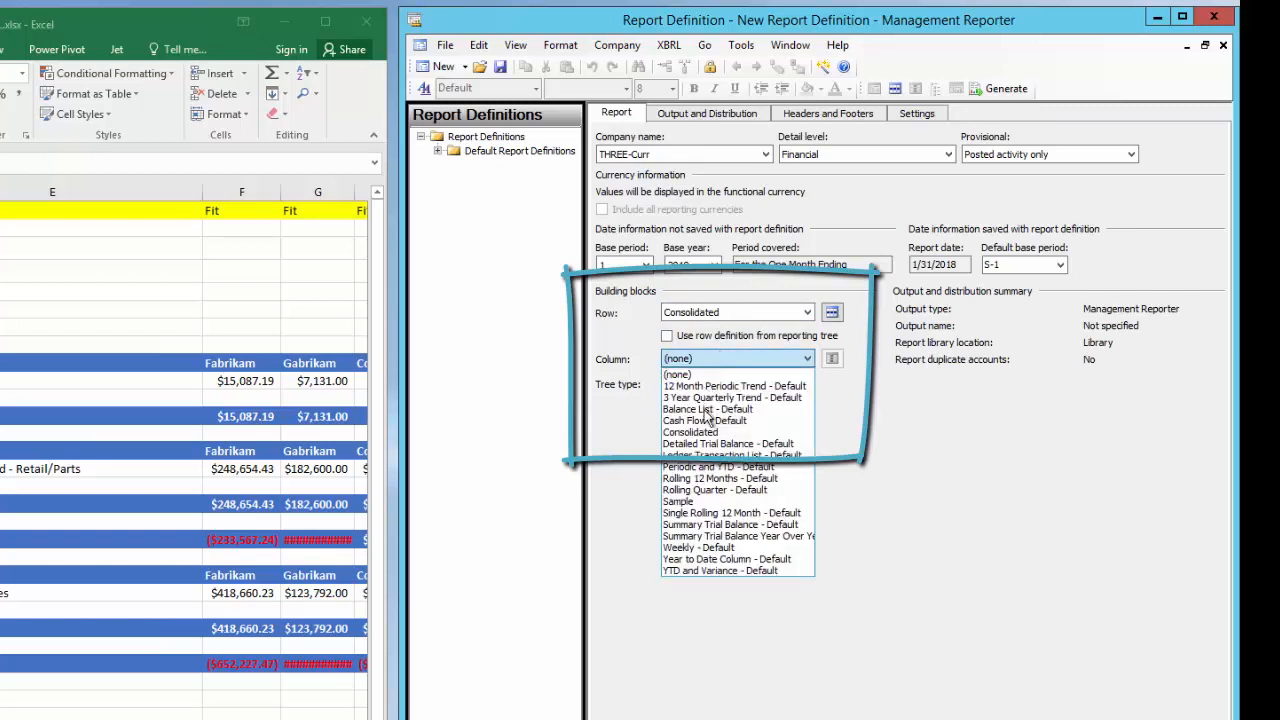
pyautogui.click(689, 431)
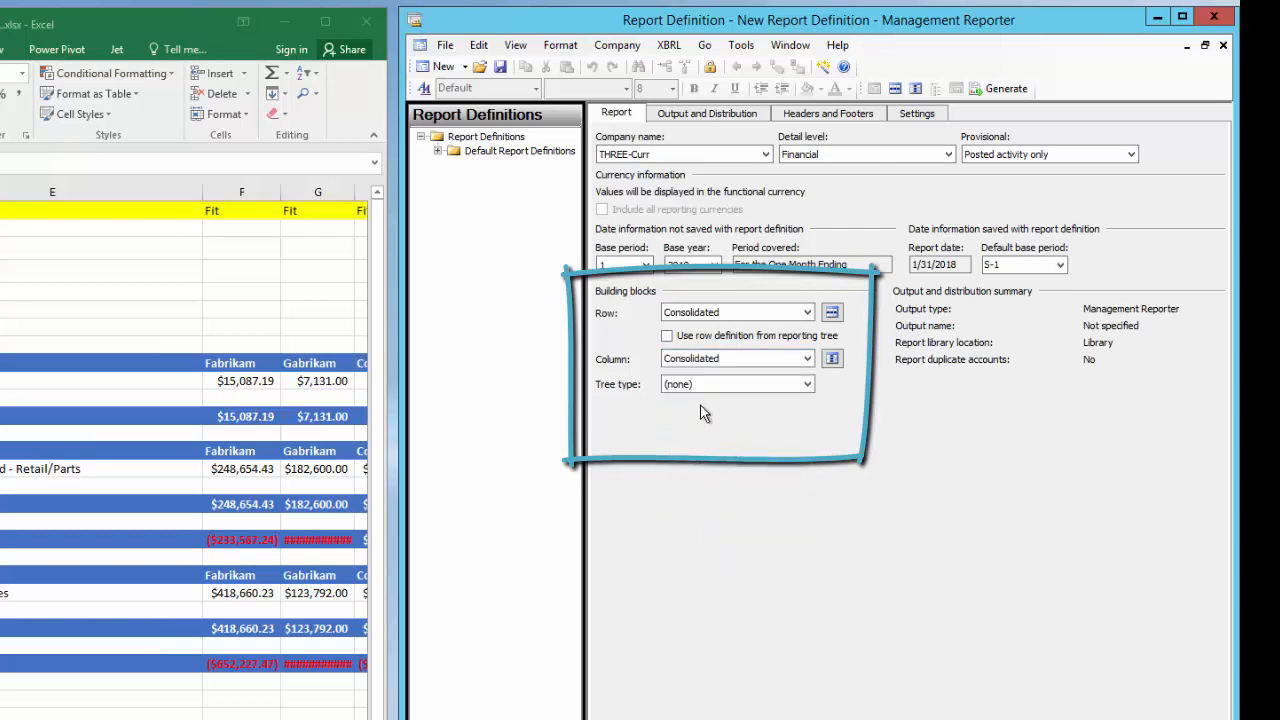
pyautogui.click(807, 384)
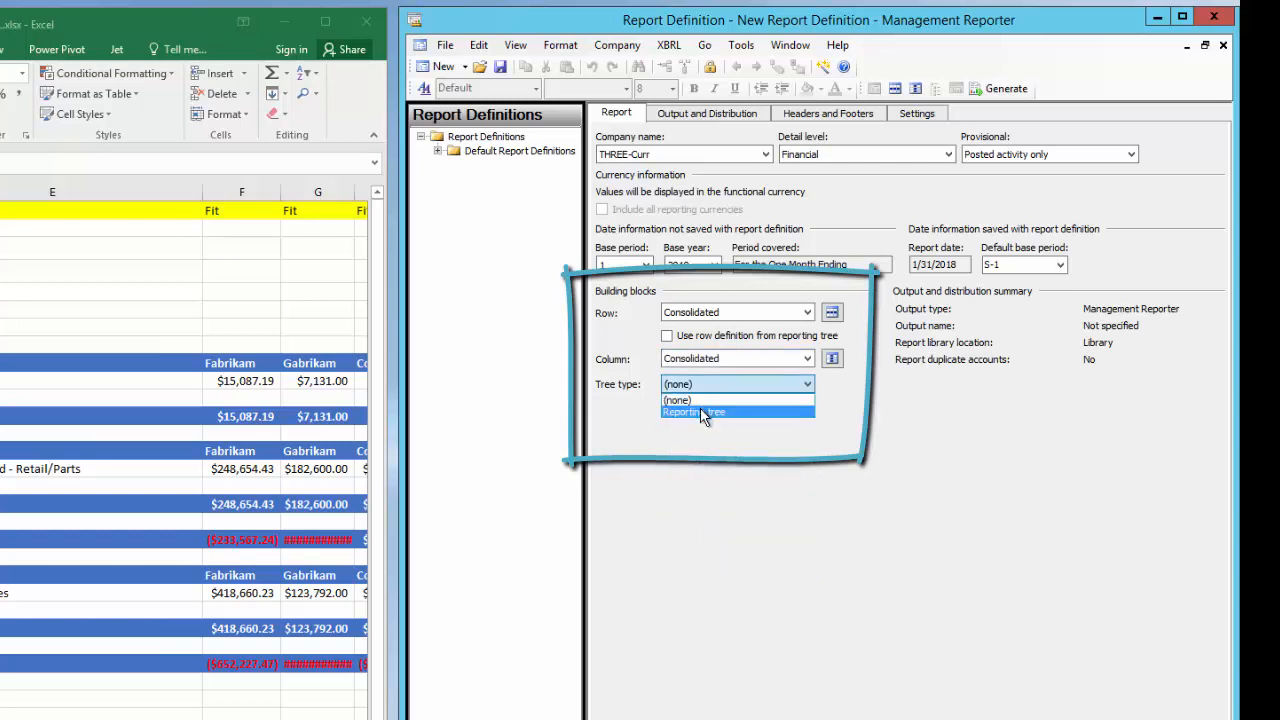
pyautogui.click(693, 412)
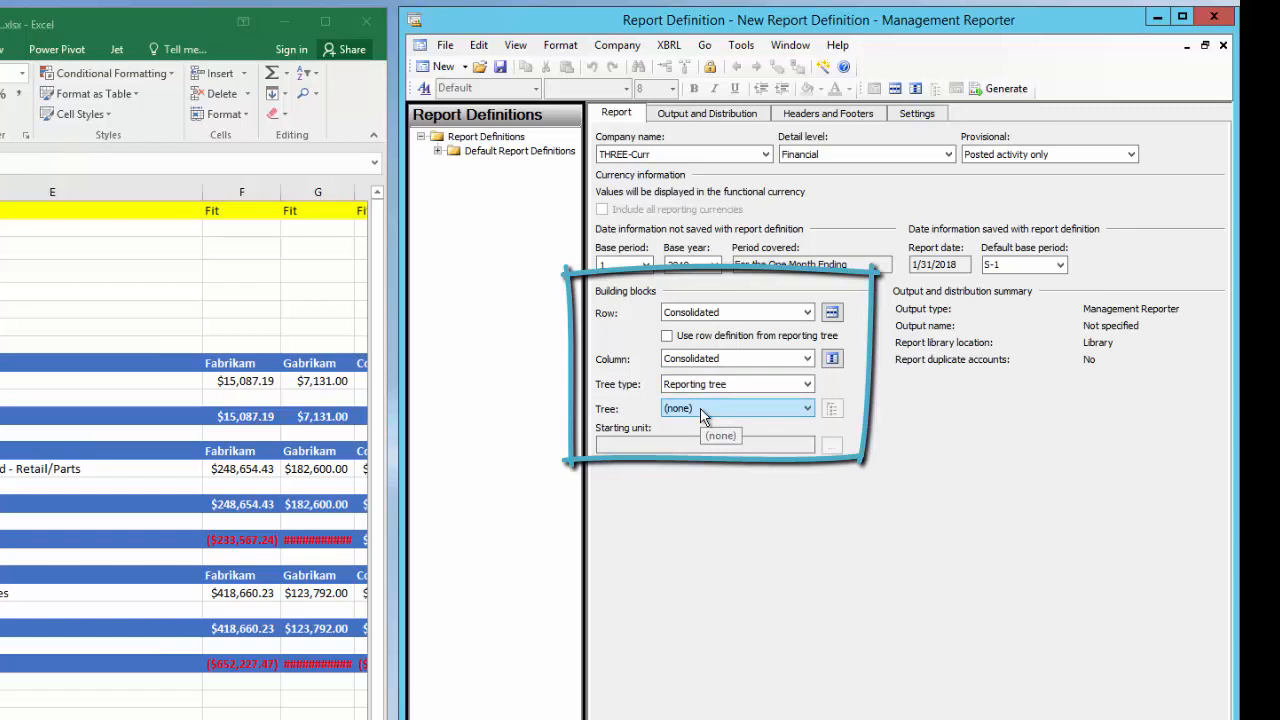
pyautogui.click(806, 408)
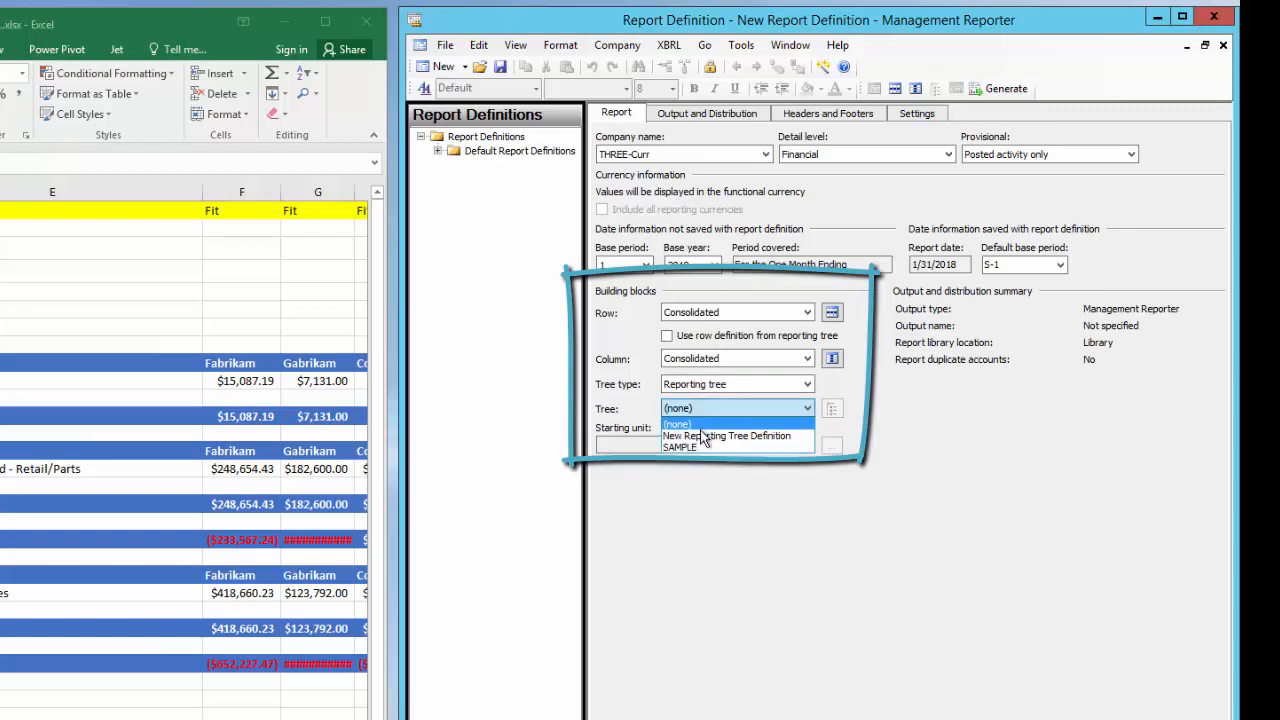
pyautogui.click(727, 435)
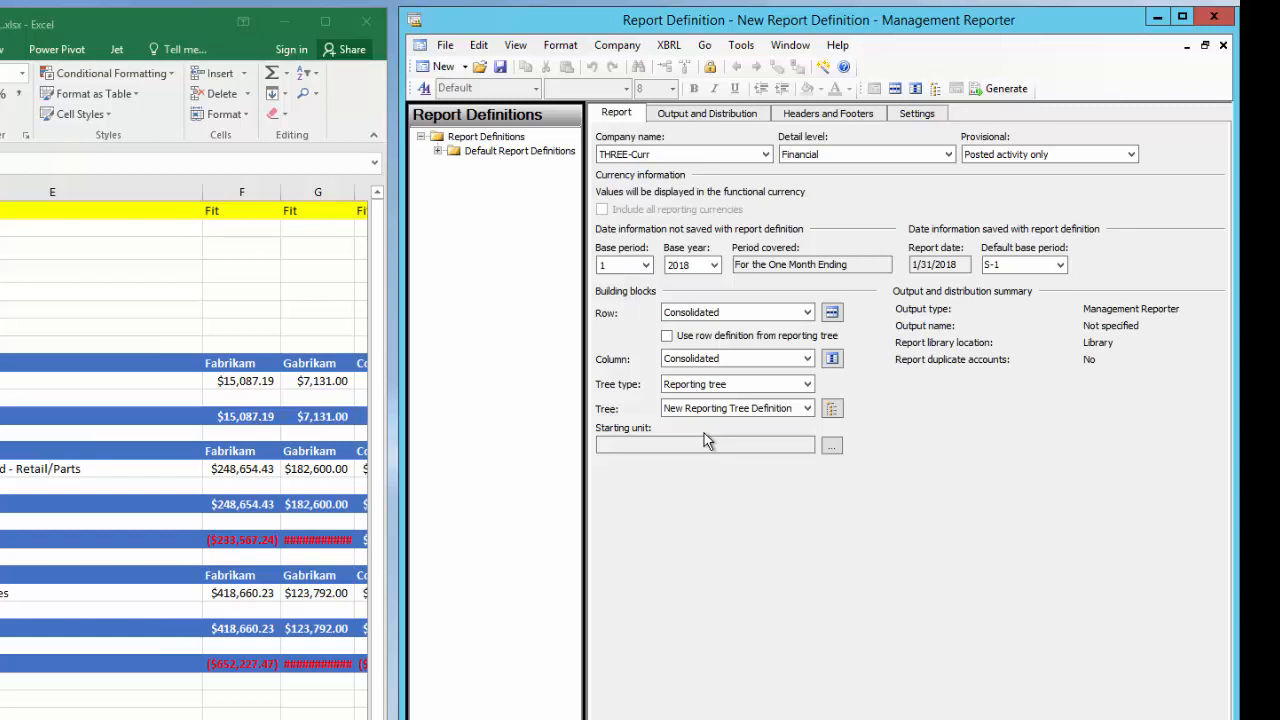
pyautogui.moveTo(707, 113)
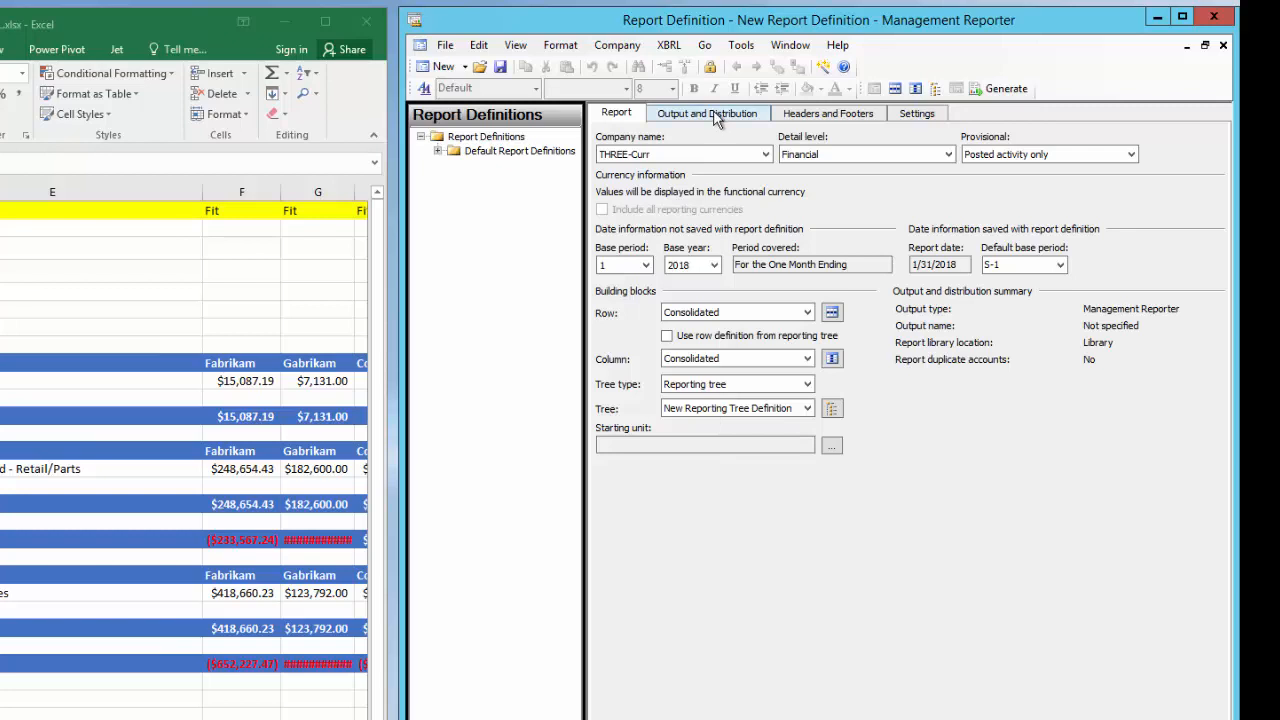
# - Show the Output and Distribution tab of the report definition
pyautogui.click(707, 113)
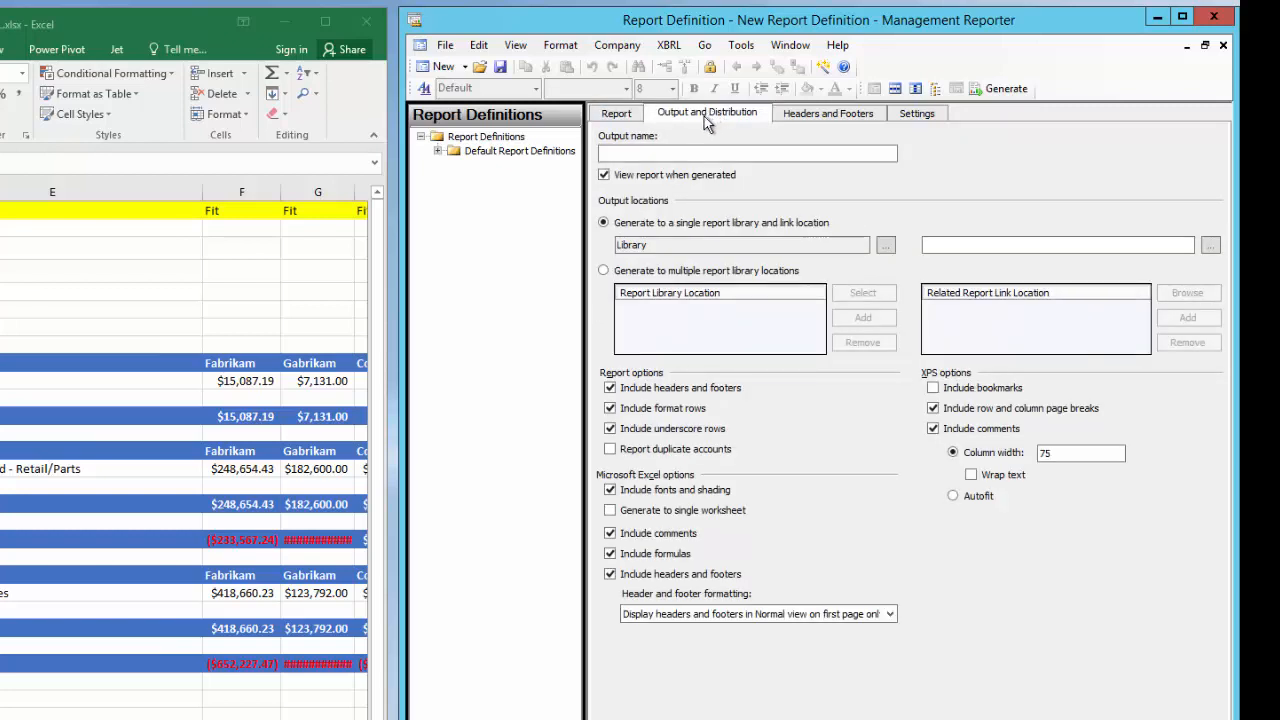
pyautogui.moveTo(700, 363)
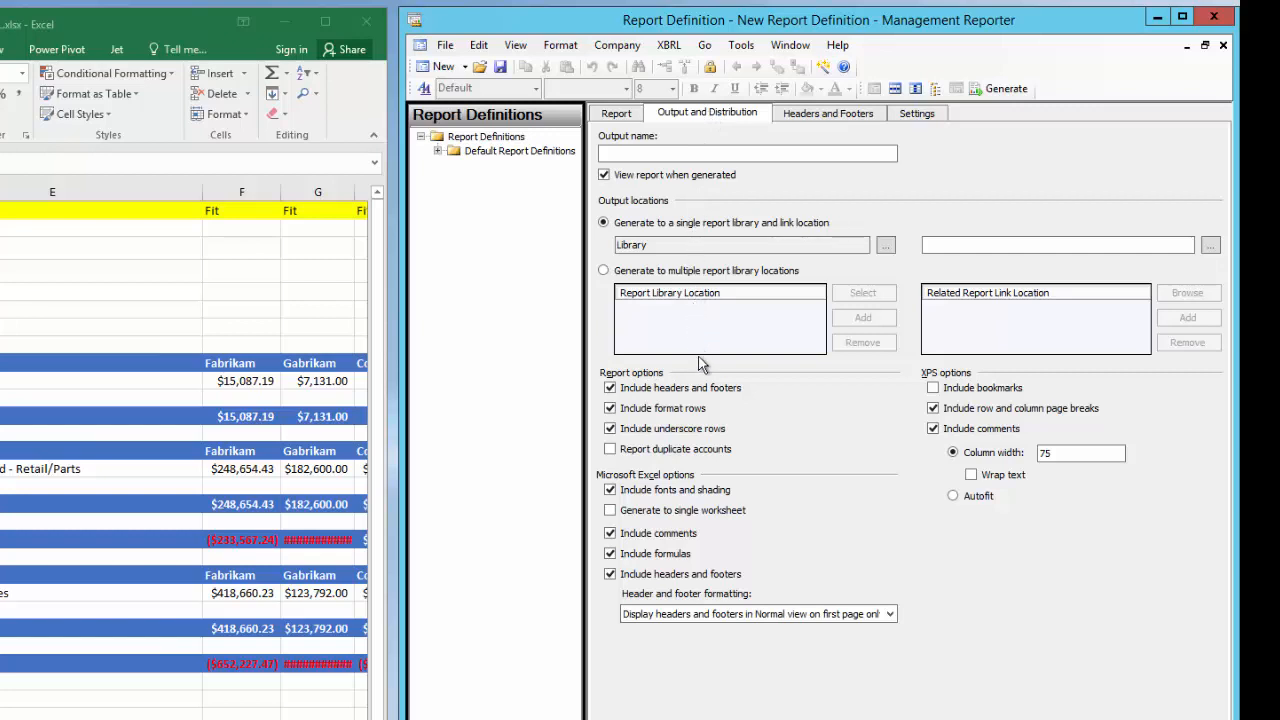
pyautogui.moveTo(718, 433)
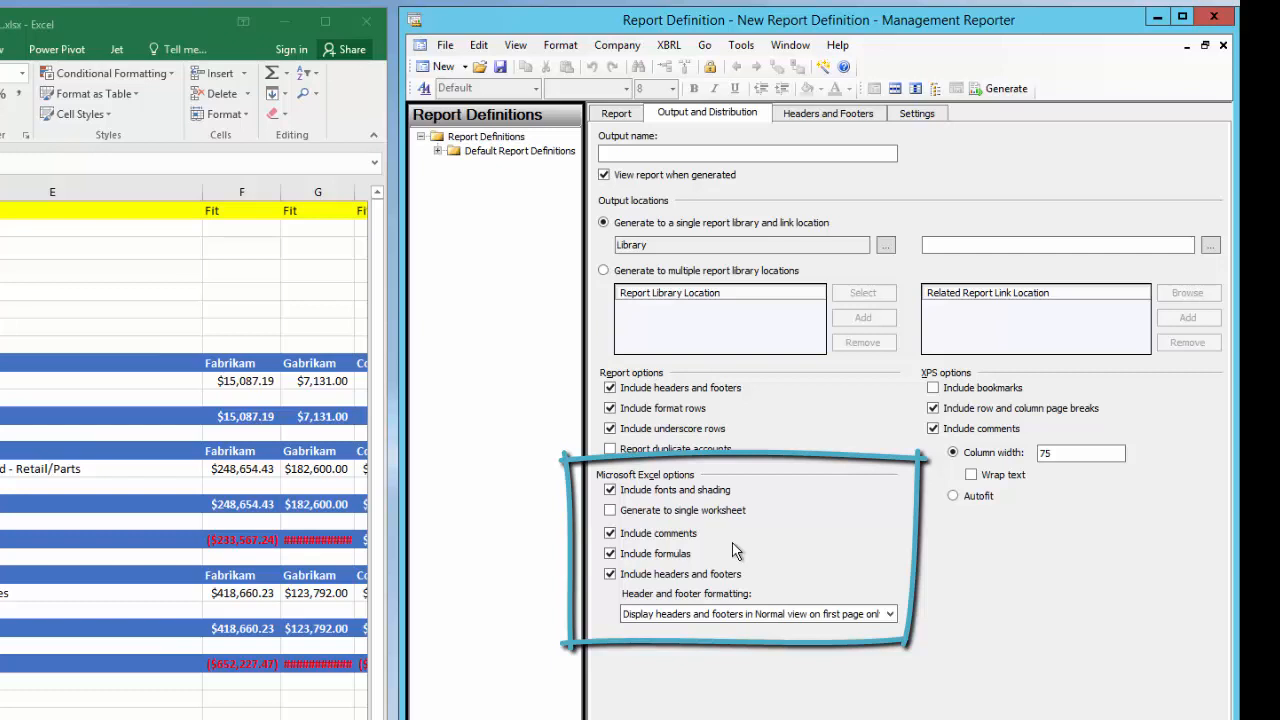
pyautogui.moveTo(778, 230)
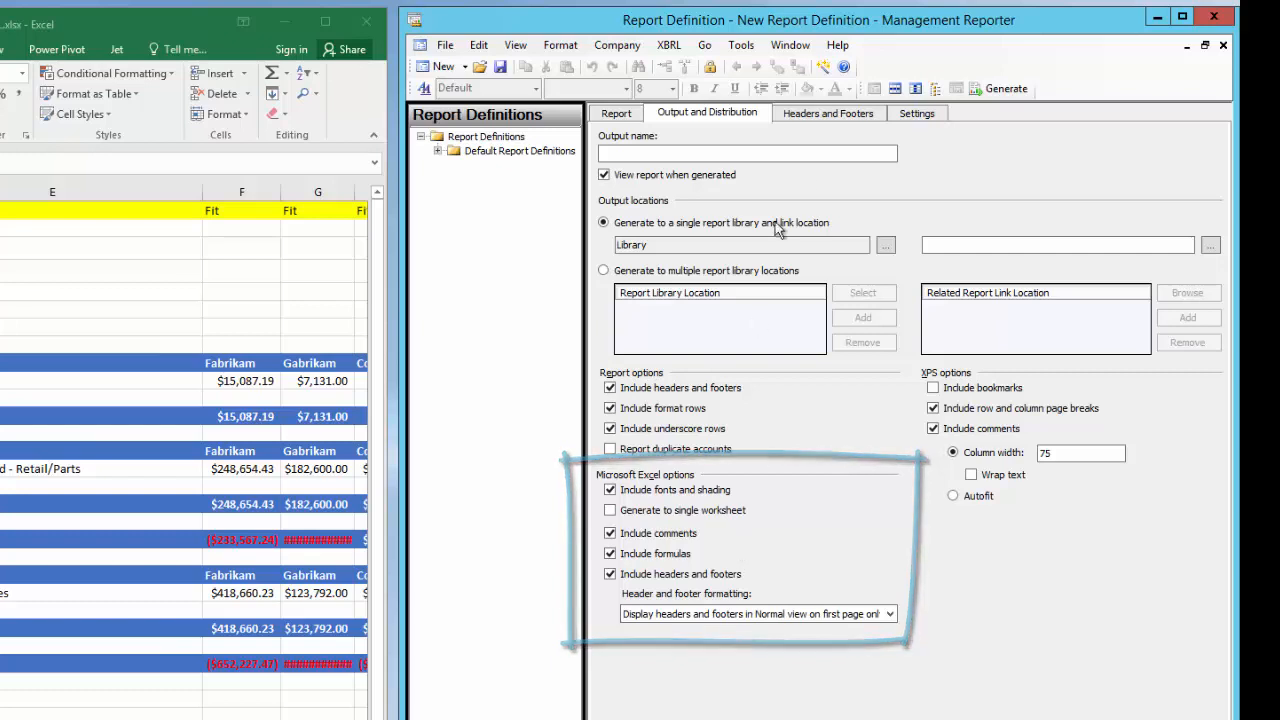
pyautogui.click(828, 112)
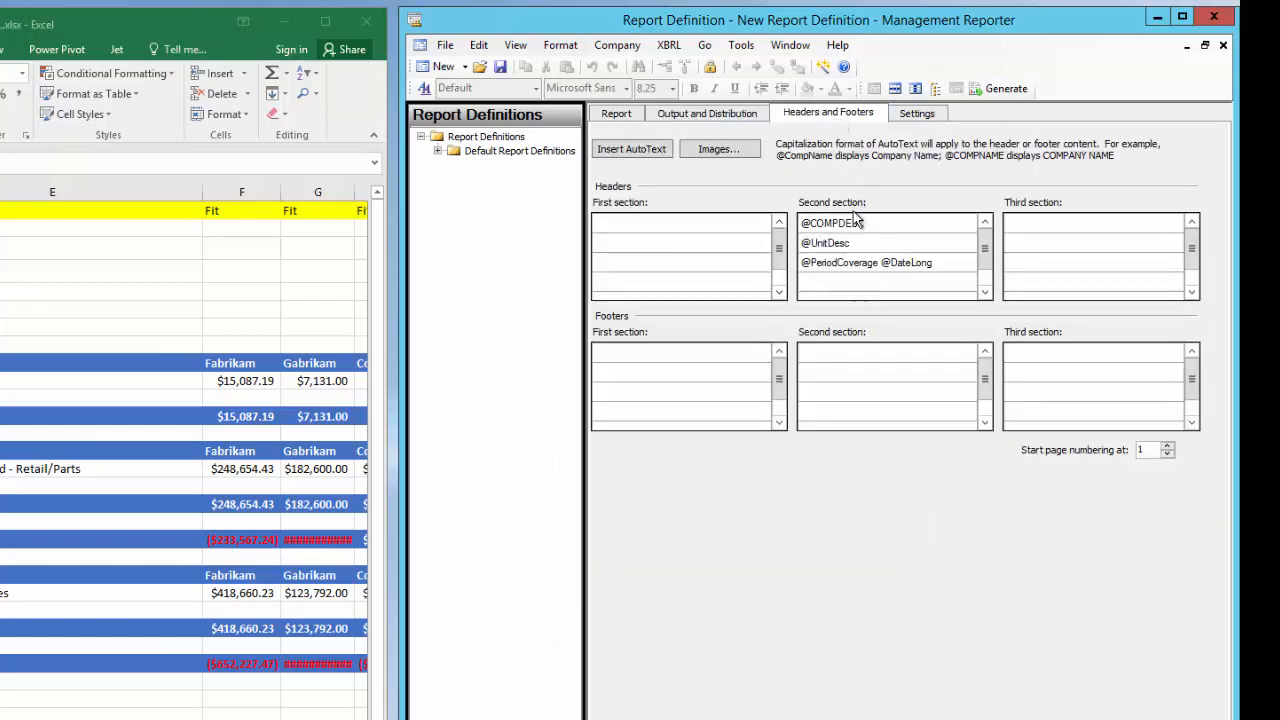
pyautogui.moveTo(860, 240)
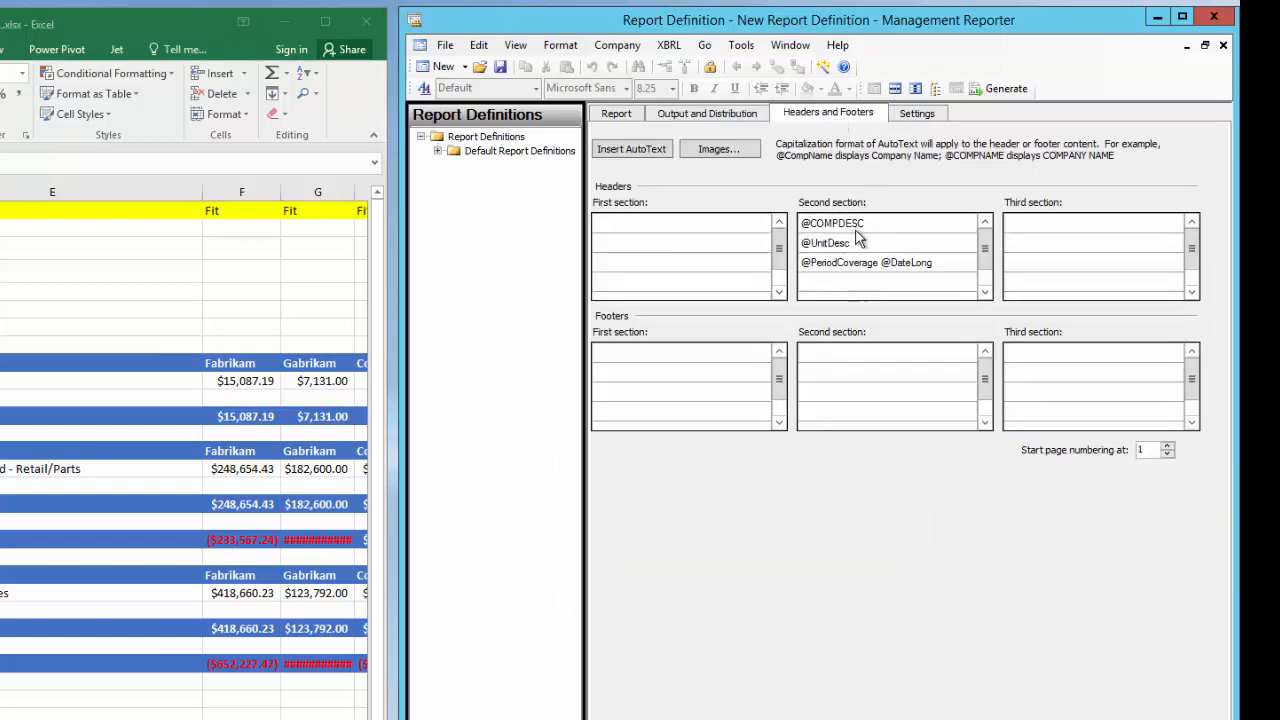
pyautogui.click(832, 222)
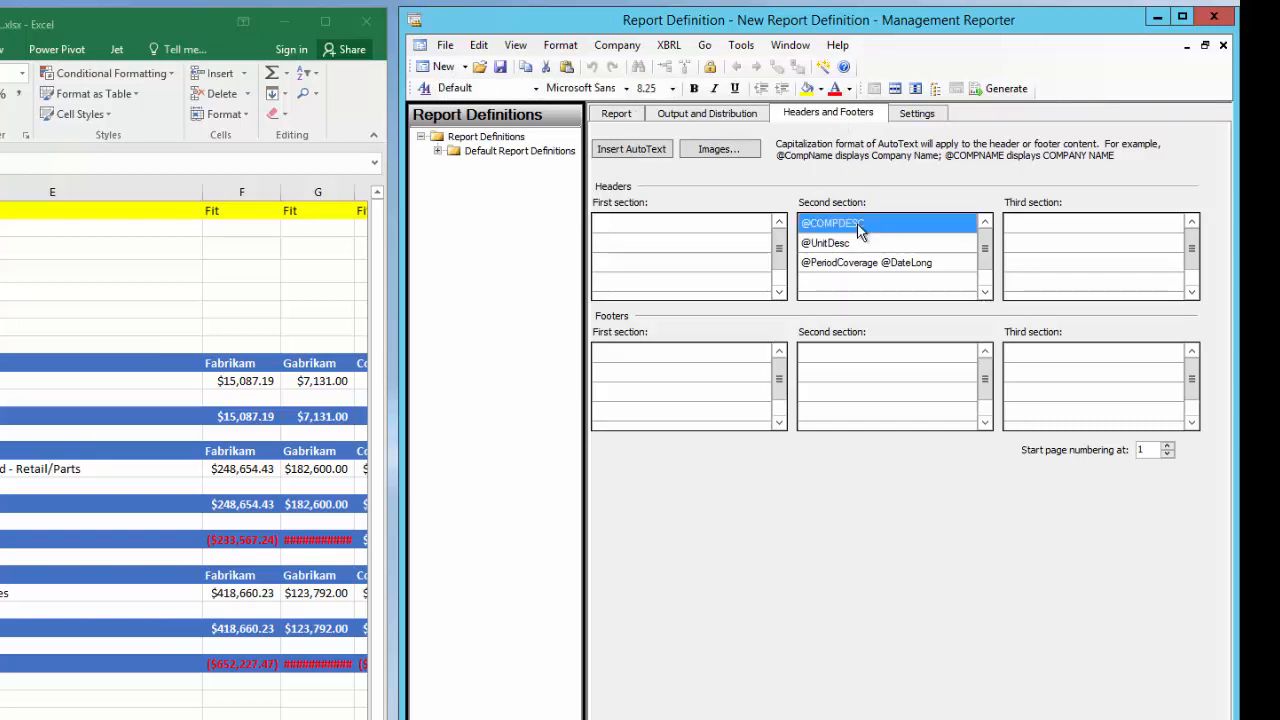
pyautogui.moveTo(870, 258)
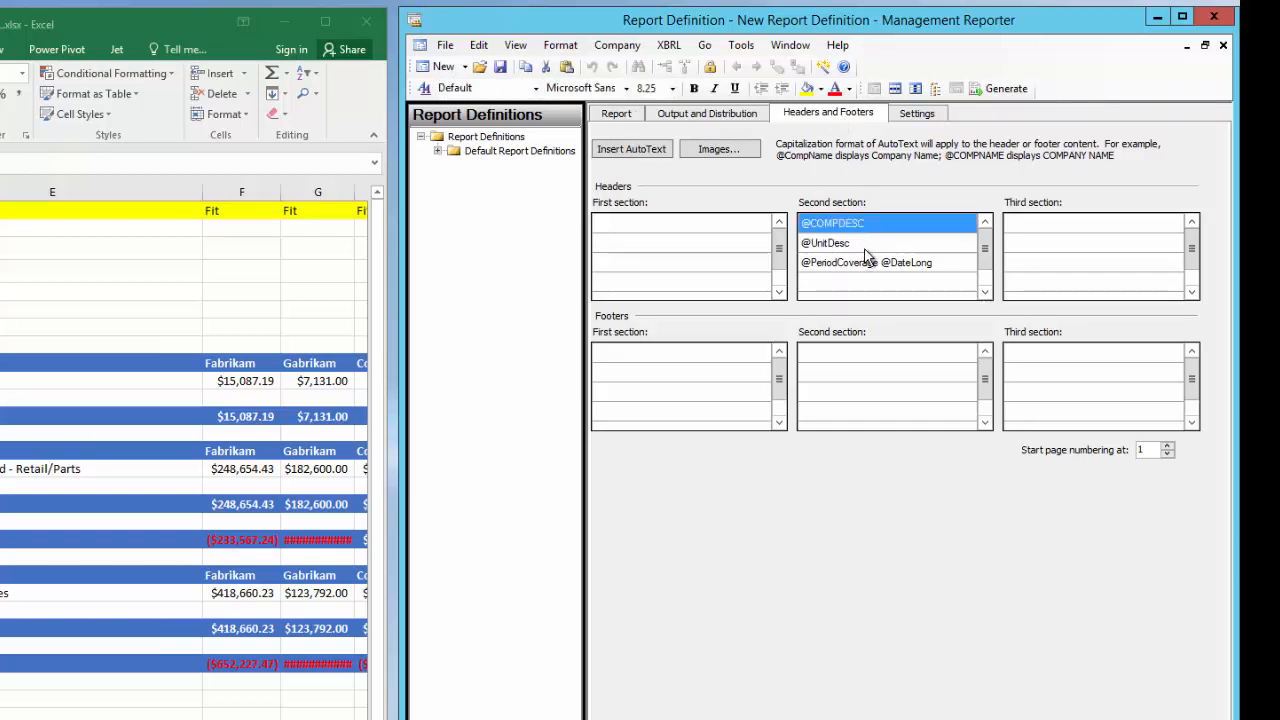
pyautogui.click(825, 243)
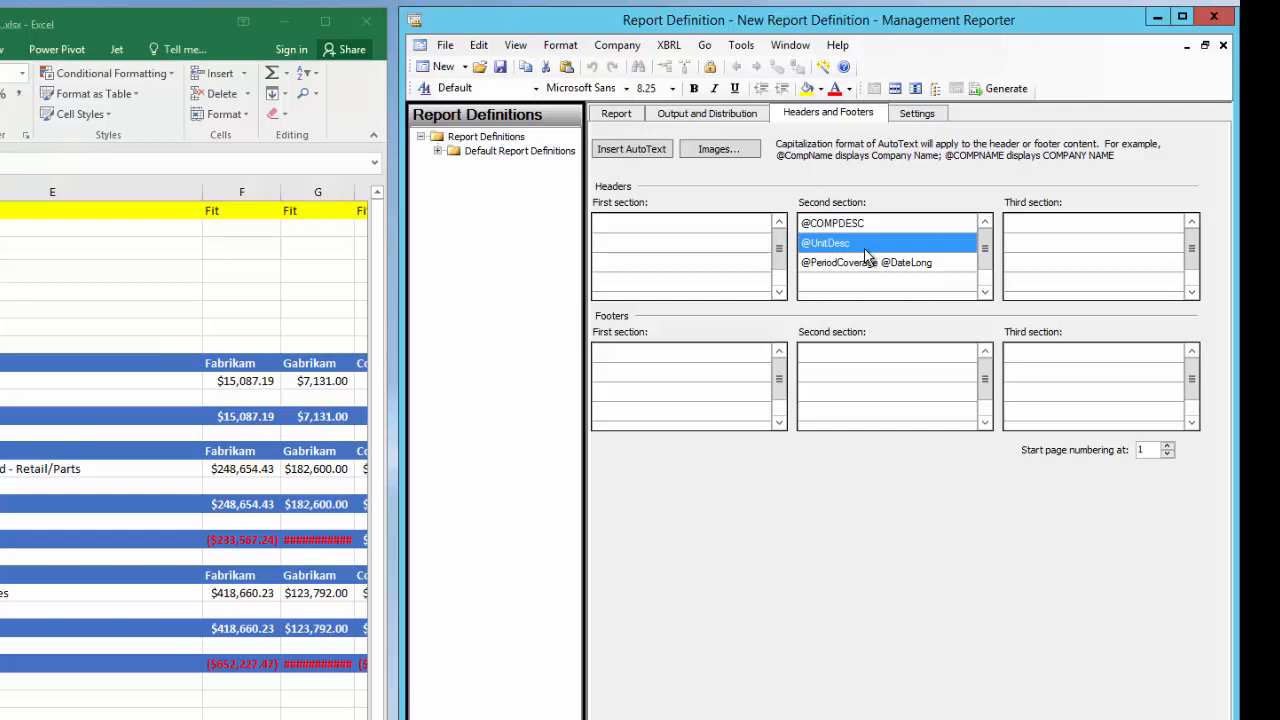
pyautogui.moveTo(870, 250)
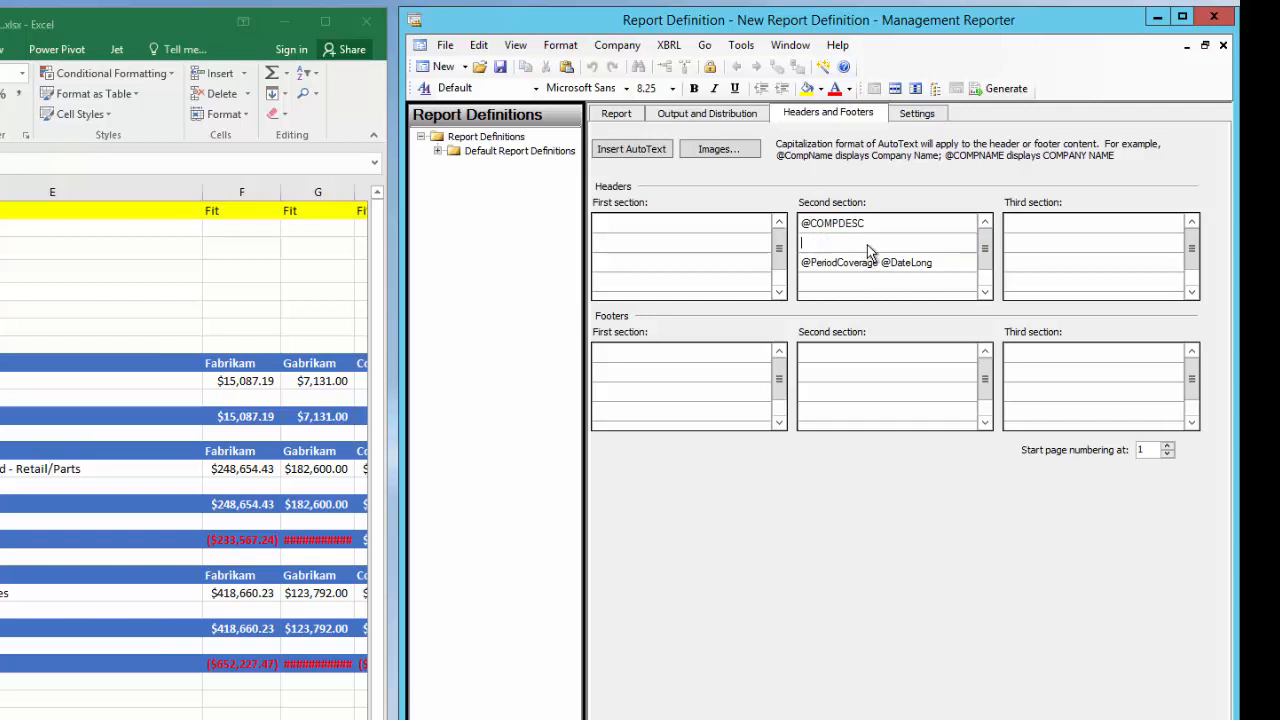
pyautogui.write('Consolidate')
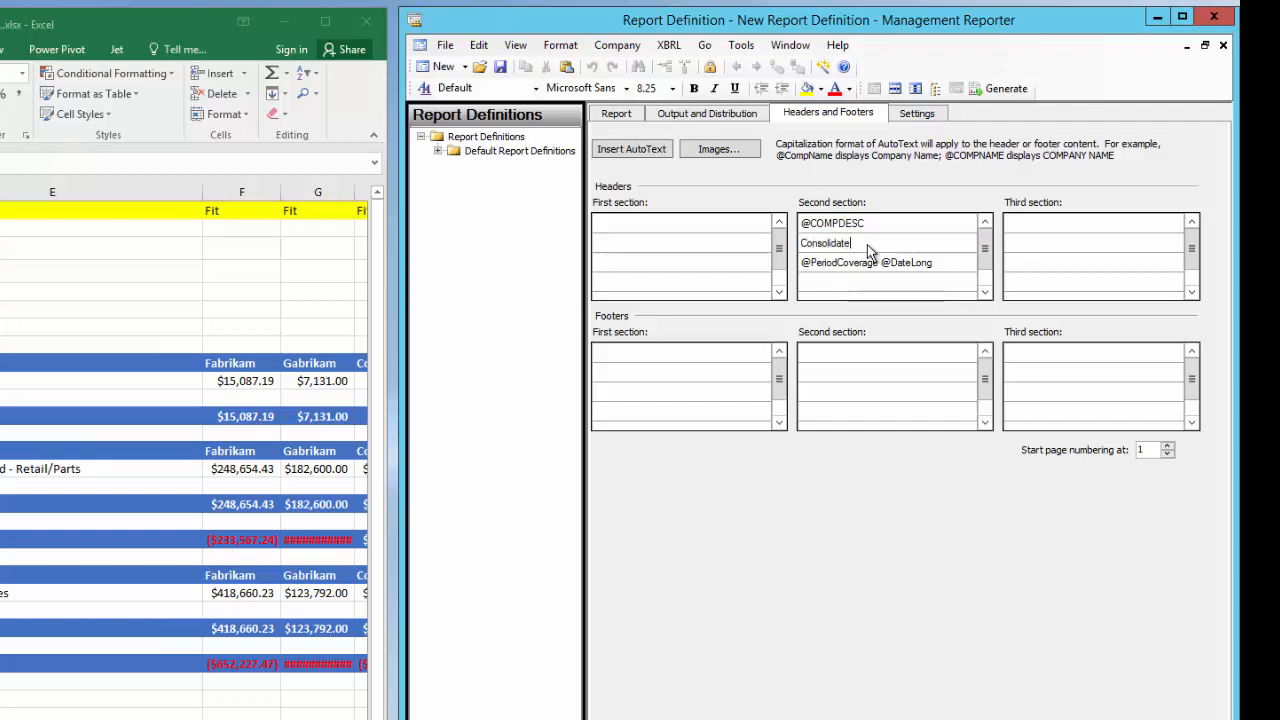
pyautogui.write('Report')
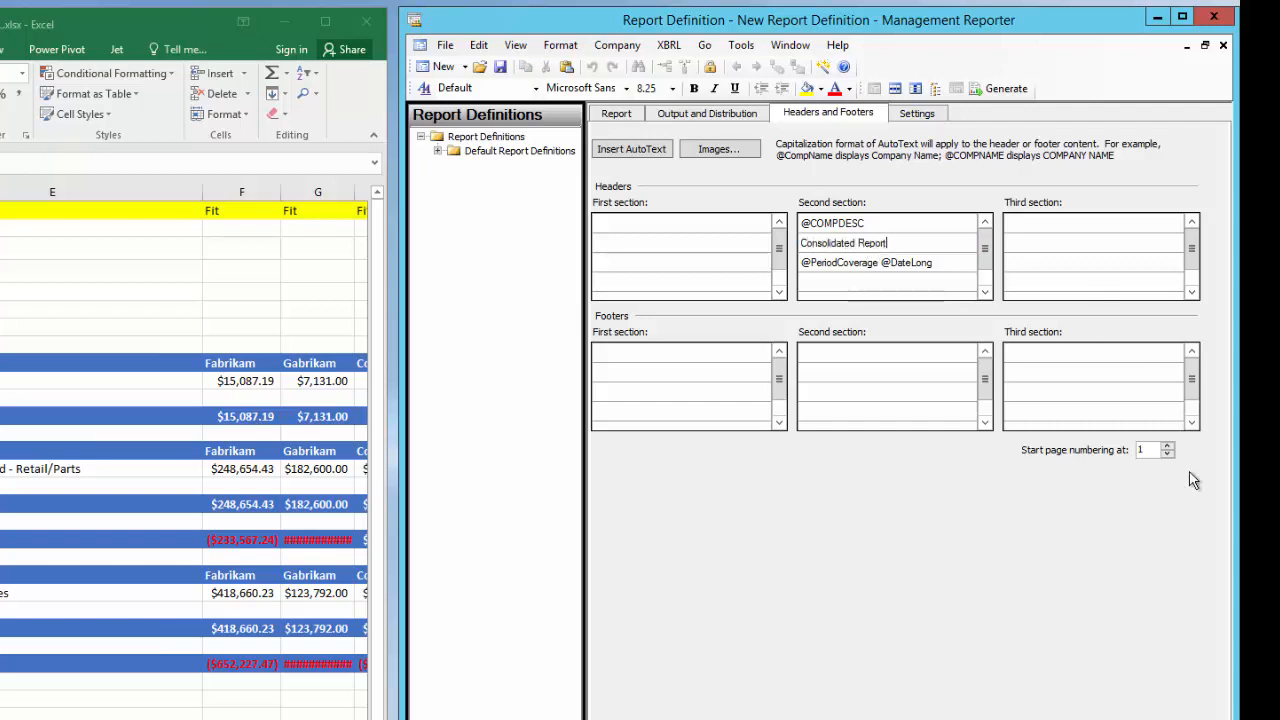
pyautogui.moveTo(925, 265)
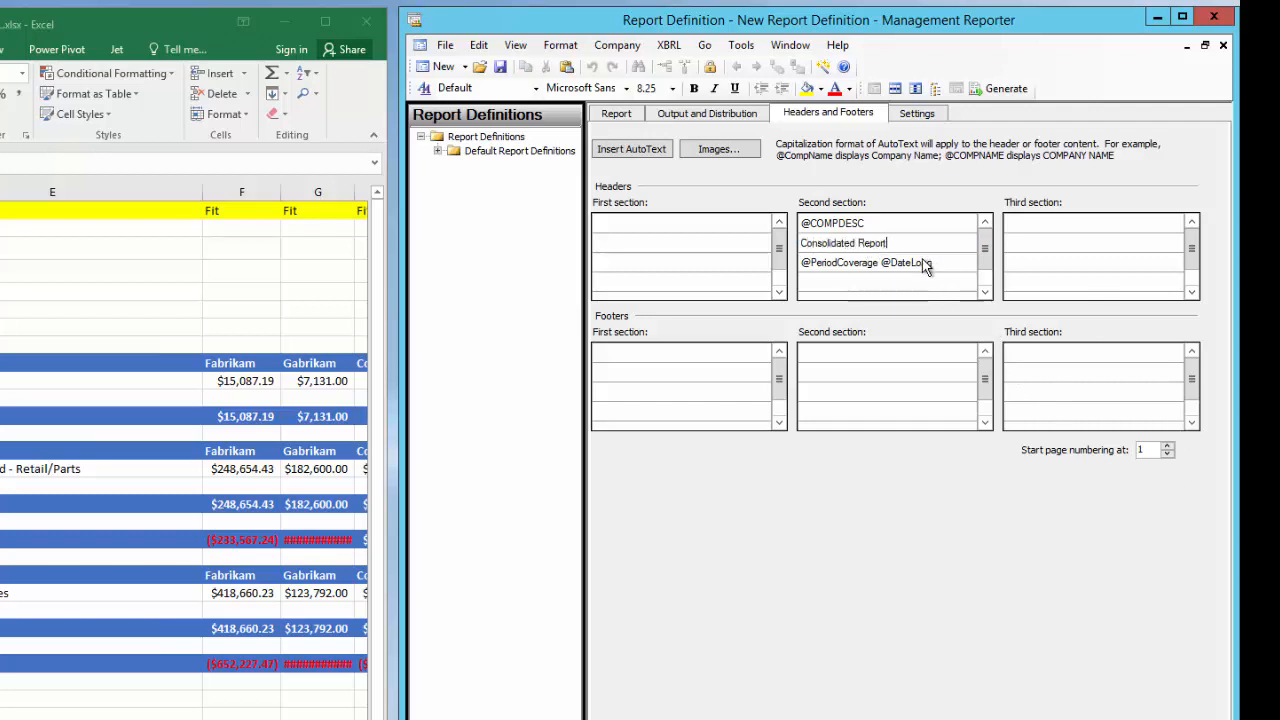
# - Insert the jet_reports_logo-01 image into the first header section
pyautogui.click(890, 262)
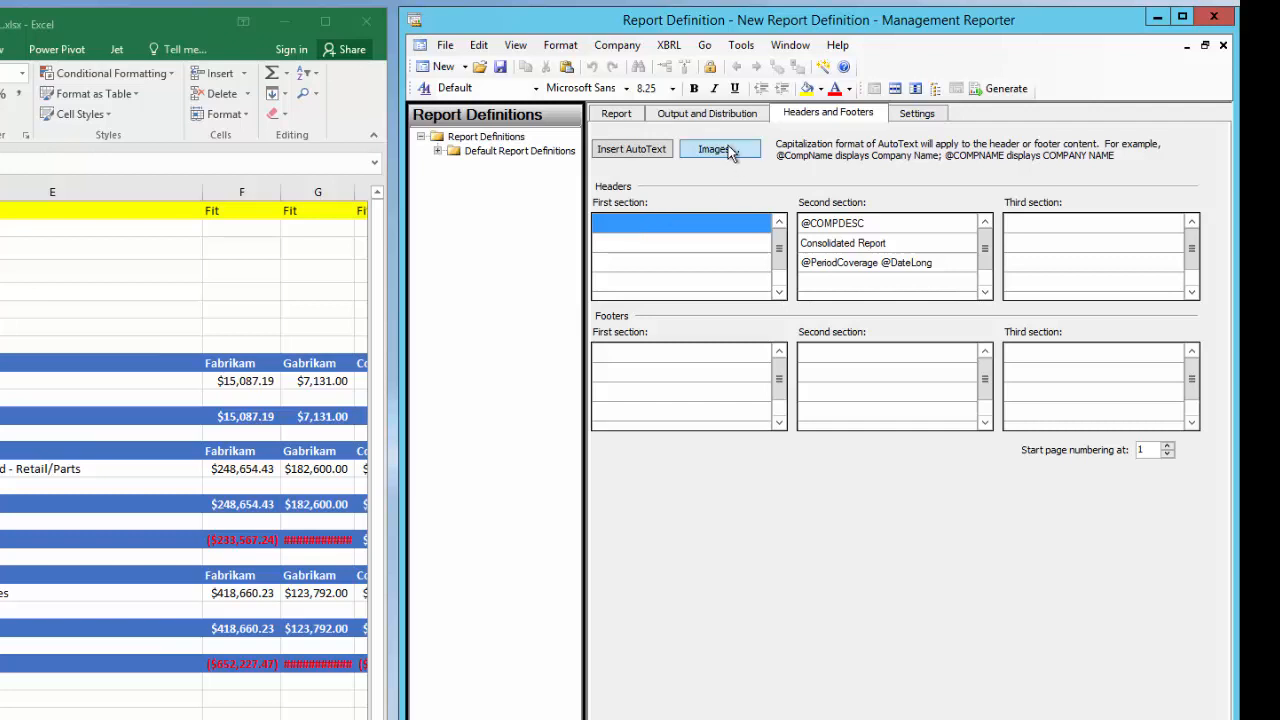
pyautogui.click(714, 148)
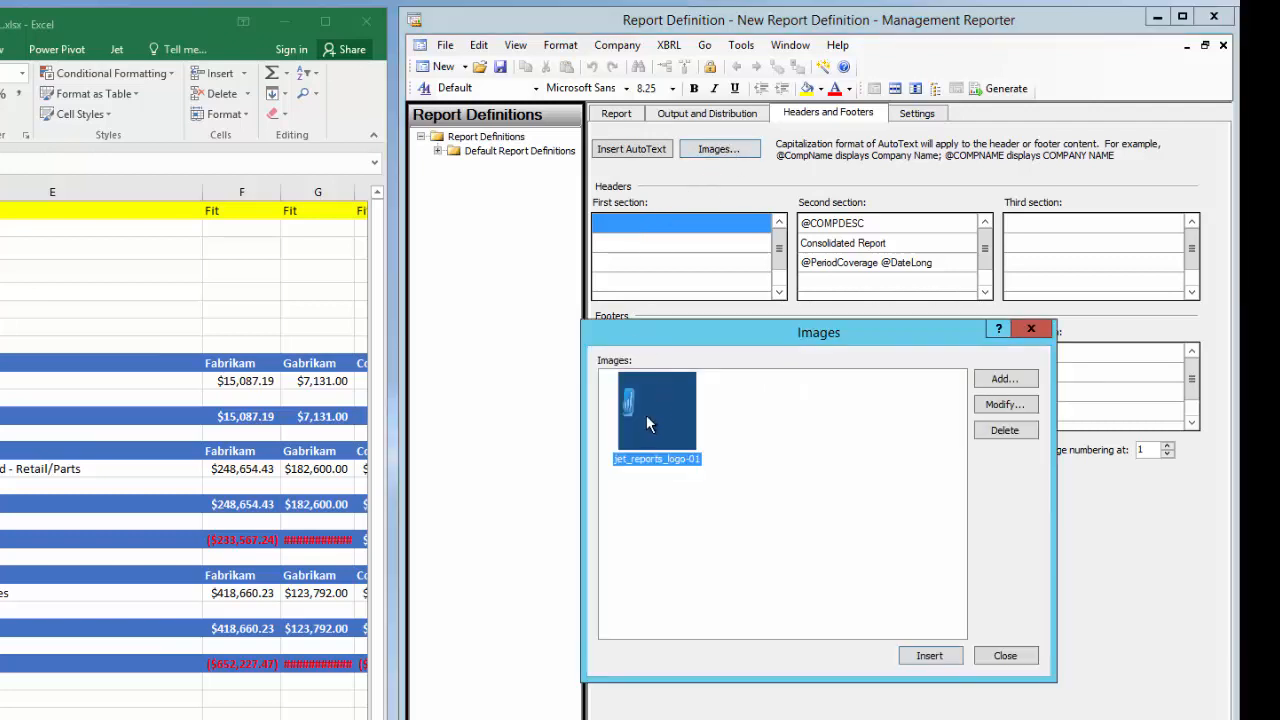
pyautogui.click(929, 655)
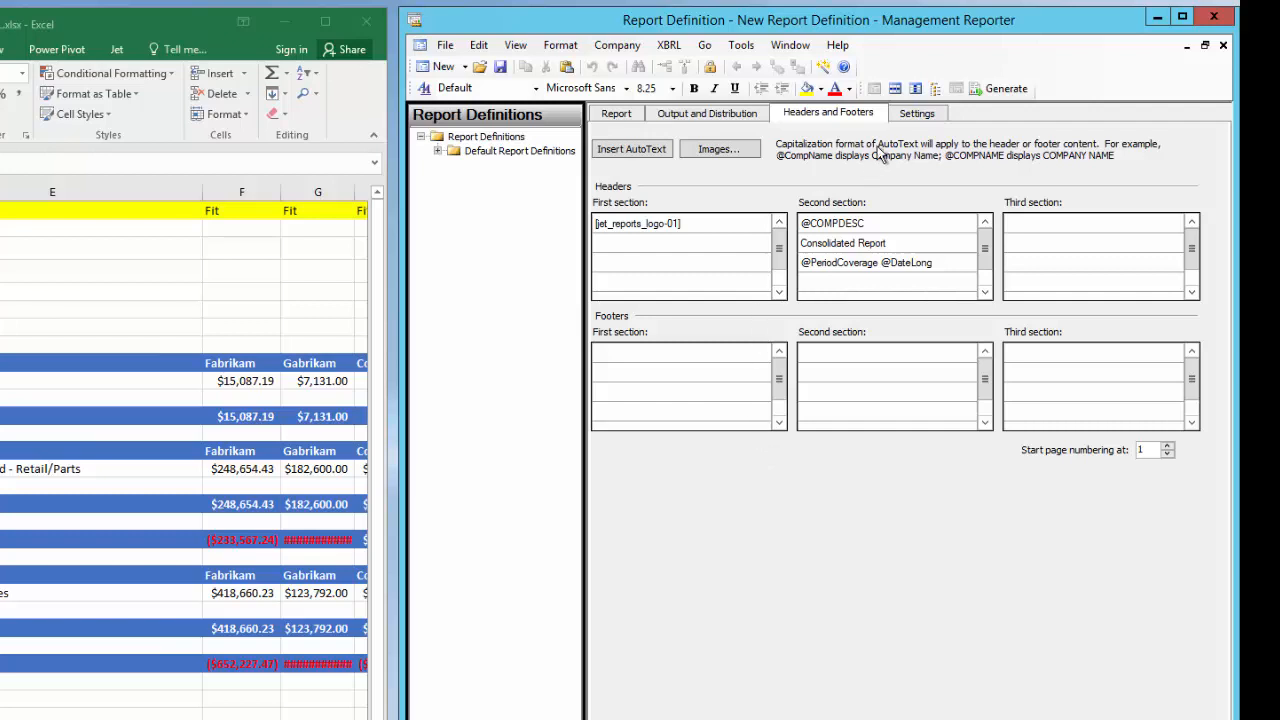
pyautogui.click(916, 113)
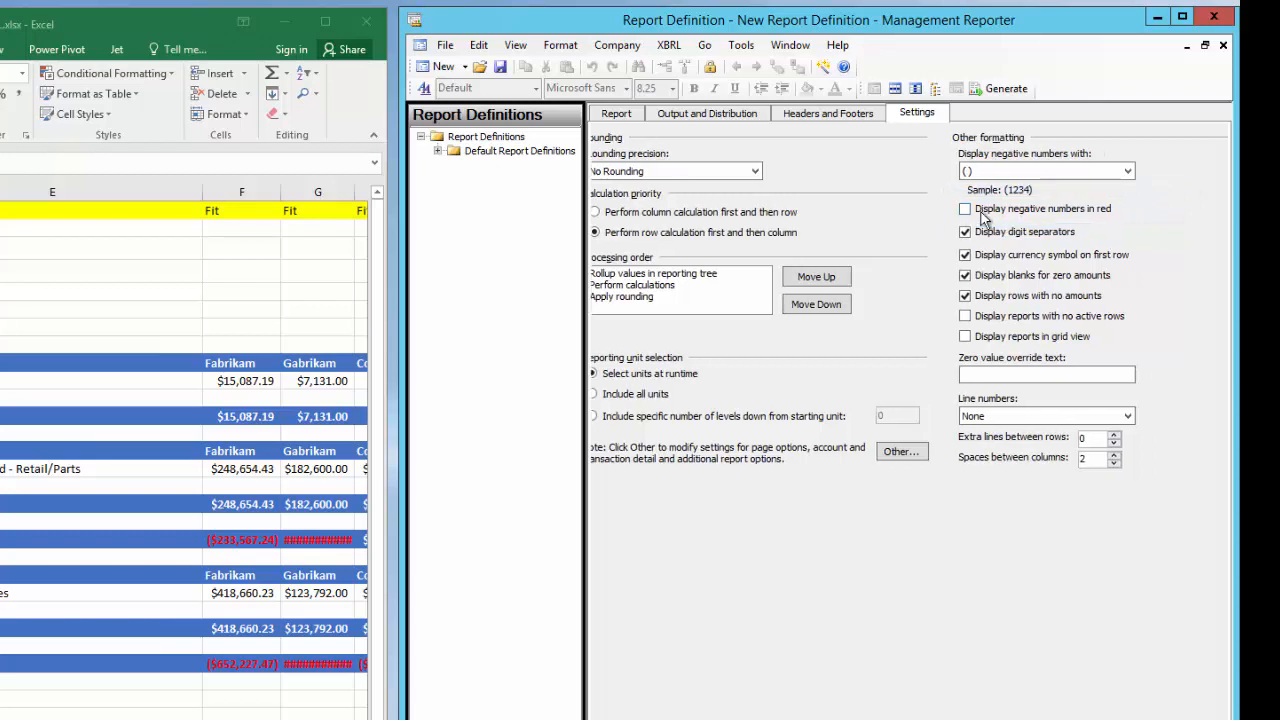
# - Turn on 'Display negative numbers in red' in the report settings
pyautogui.click(965, 208)
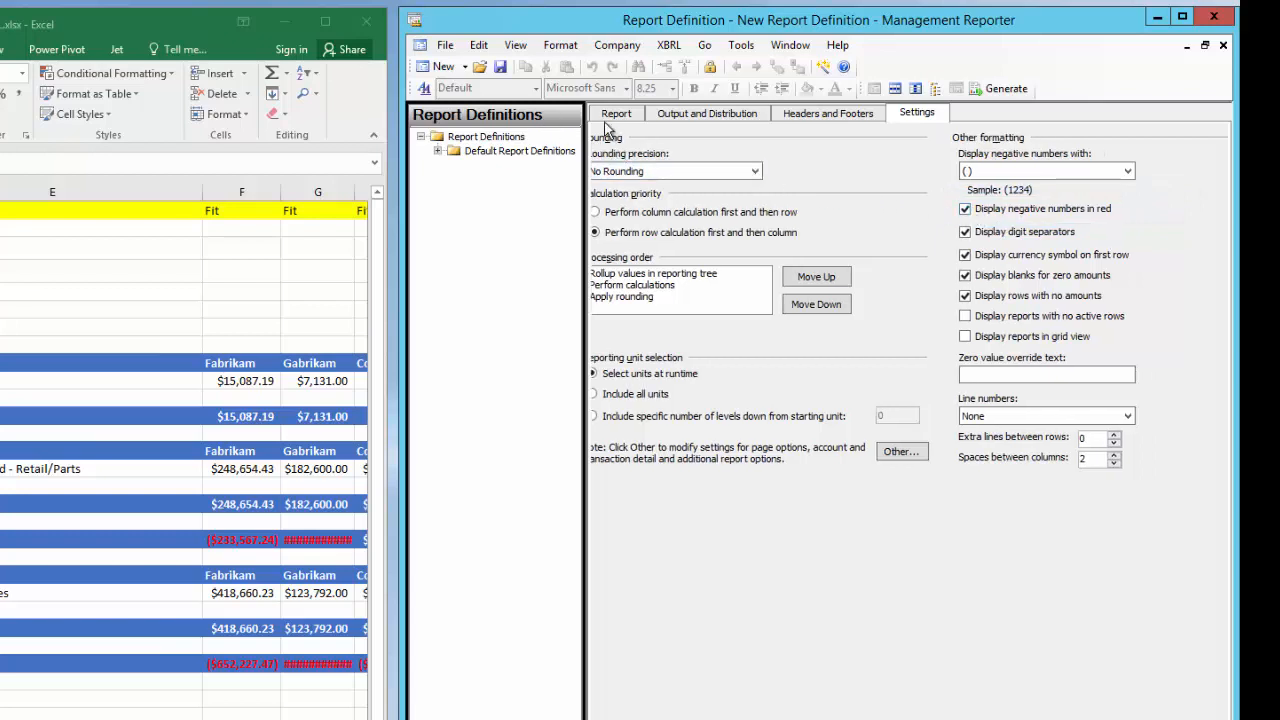
pyautogui.click(616, 112)
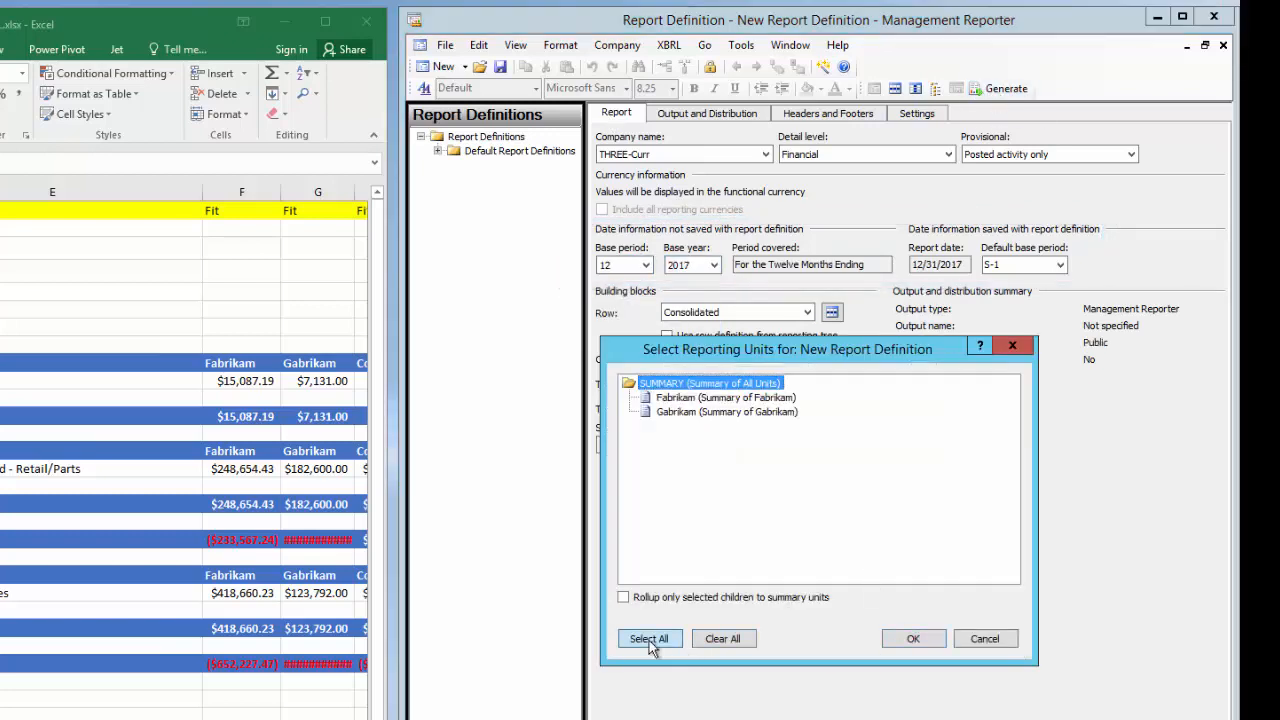
# - Generate the report for all reporting units and send it to the queue
pyautogui.click(912, 638)
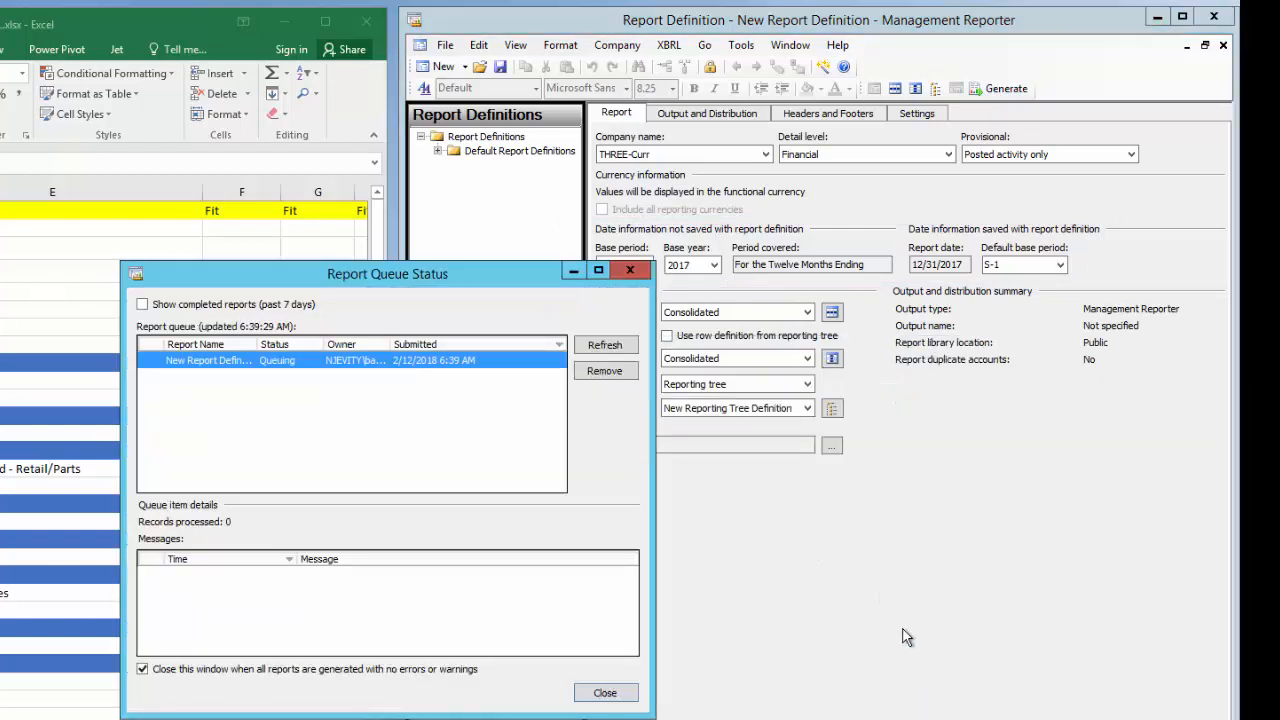
pyautogui.moveTo(689, 479)
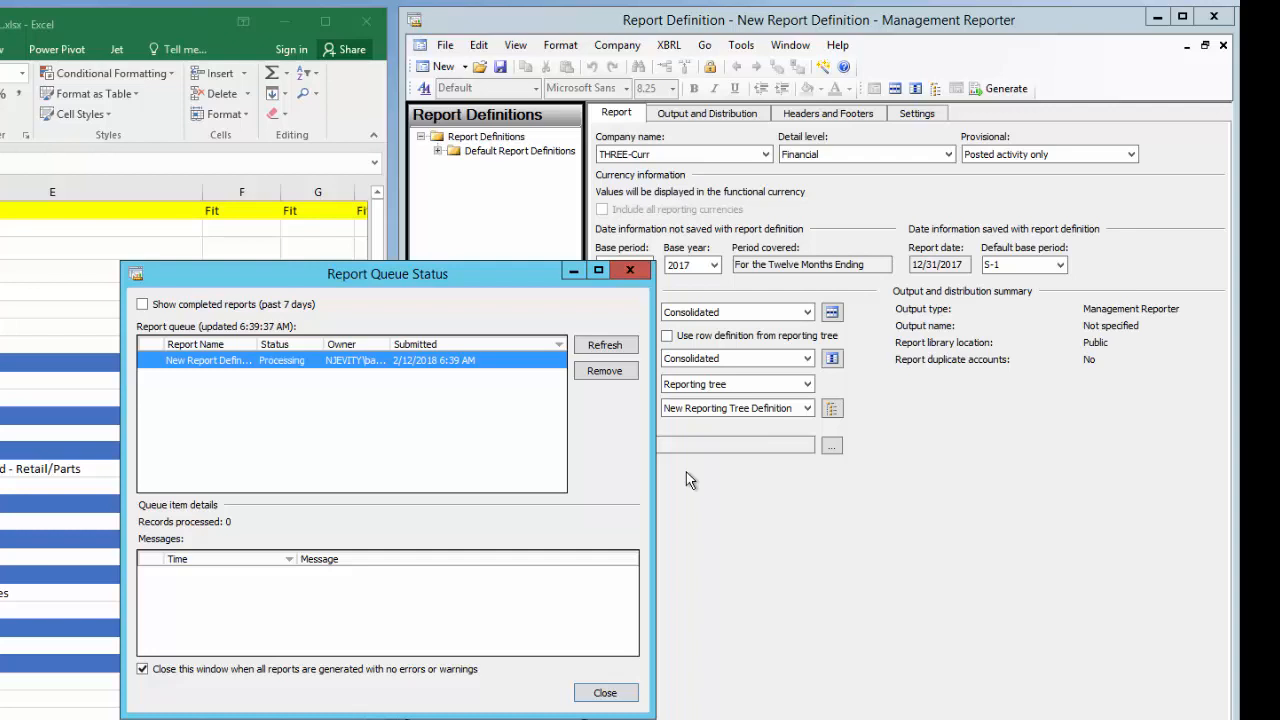
pyautogui.click(604, 692)
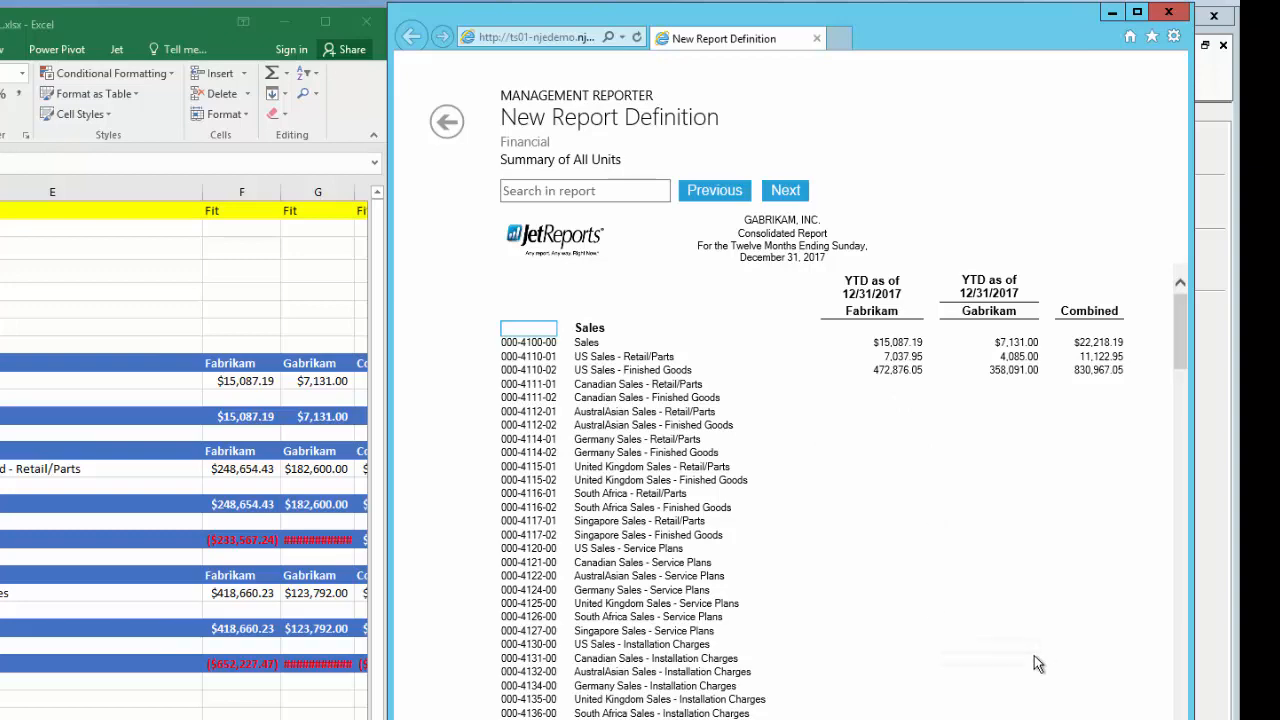
pyautogui.scroll(-3)
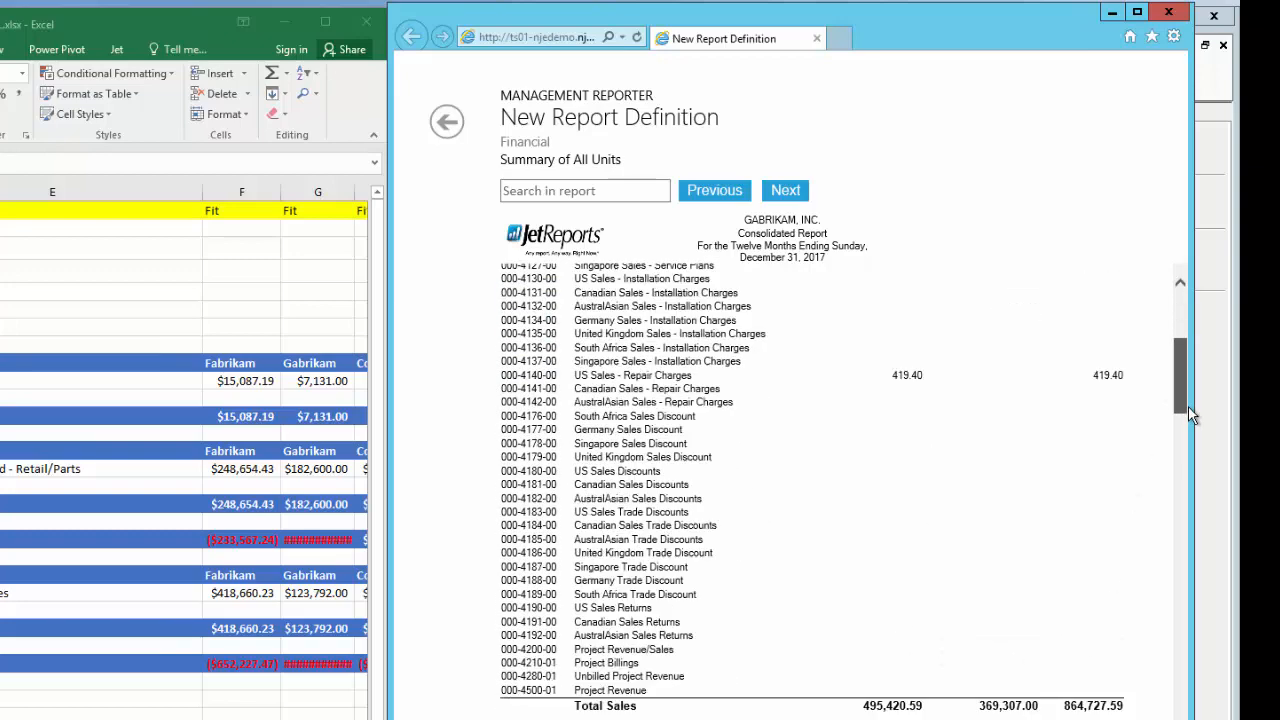
pyautogui.scroll(-3)
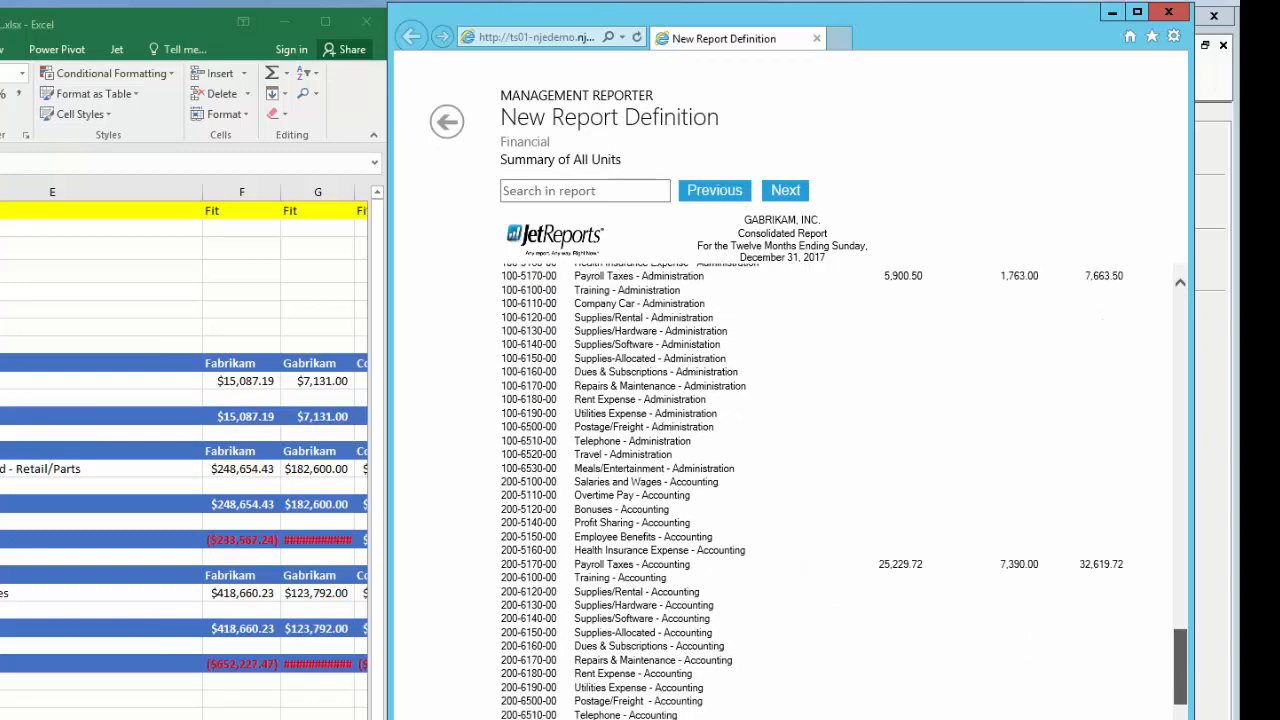
pyautogui.scroll(-3)
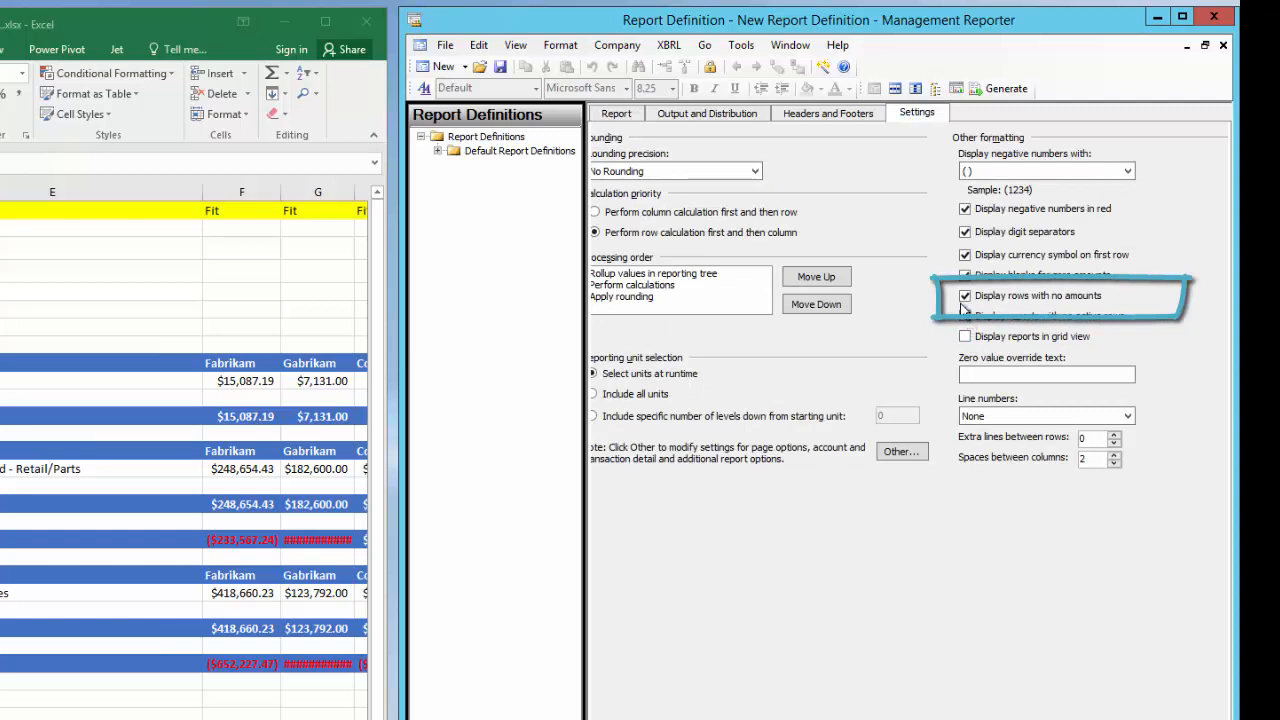
# - Uncheck 'Display rows with no amounts' on the Settings tab
pyautogui.click(964, 295)
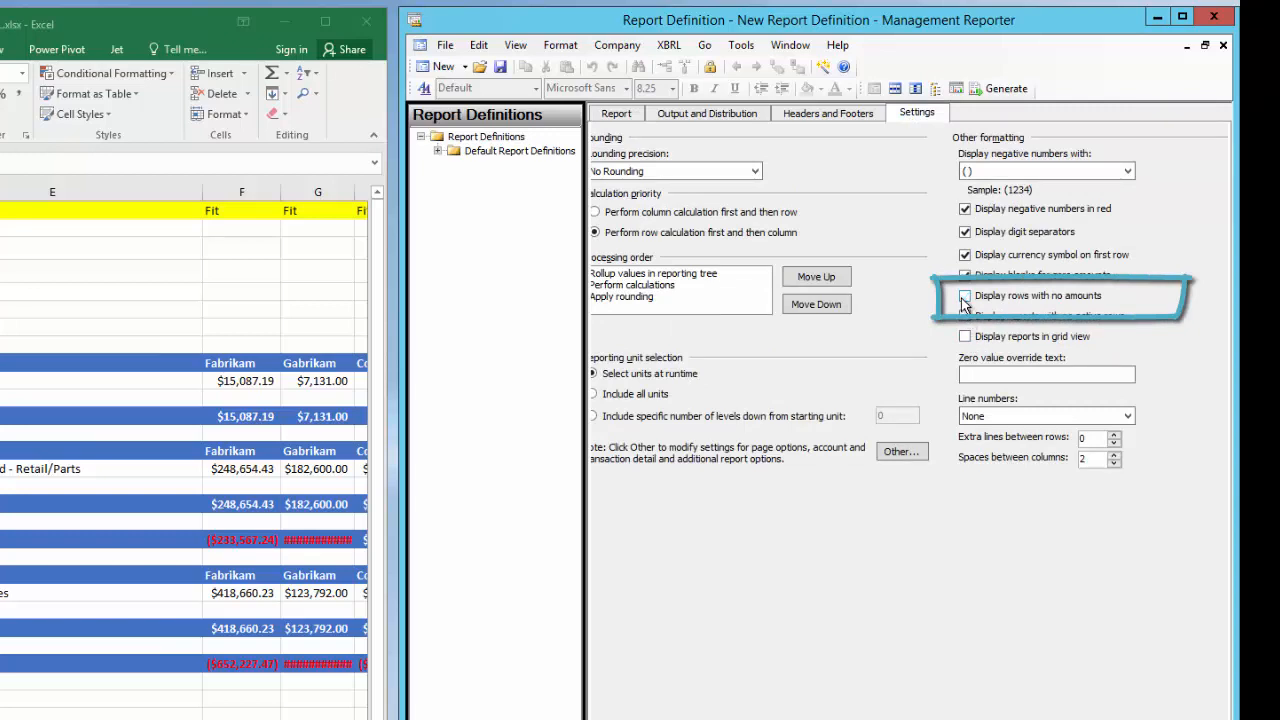
pyautogui.moveTo(751, 157)
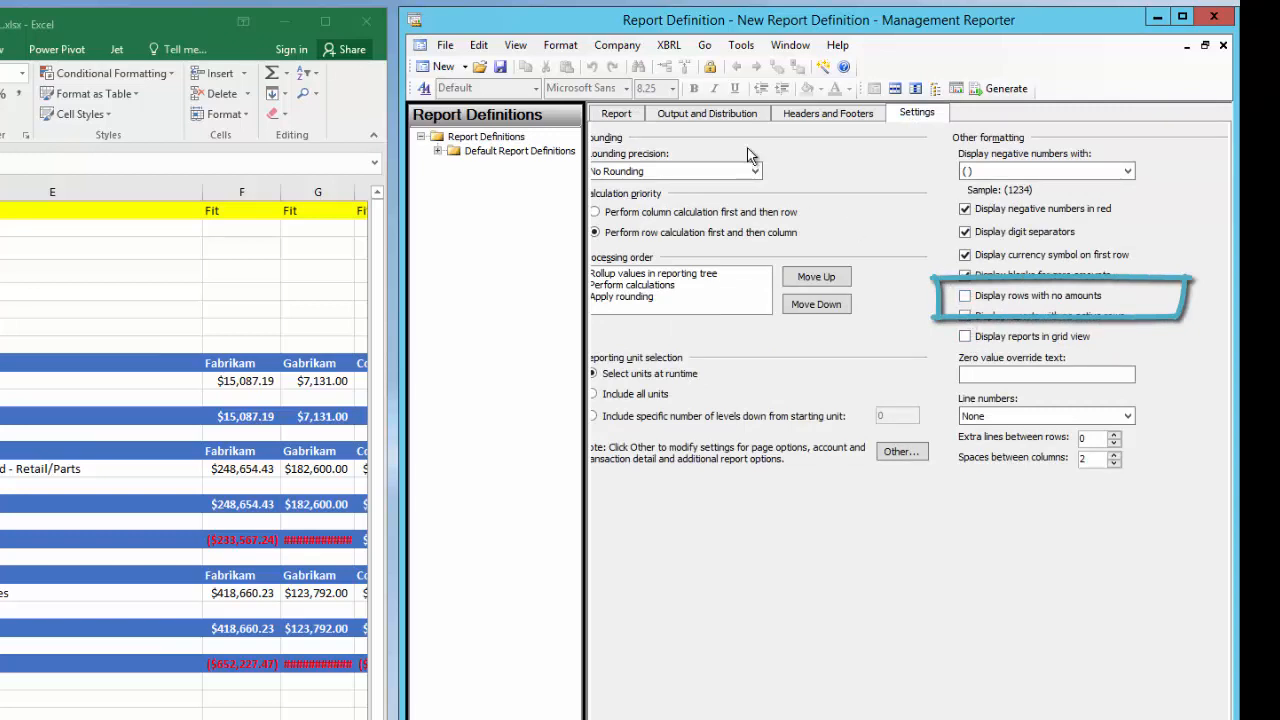
# - Save the report definition as 'Consolidated Report'
pyautogui.click(616, 112)
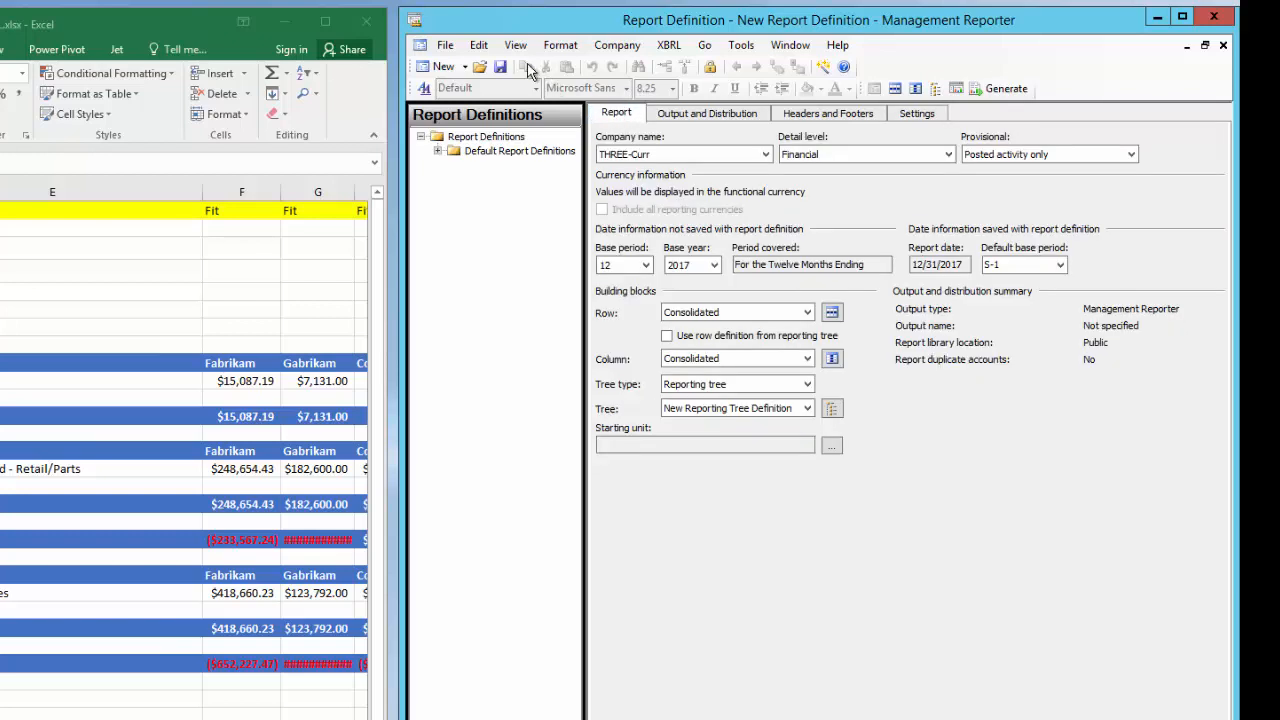
pyautogui.click(499, 67)
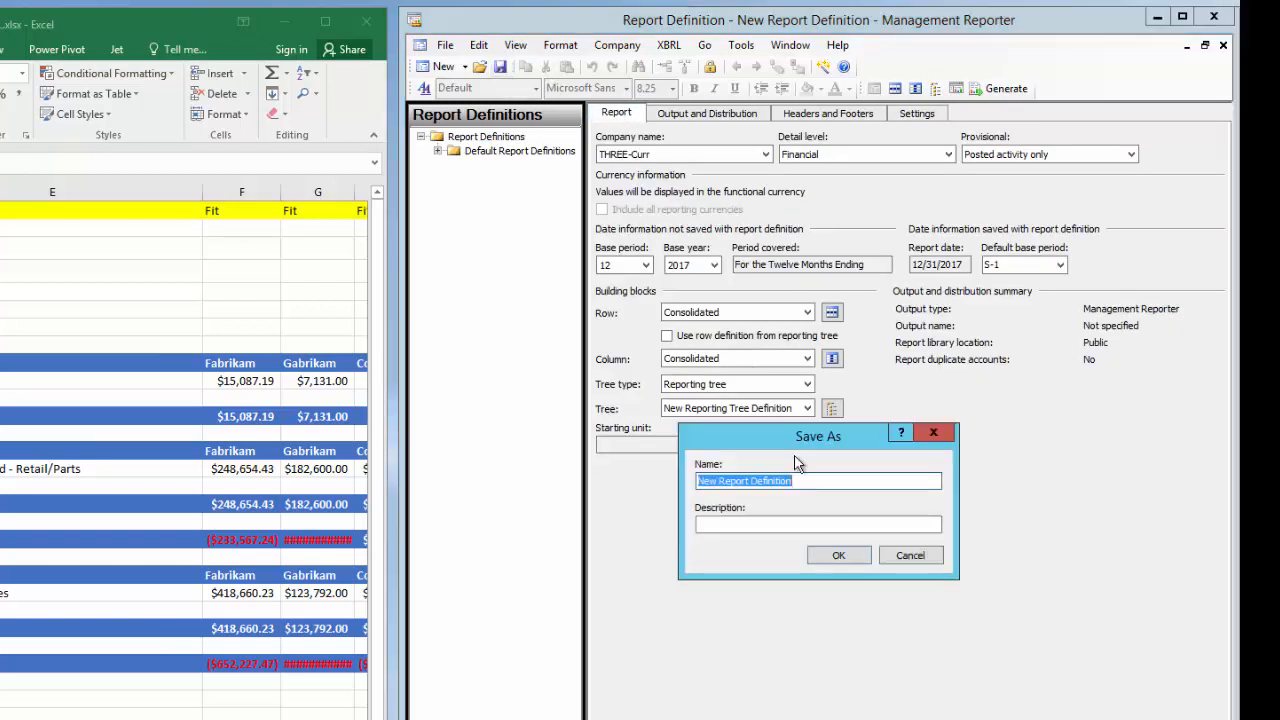
pyautogui.click(838, 555)
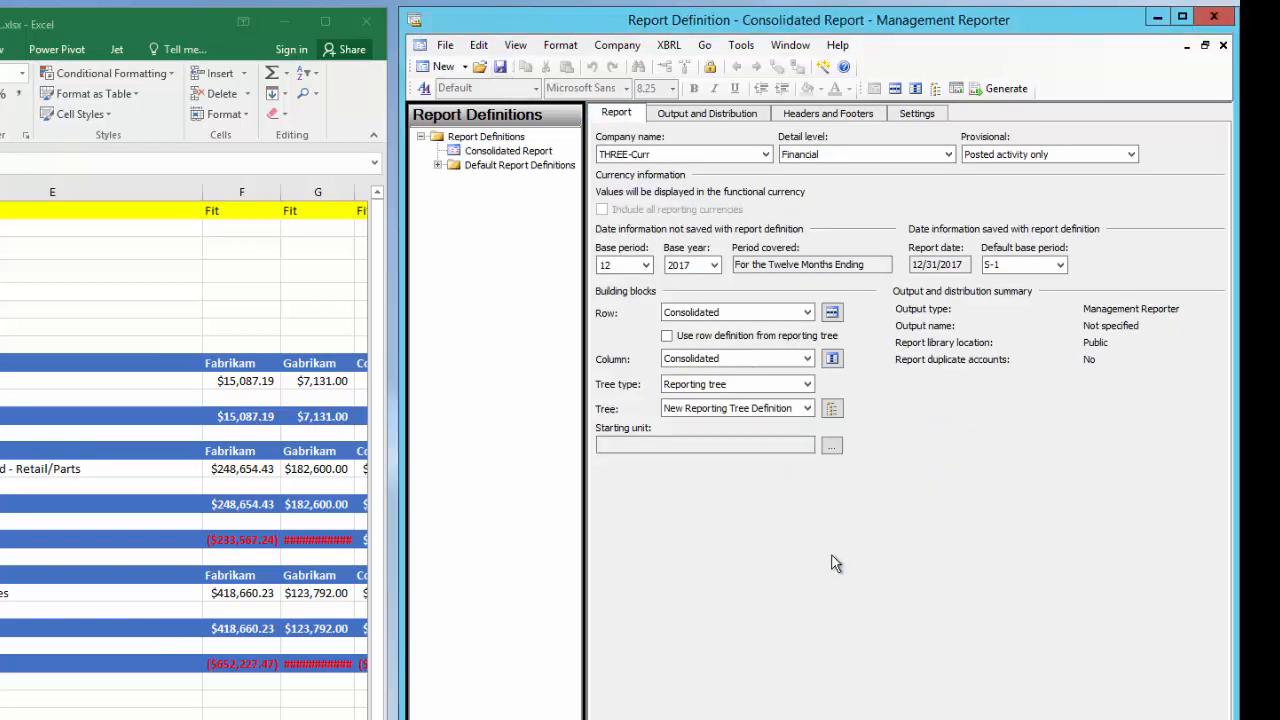
# - Generate the Consolidated Report for all reporting units
pyautogui.click(831, 445)
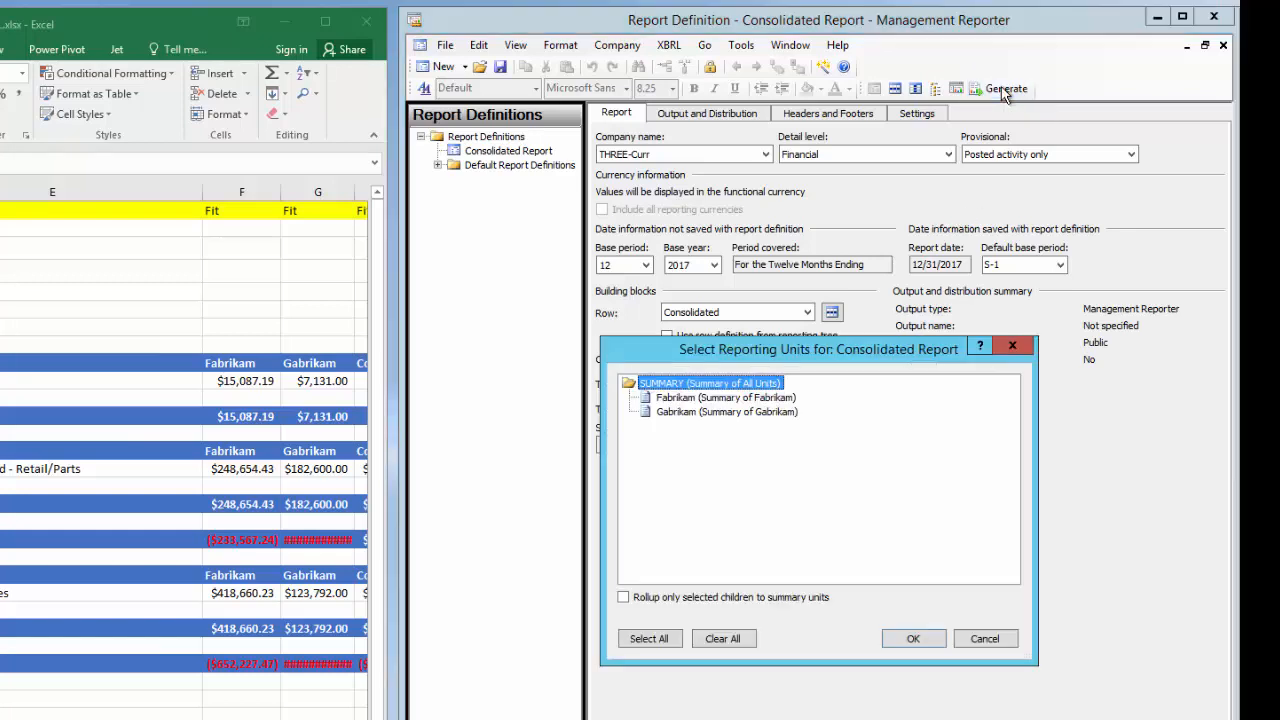
pyautogui.click(649, 638)
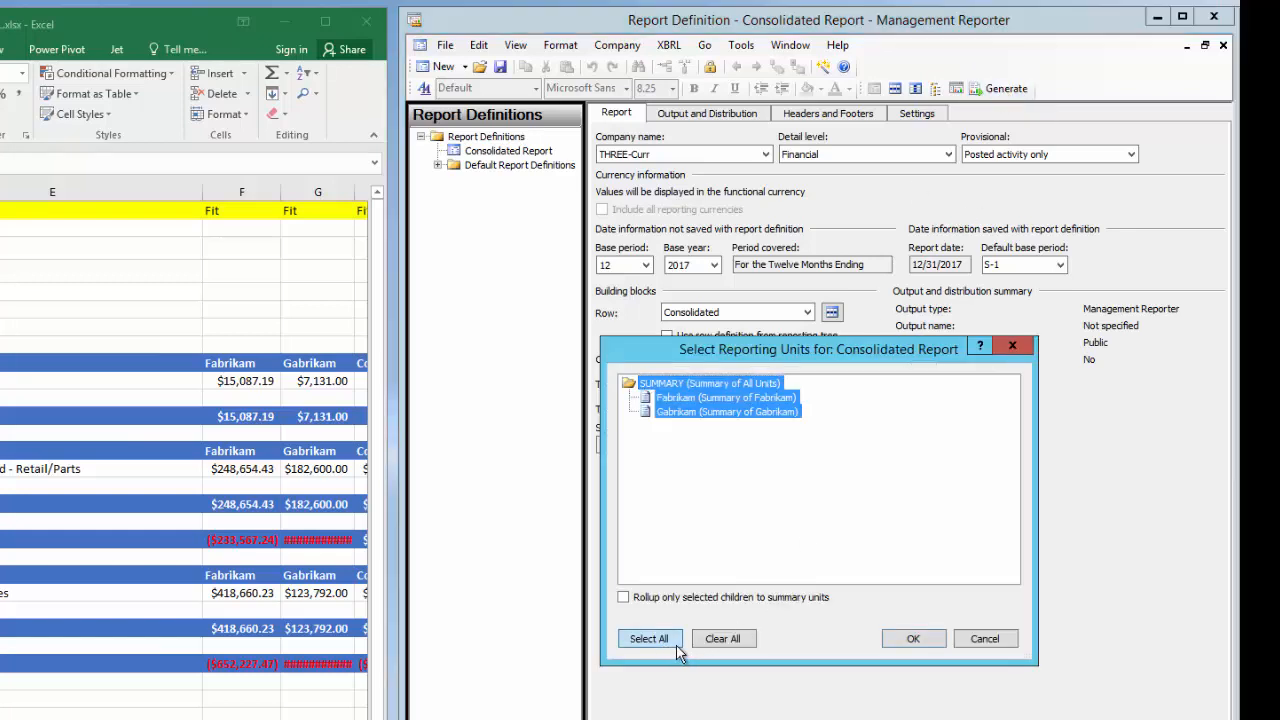
pyautogui.click(912, 638)
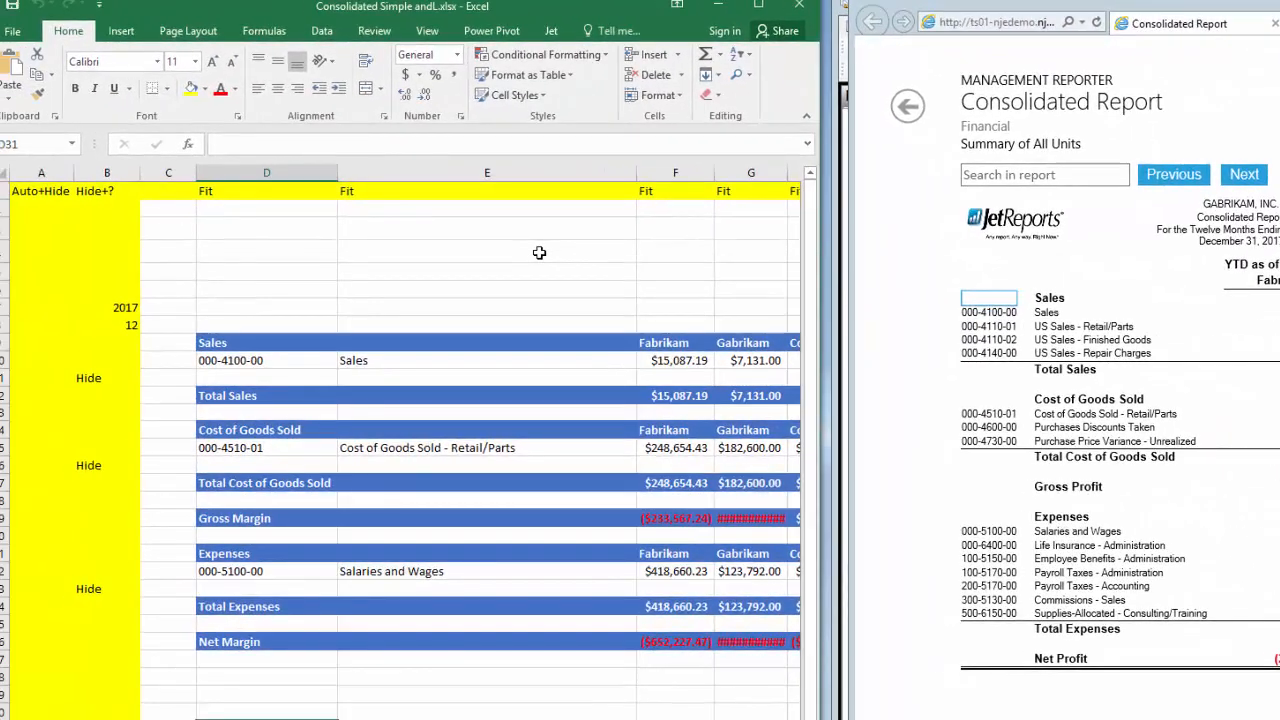
pyautogui.moveTo(547, 476)
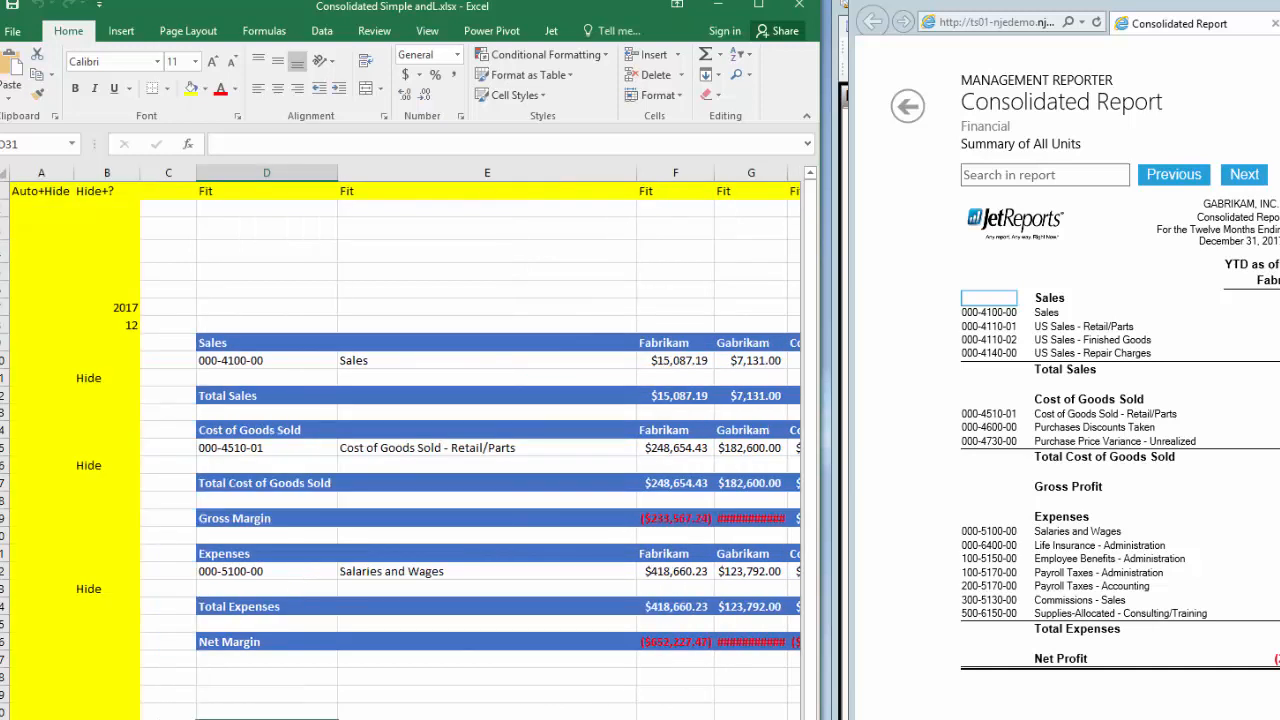
pyautogui.moveTo(141, 345)
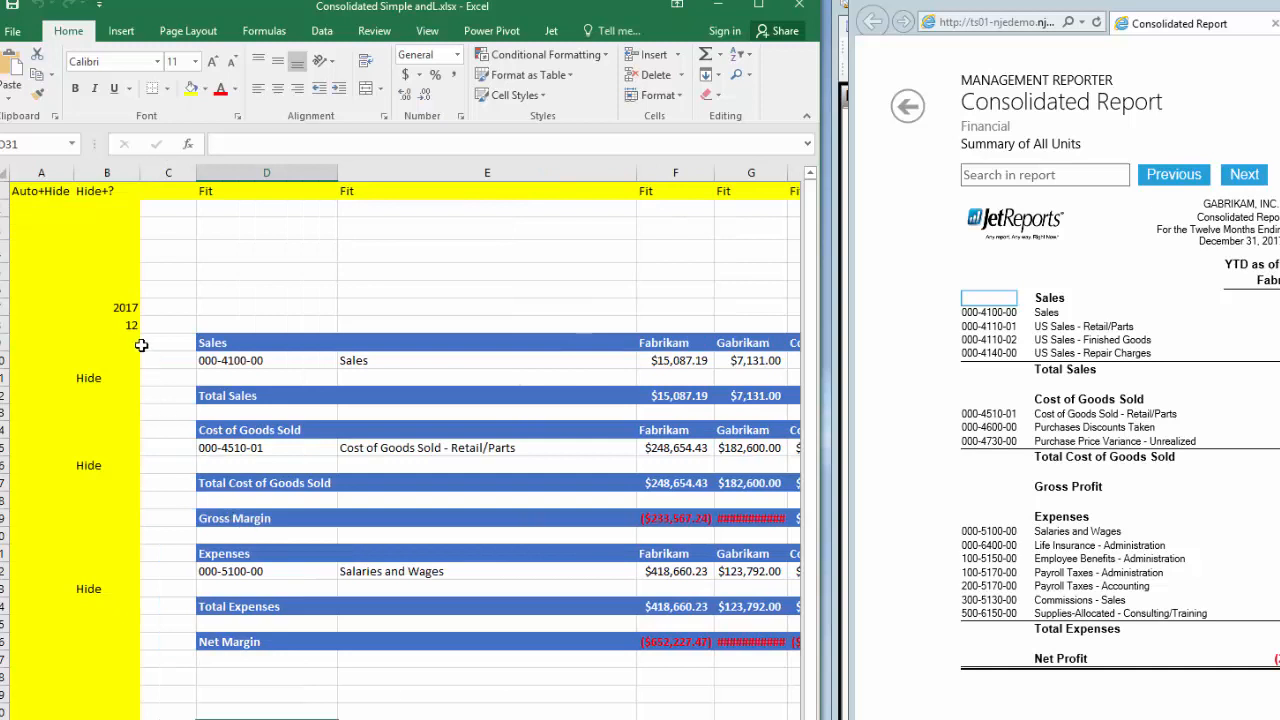
# - Select cell B7, which holds the hard-coded year
pyautogui.click(106, 307)
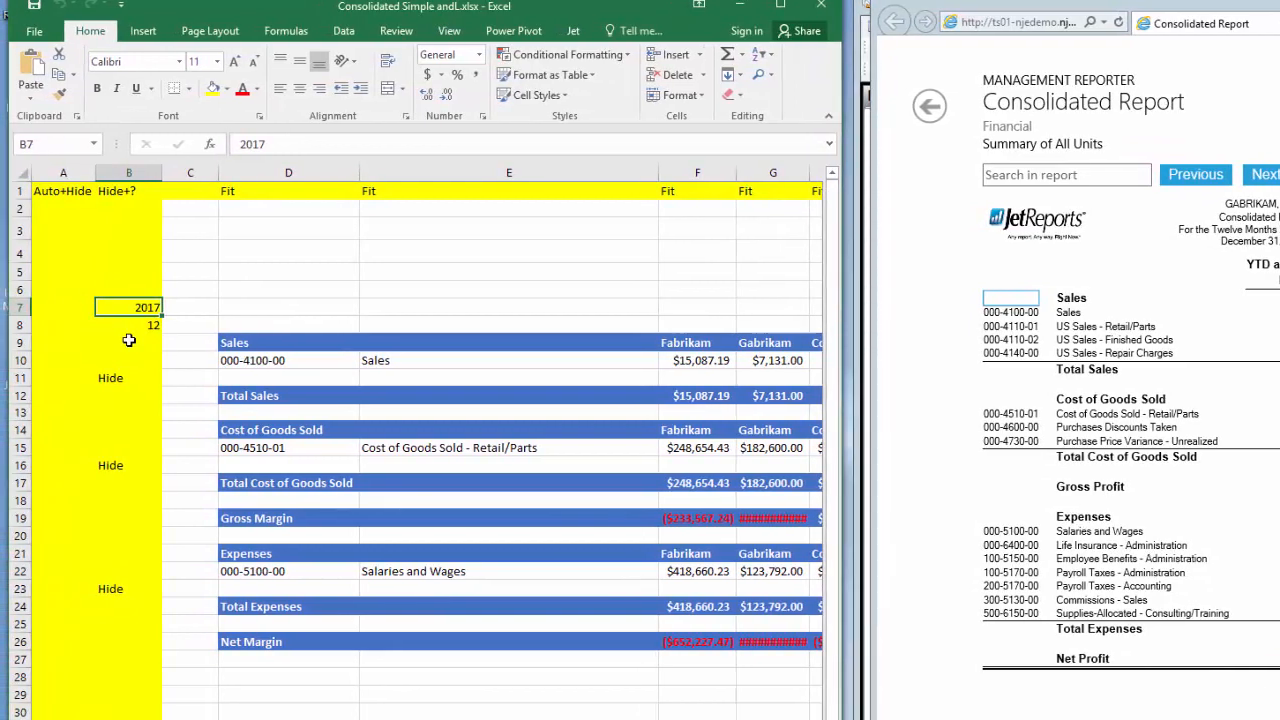
pyautogui.moveTo(135, 276)
pyautogui.write('12/31/2017')
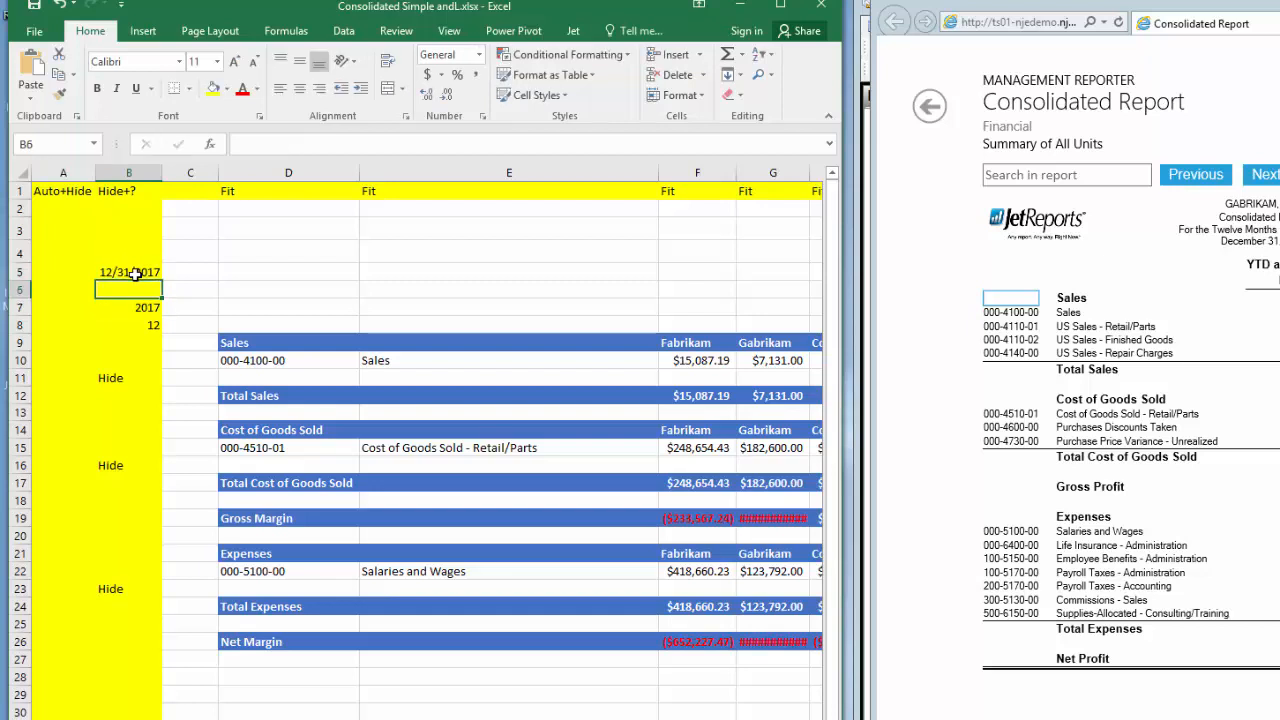
# - Replace the hard-coded 2017 and 12 in B7 and B8 with =YEAR(B5) and =MONTH(B5)
pyautogui.click(128, 307)
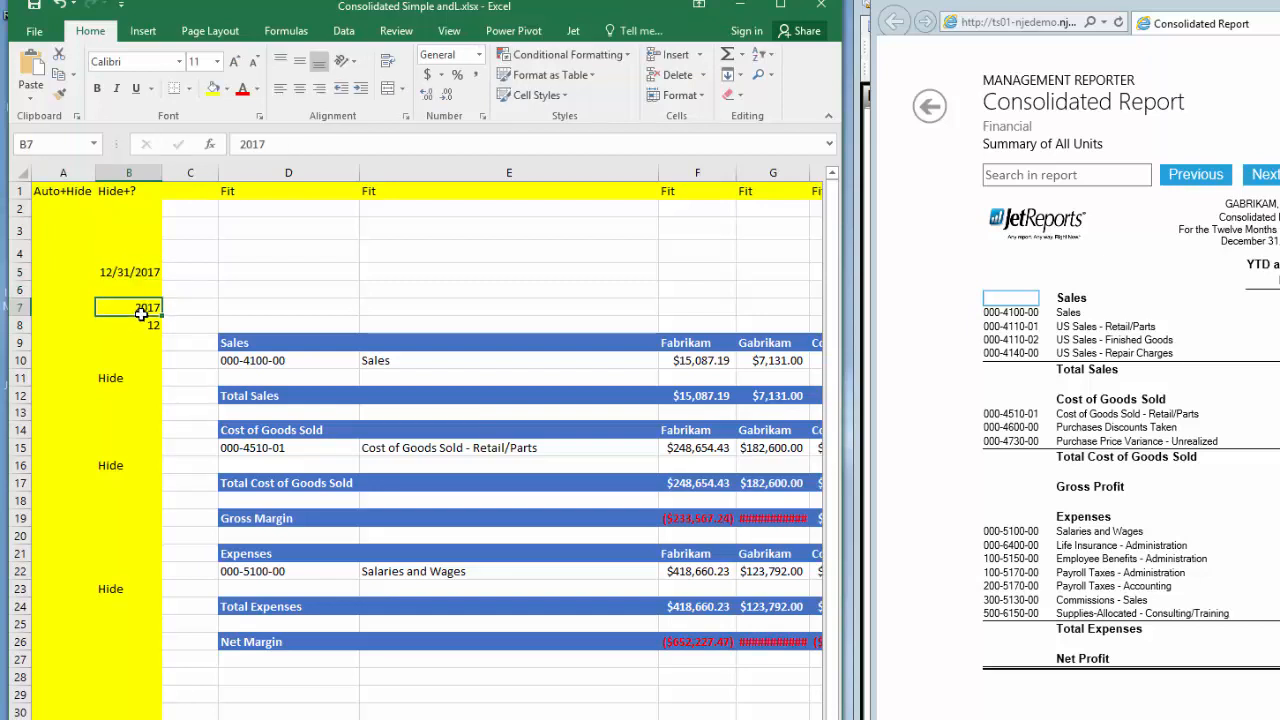
pyautogui.moveTo(143, 318)
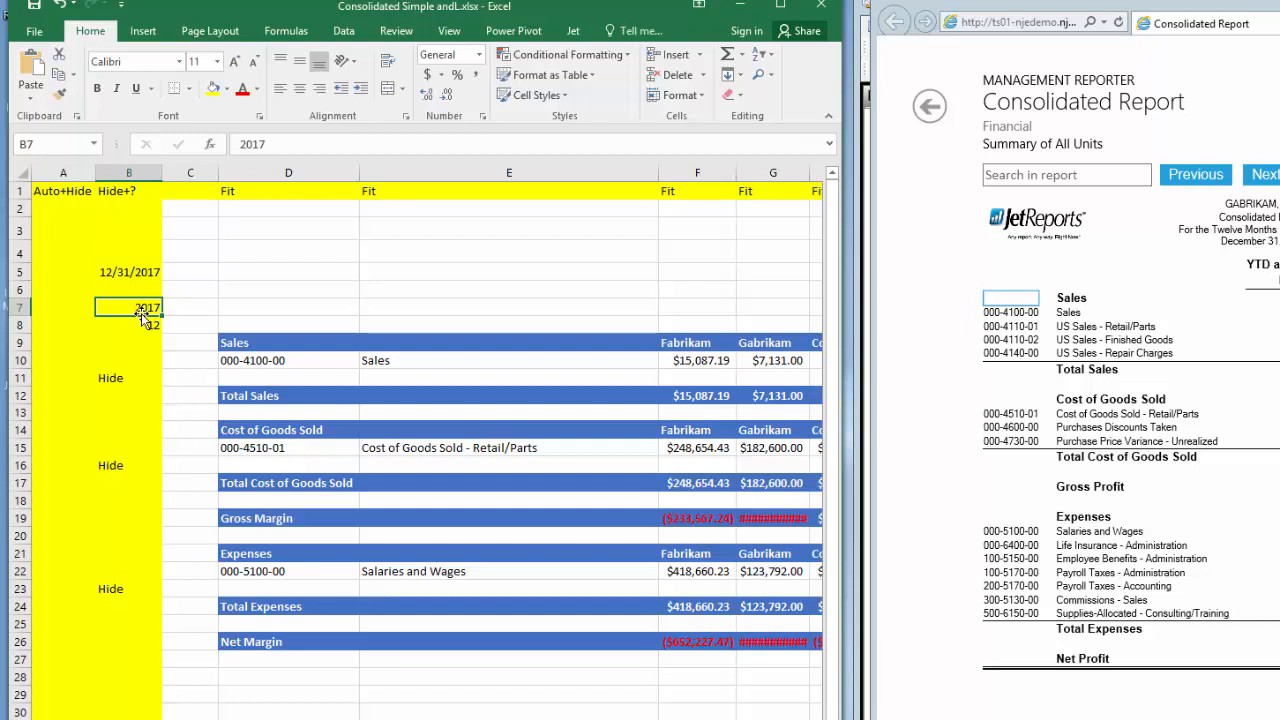
pyautogui.write('=Year')
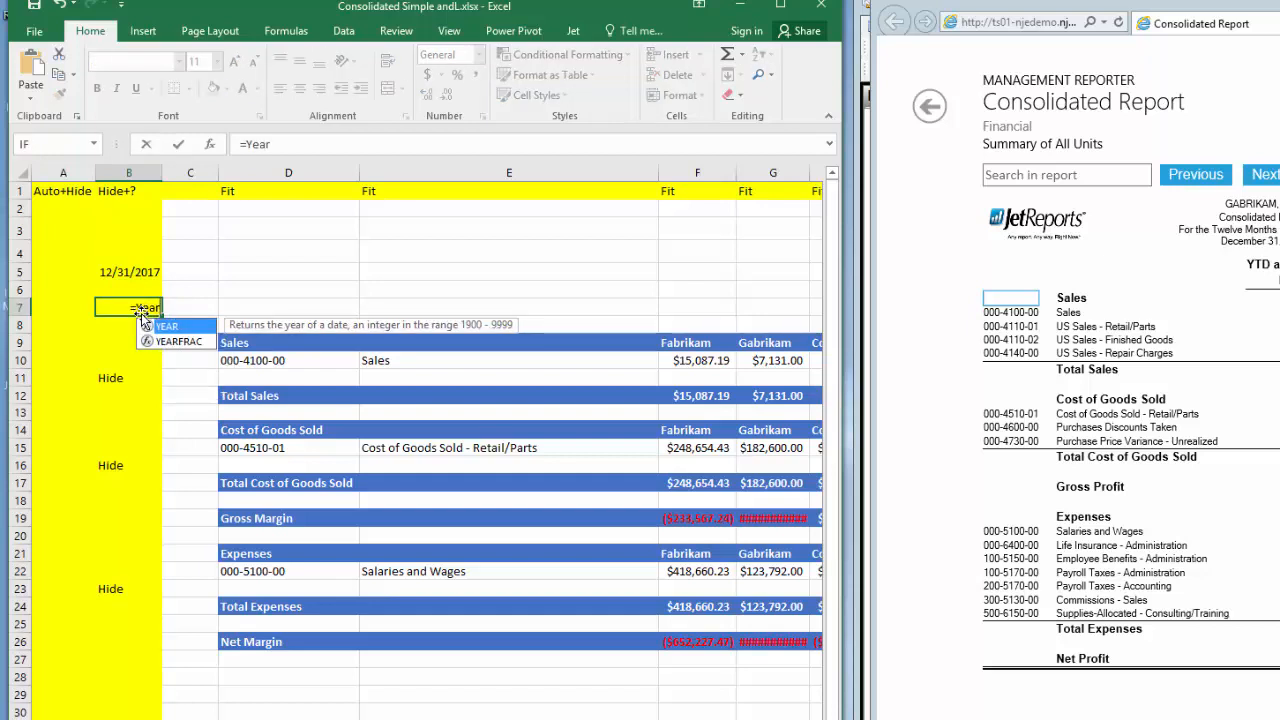
pyautogui.click(128, 272)
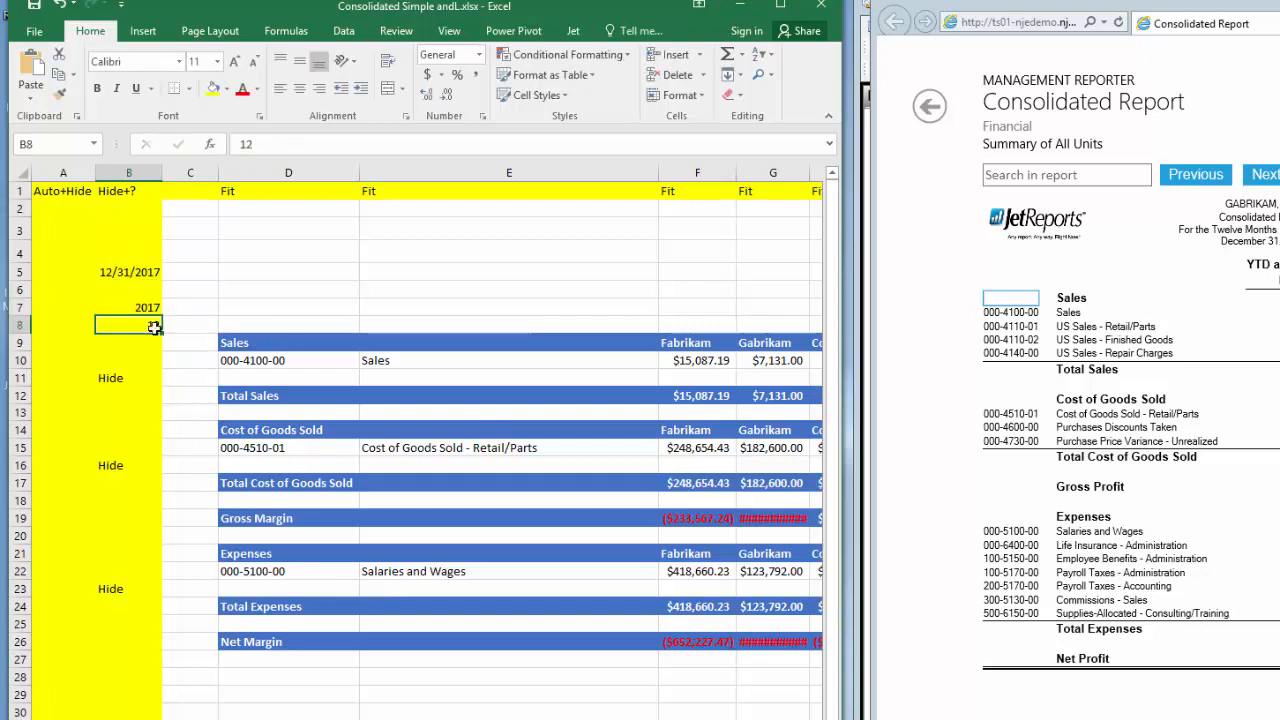
pyautogui.write('=')
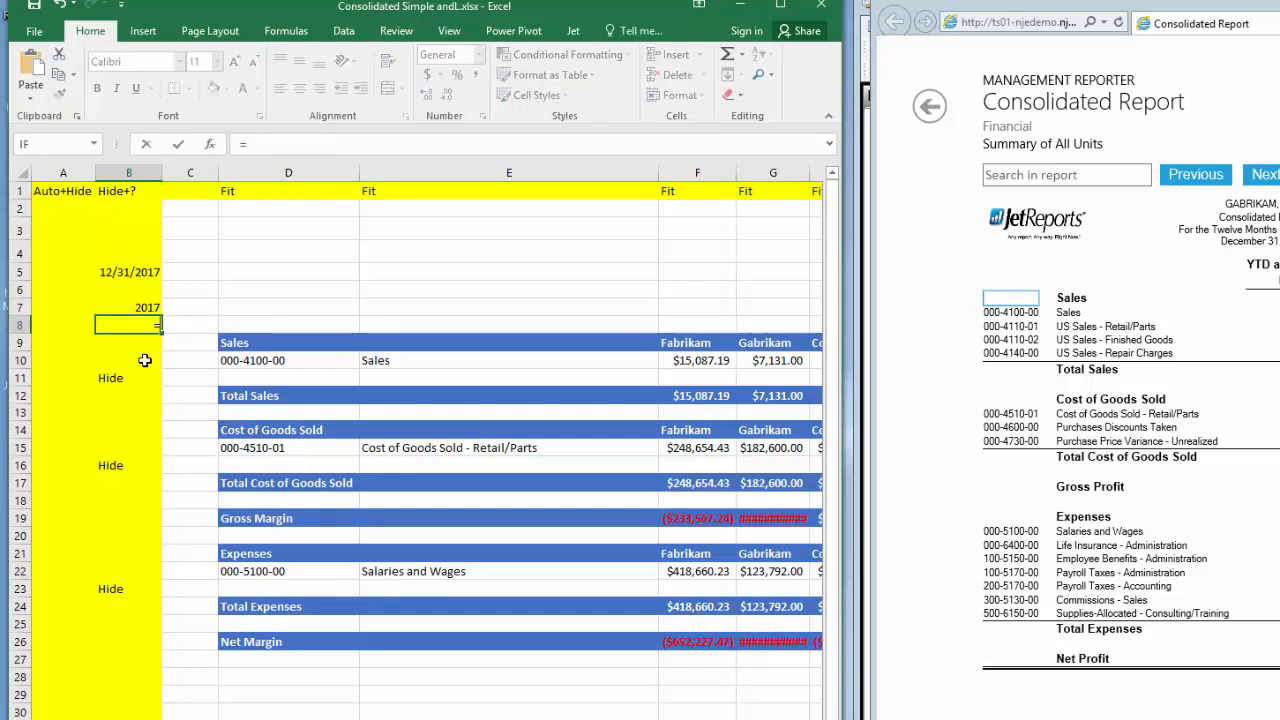
pyautogui.write('=Mot')
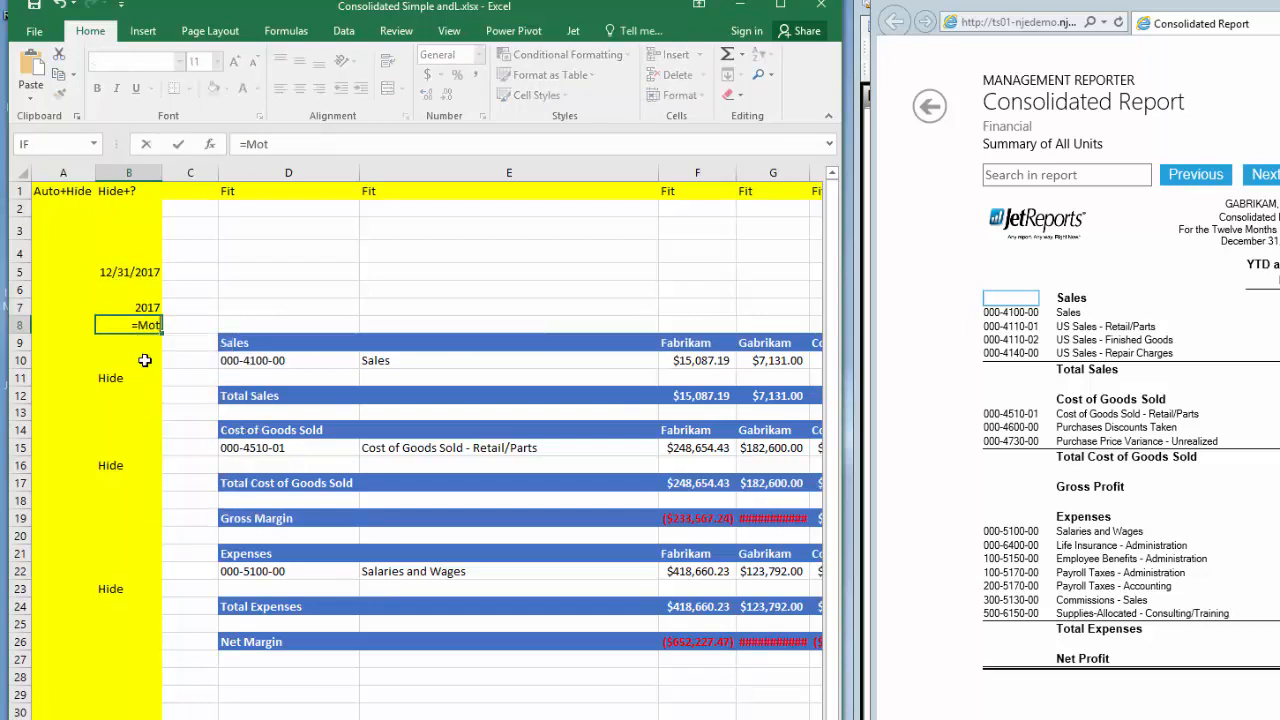
pyautogui.write('MONTH(')
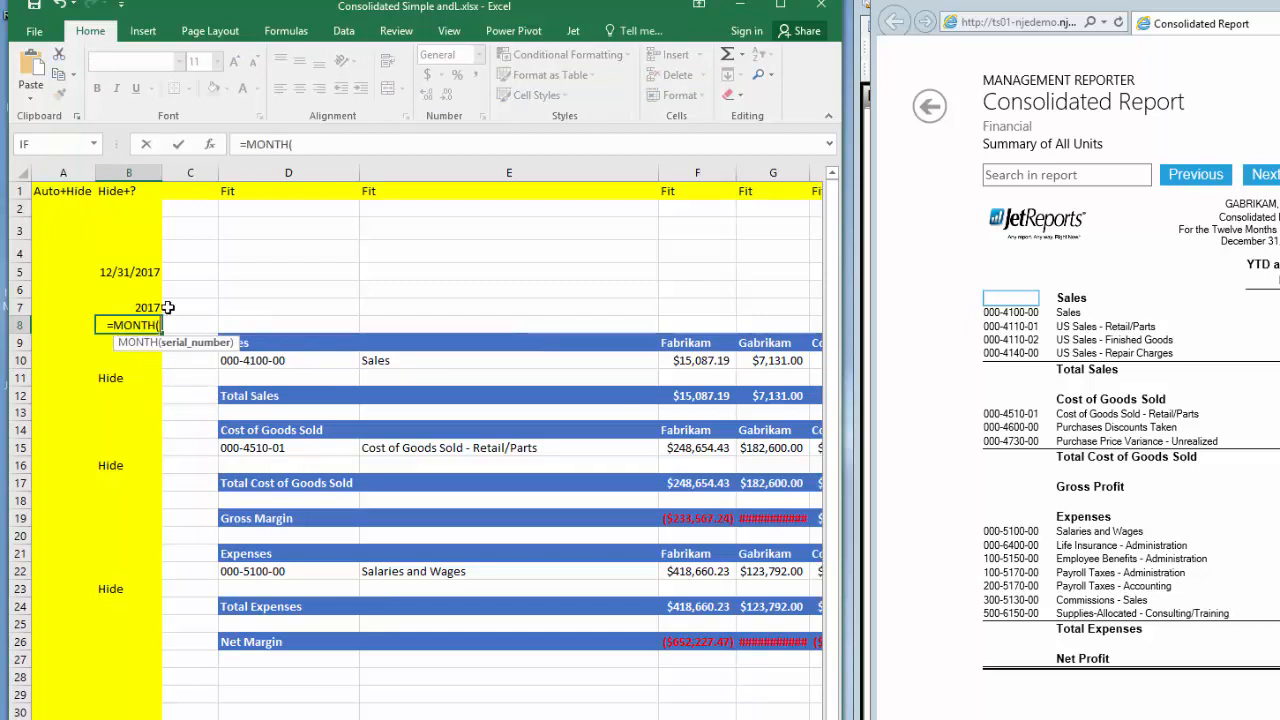
pyautogui.click(128, 271)
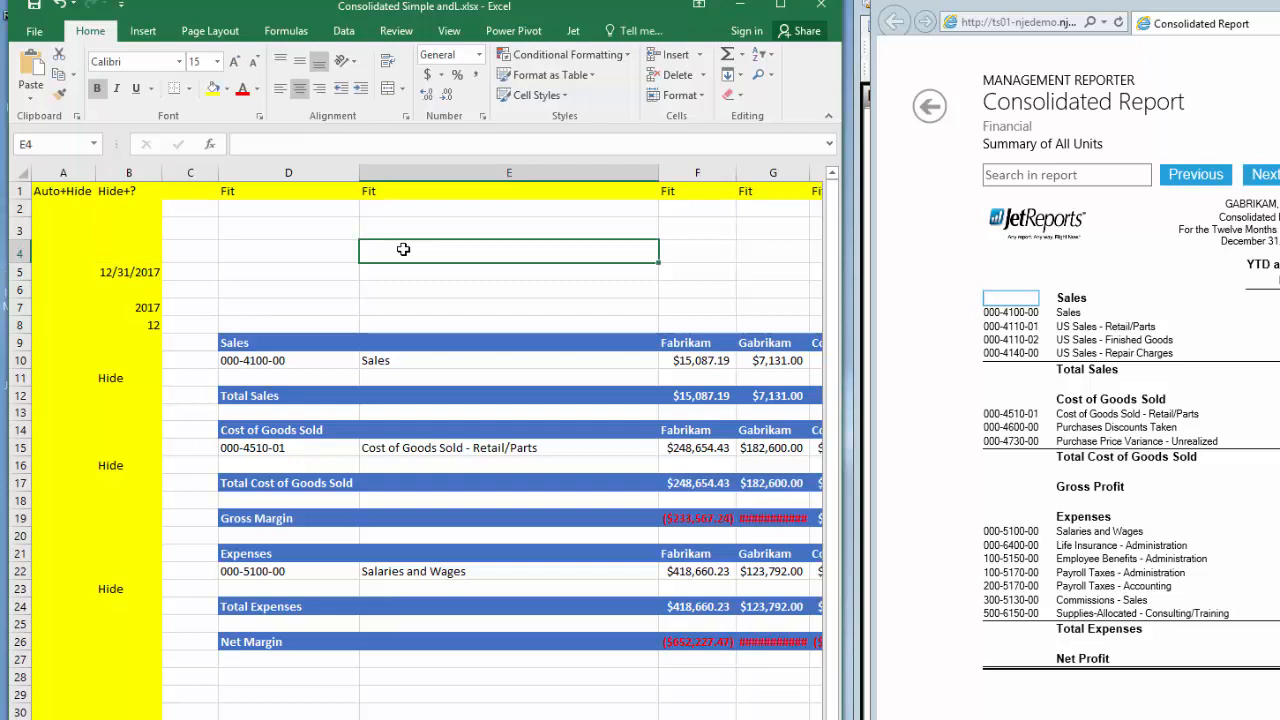
# - Enter 'Fabrikam, Inc.' in E4 and 'Consolidated Report' in E5
pyautogui.write('Fabrikam, Inc.')
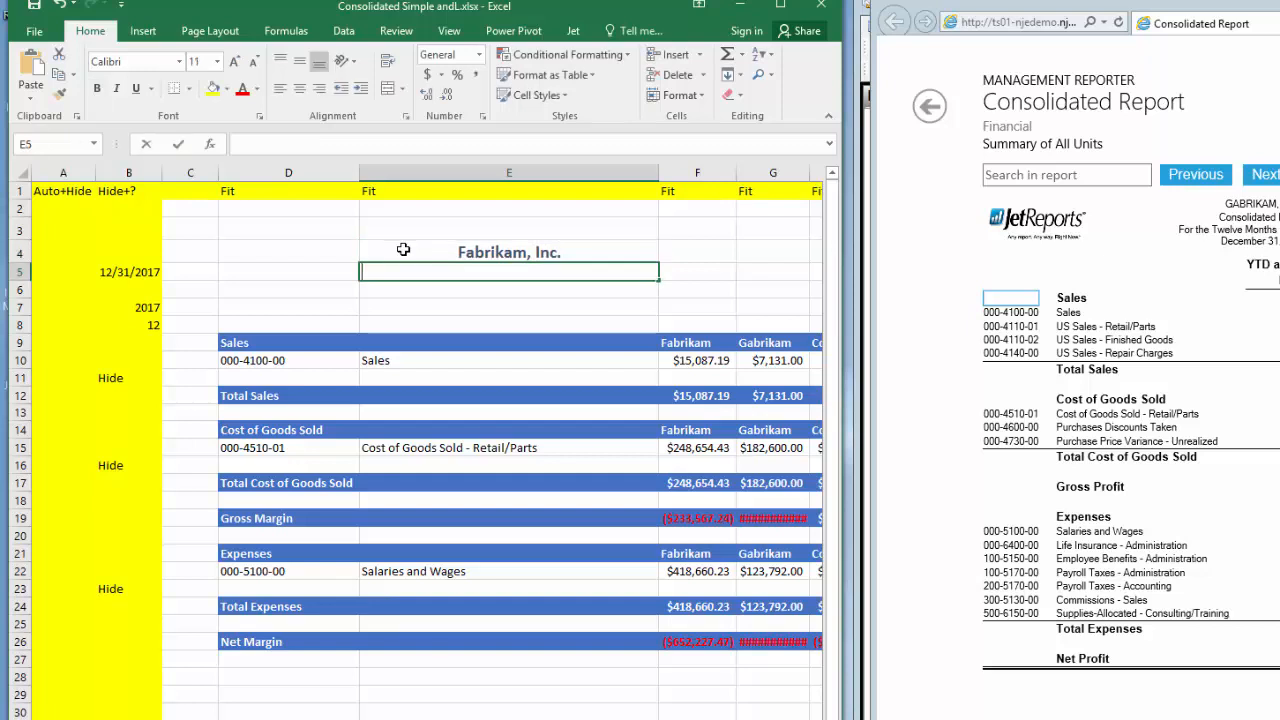
pyautogui.write('Consolidated Repor')
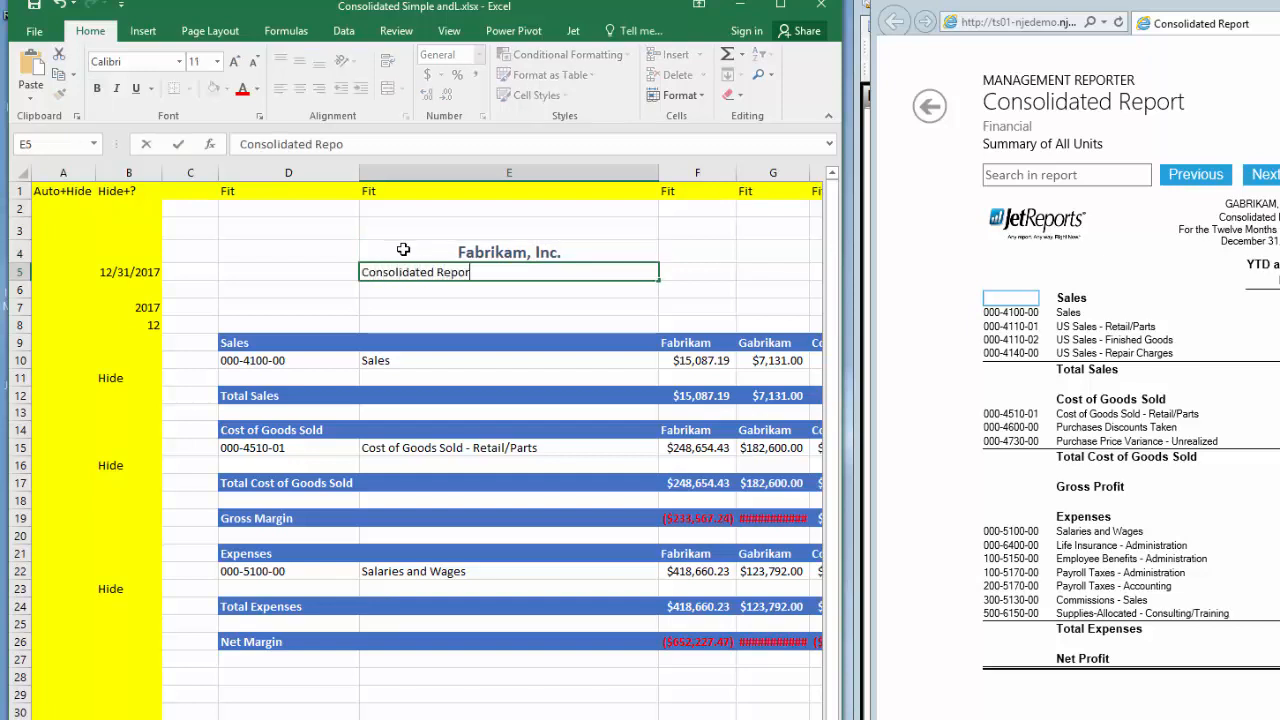
pyautogui.press('Return')
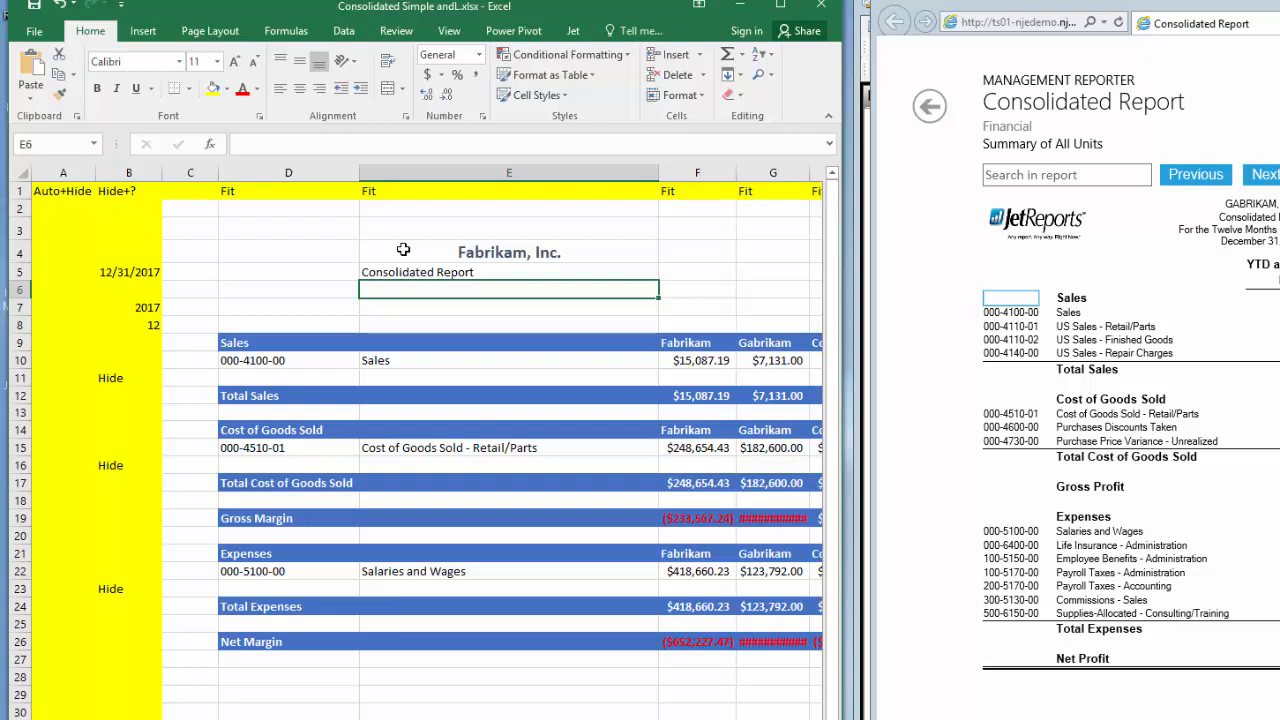
pyautogui.moveTo(286, 30)
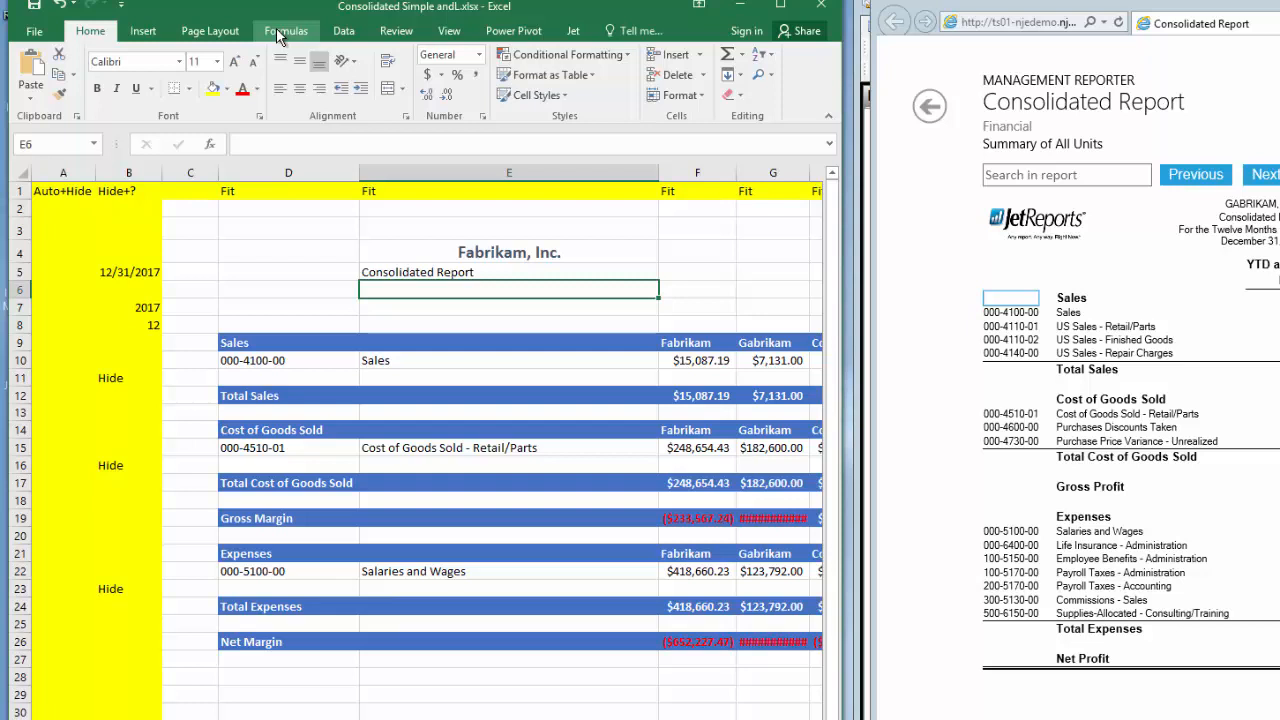
# - Insert a CONCATENATE formula in E6 with Text1 "YTD As Of "
pyautogui.click(286, 30)
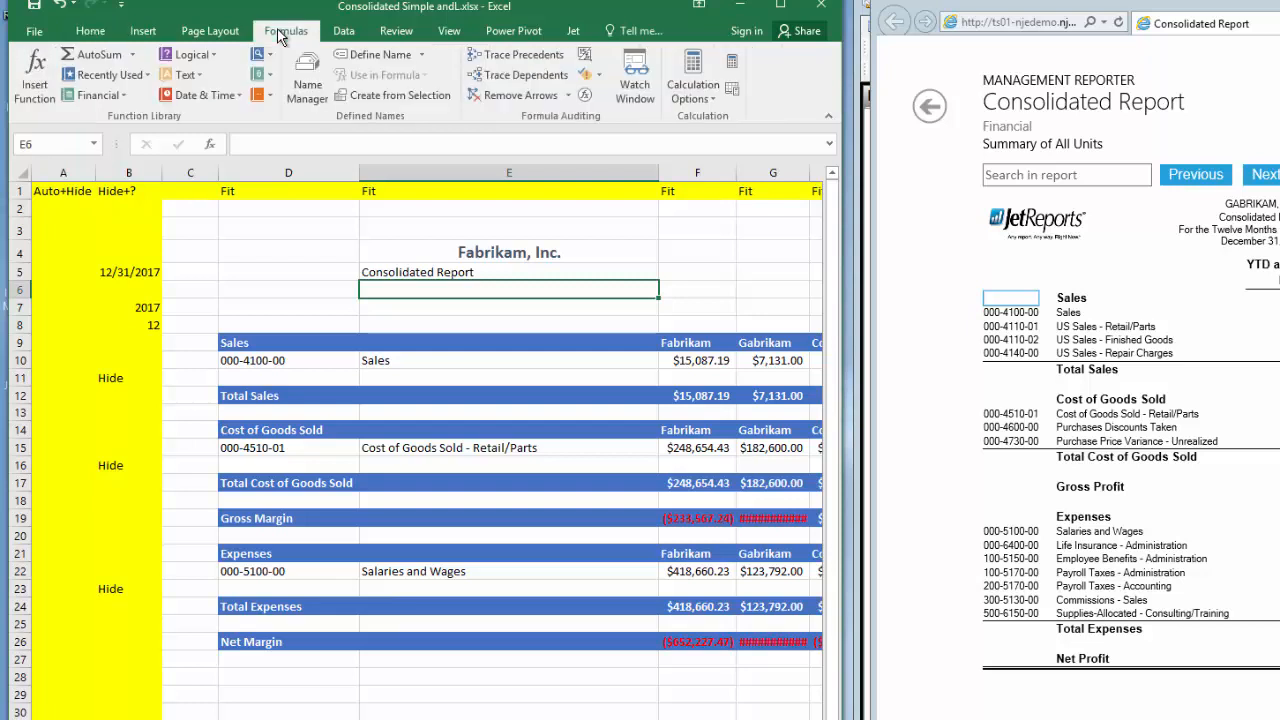
pyautogui.moveTo(185, 74)
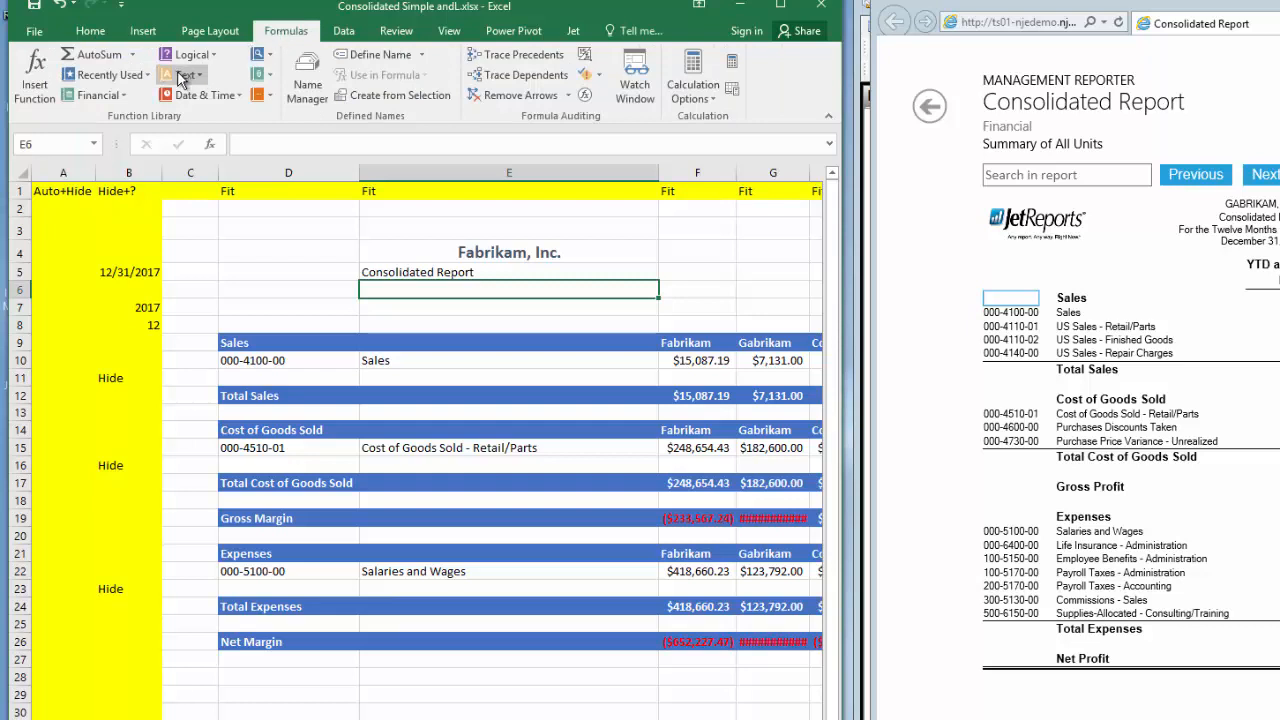
pyautogui.click(186, 75)
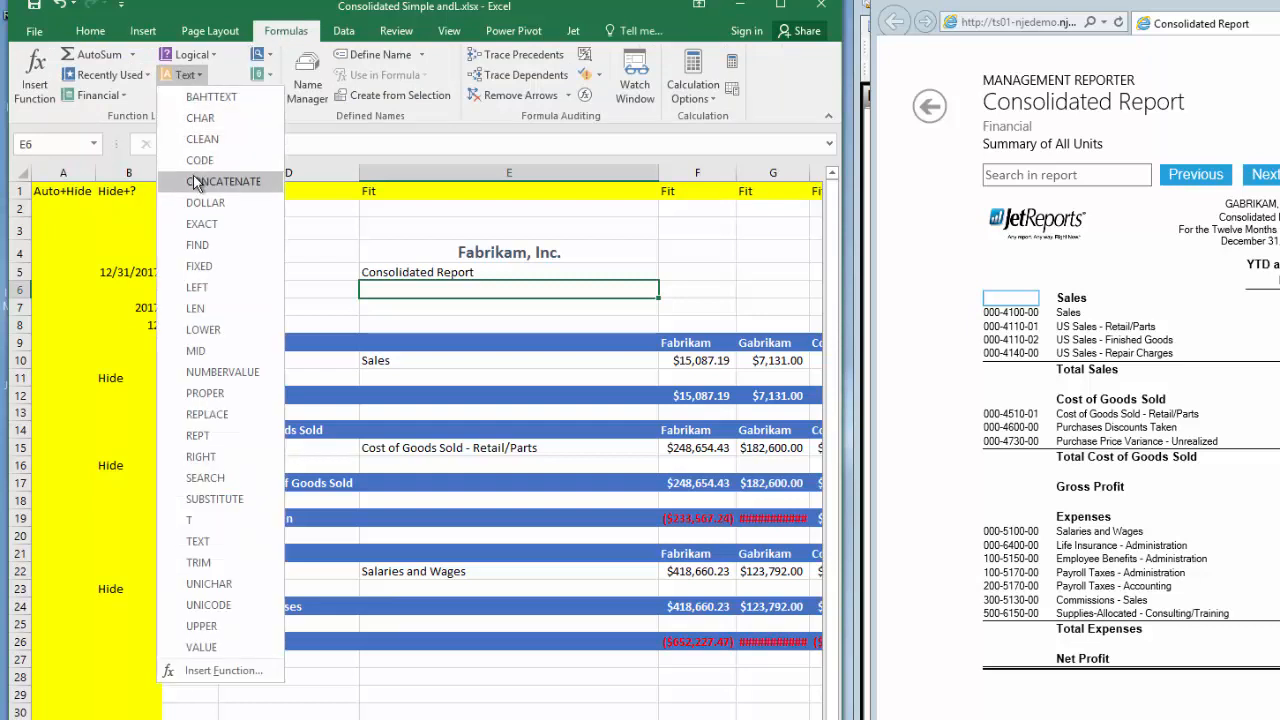
pyautogui.click(224, 181)
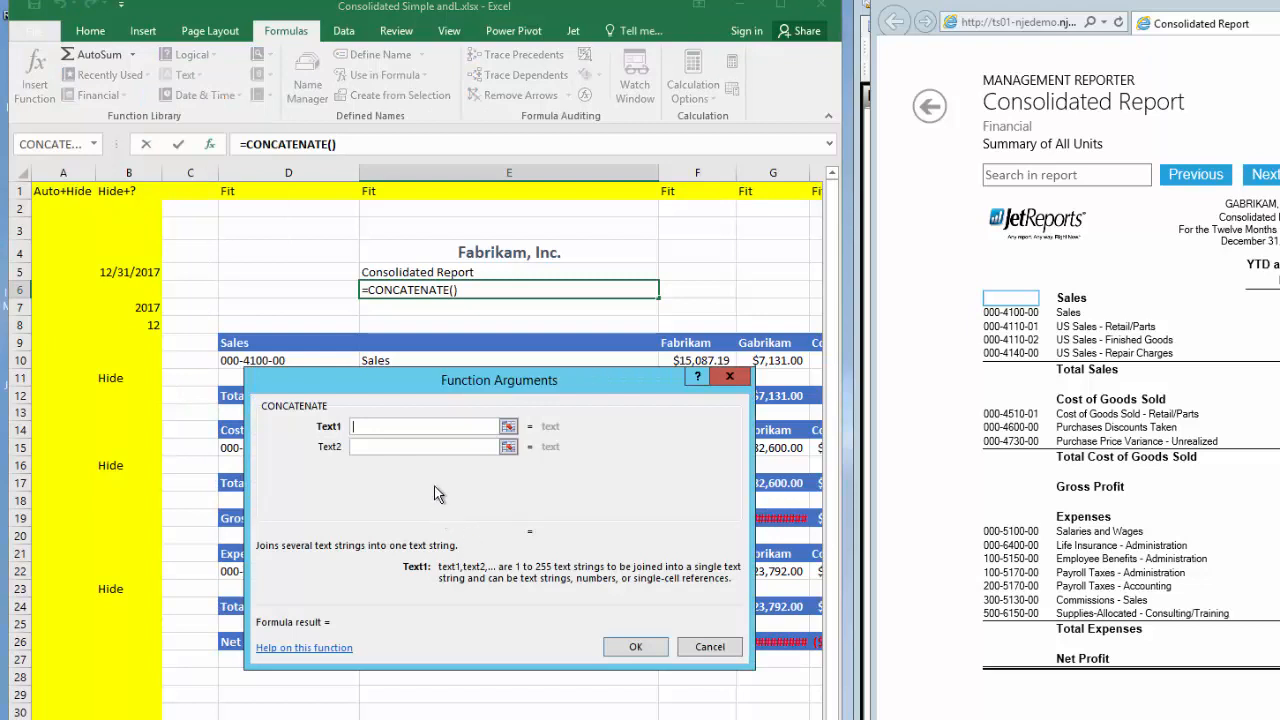
pyautogui.moveTo(398, 443)
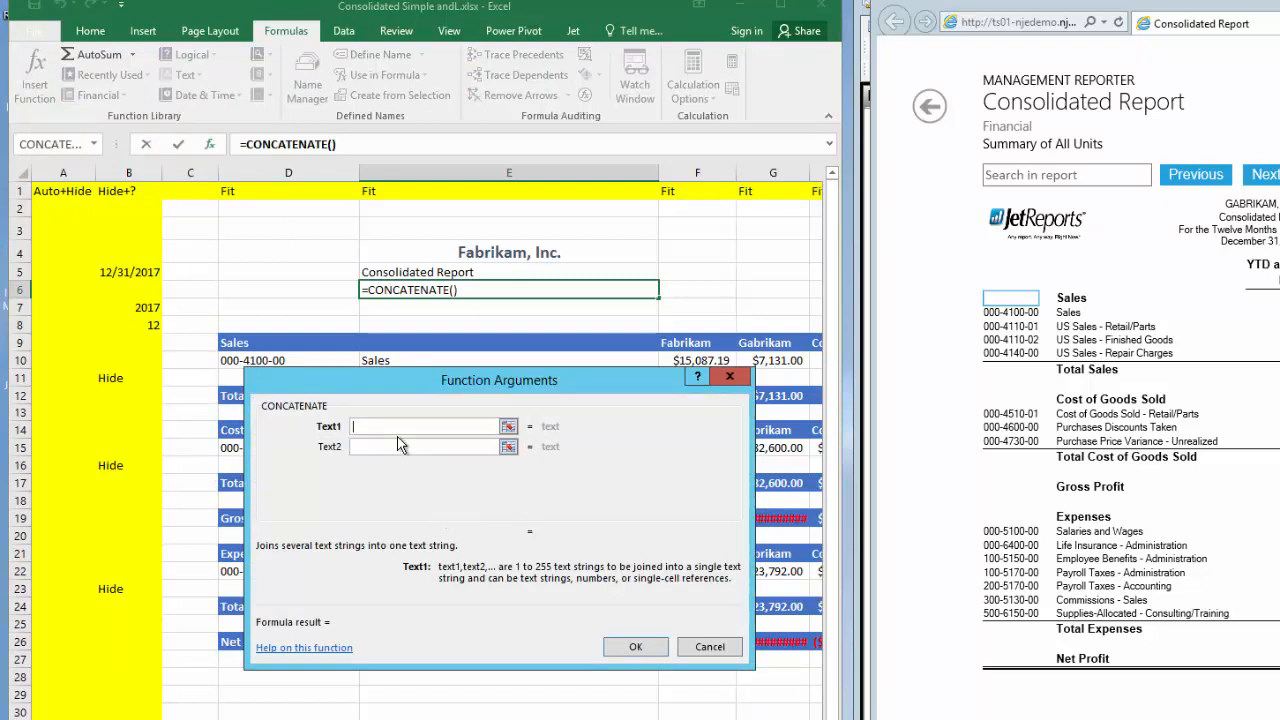
pyautogui.write('YTD')
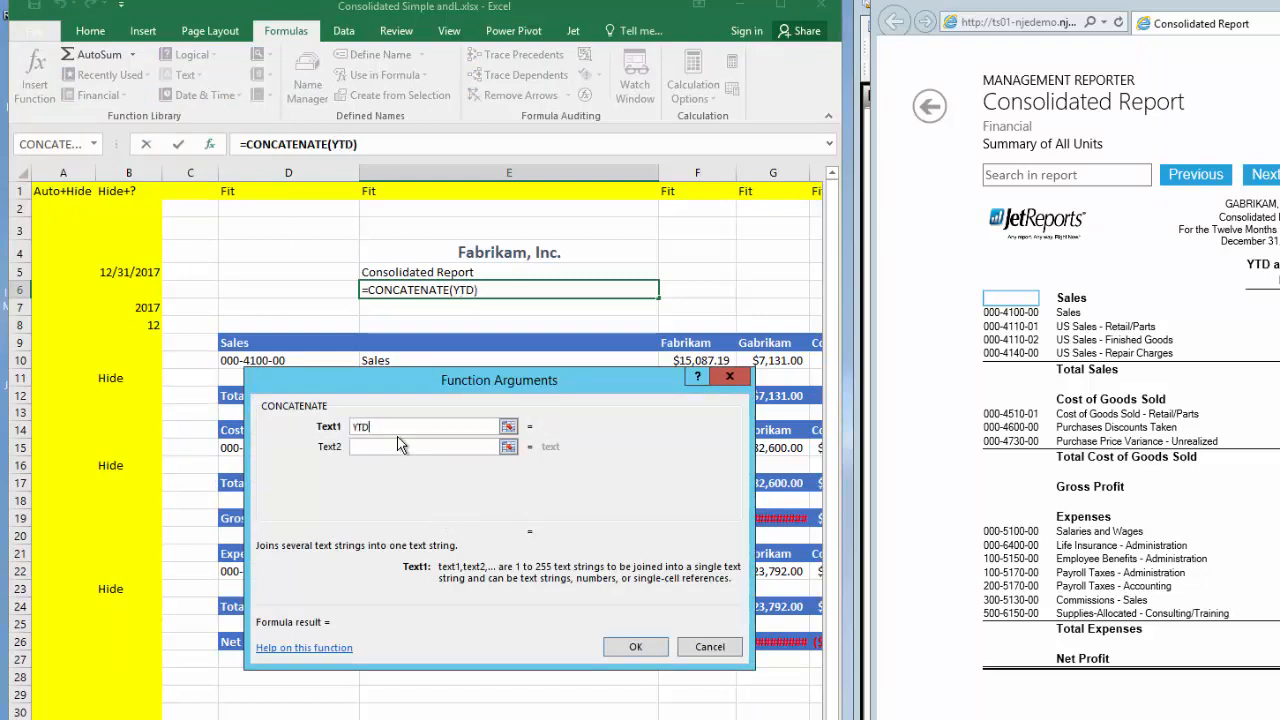
pyautogui.write('As O')
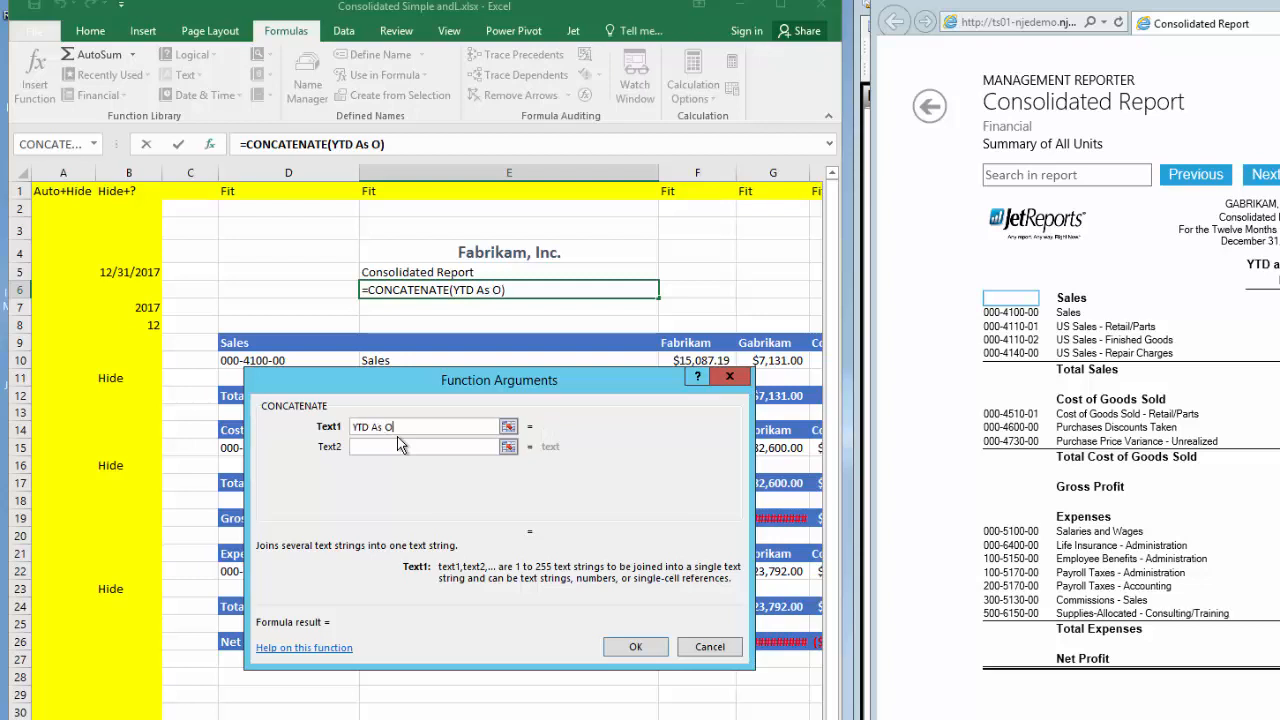
pyautogui.write('f "')
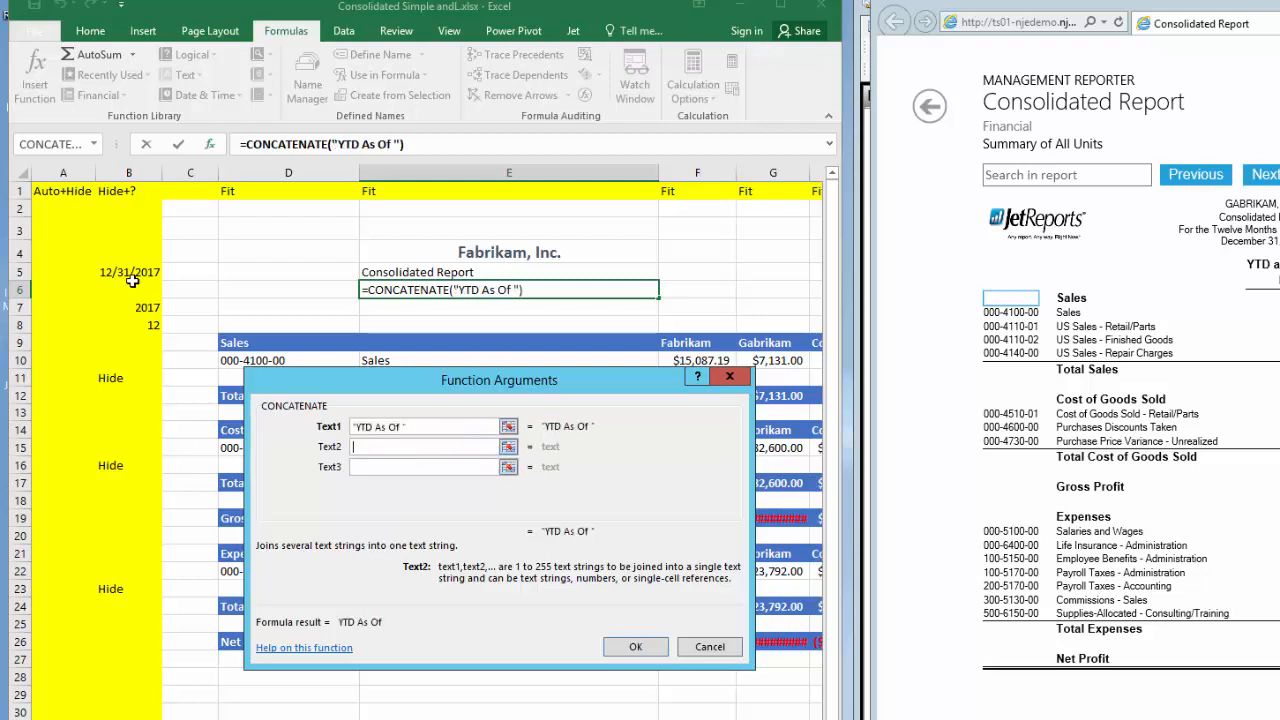
# - Set Text2 to TEXT(B5,"MMMM DD, YYYY") so the report date is spelled out
pyautogui.click(128, 272)
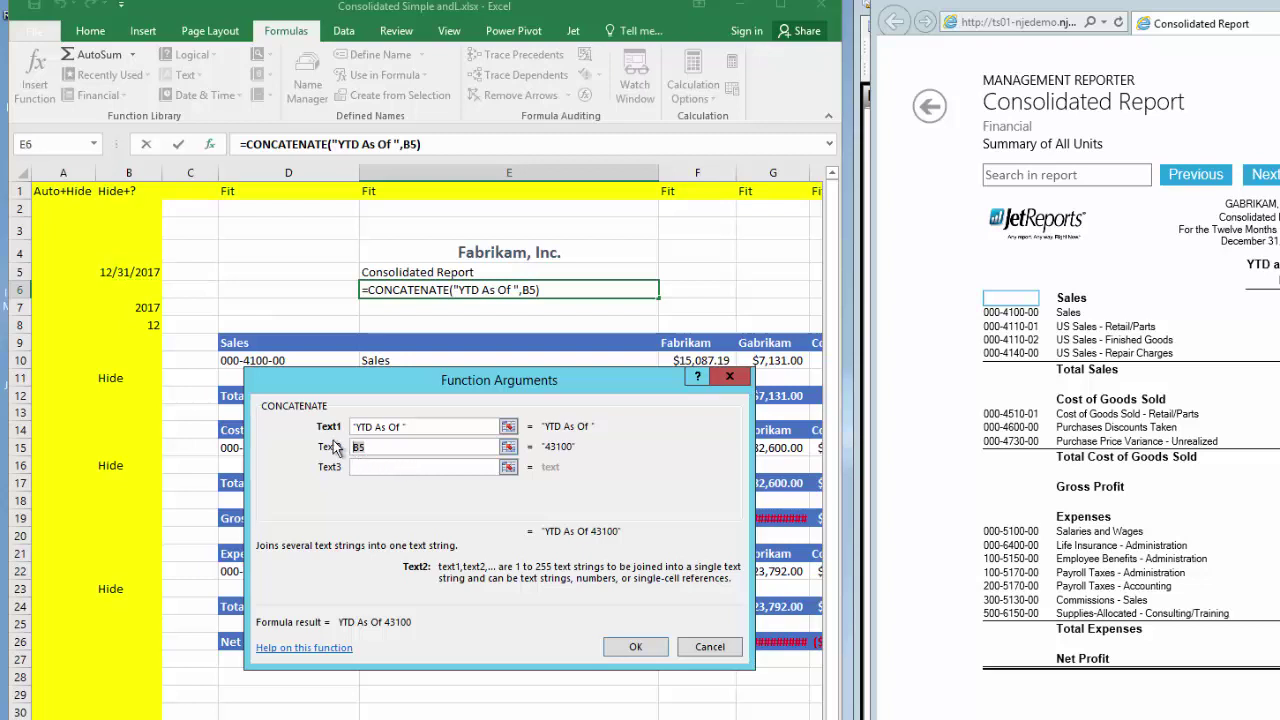
pyautogui.write('TEXT')
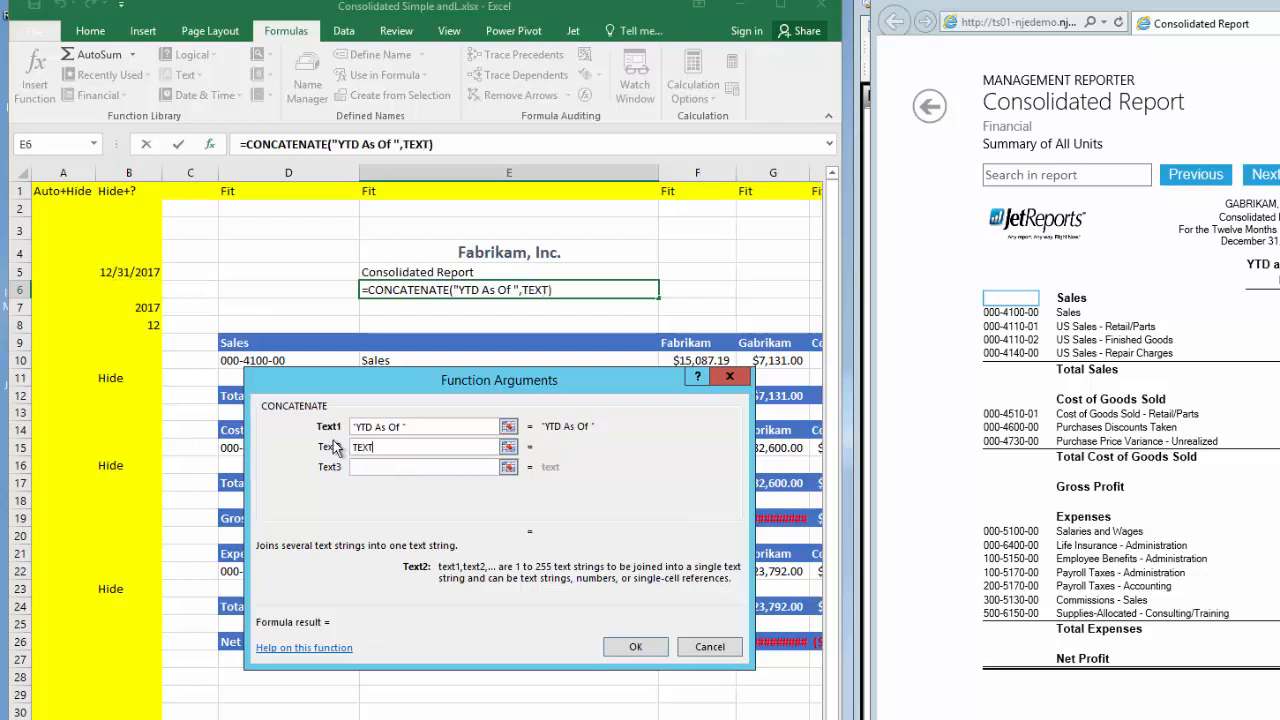
pyautogui.write('()')
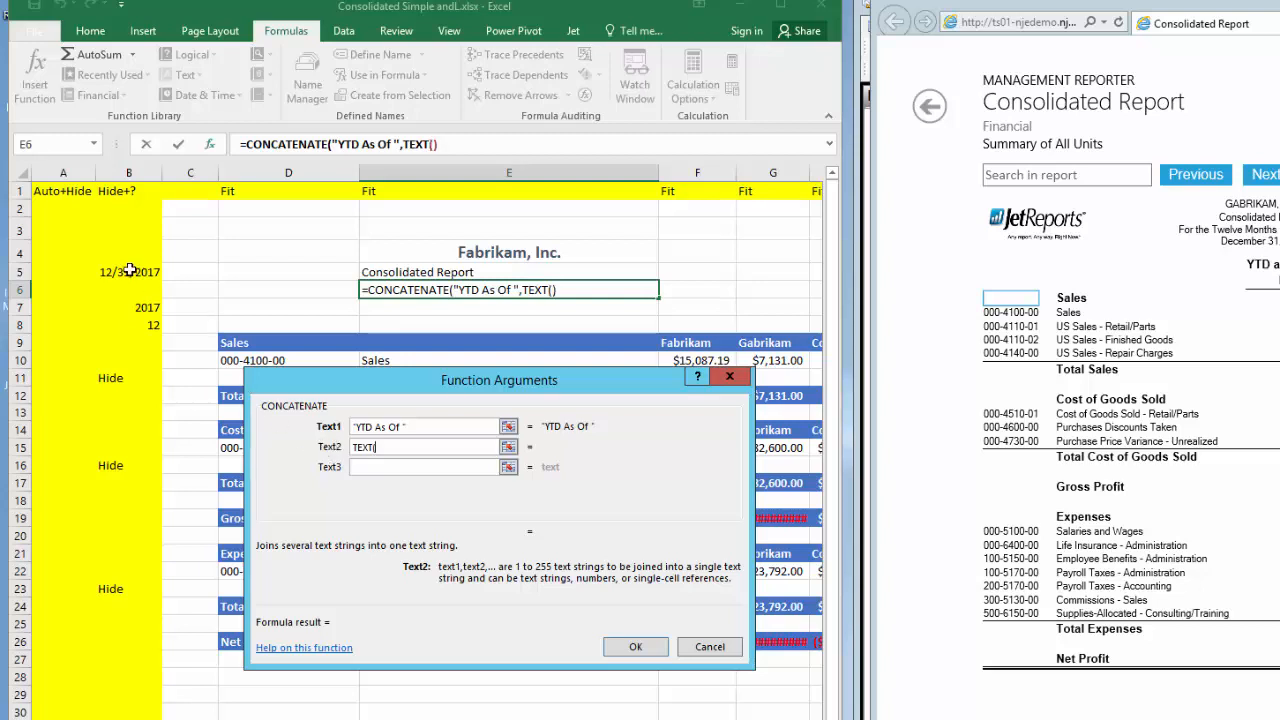
pyautogui.click(128, 271)
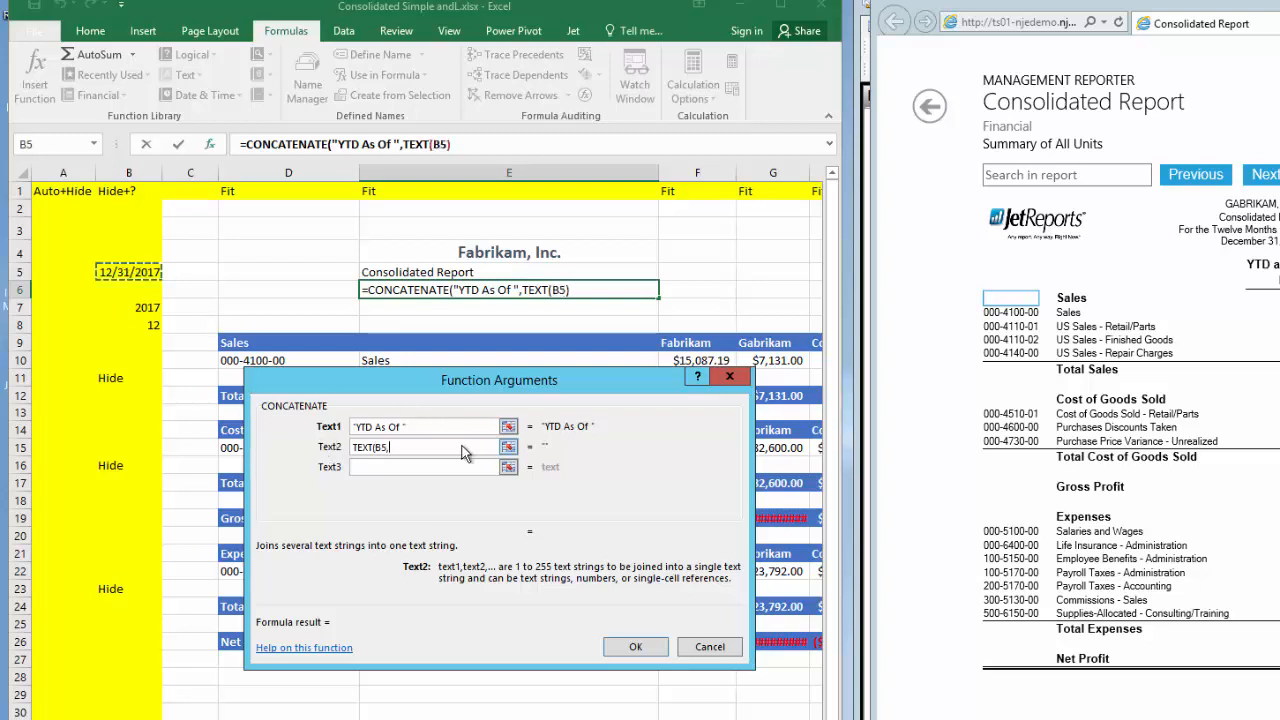
pyautogui.write(', "MM')
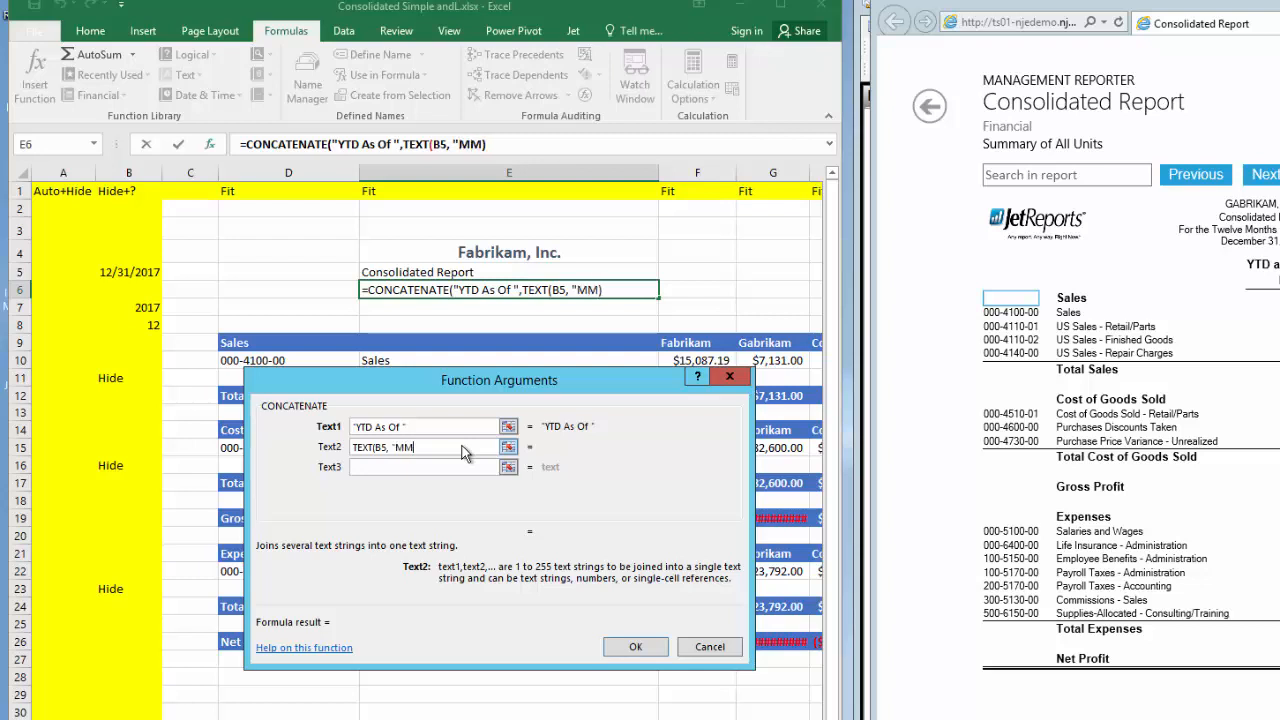
pyautogui.write('MM')
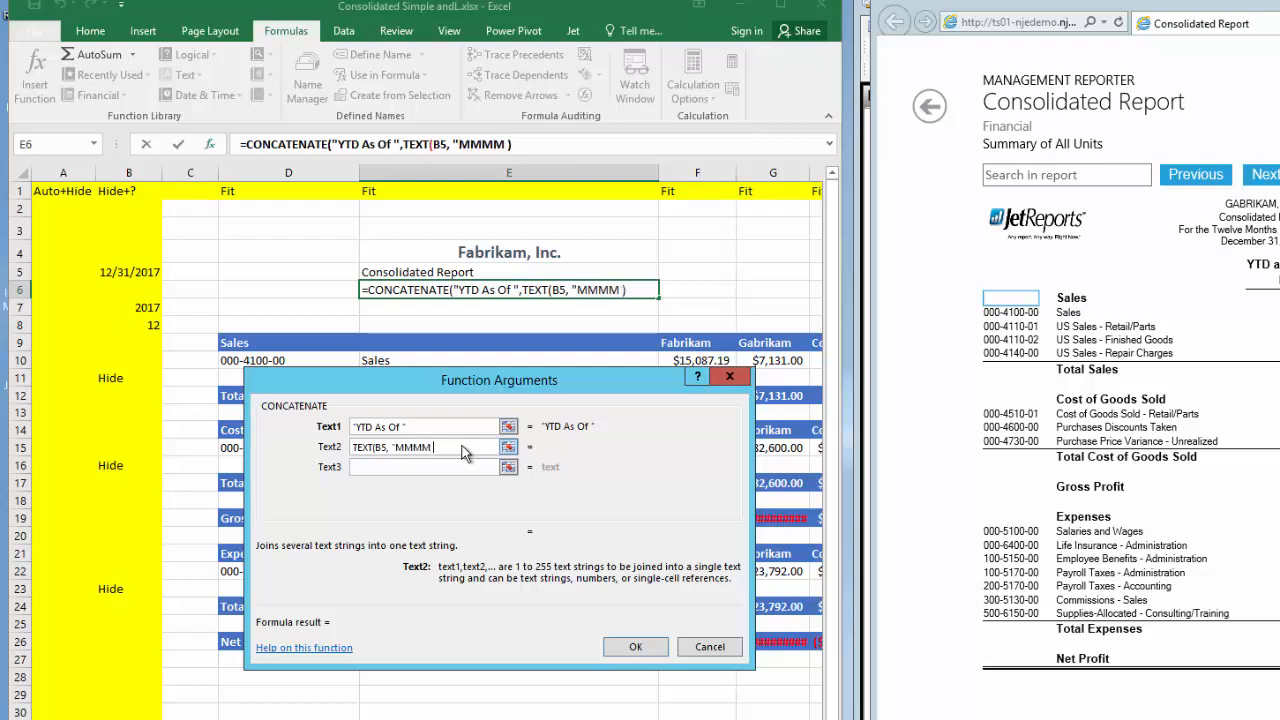
pyautogui.write('DD,')
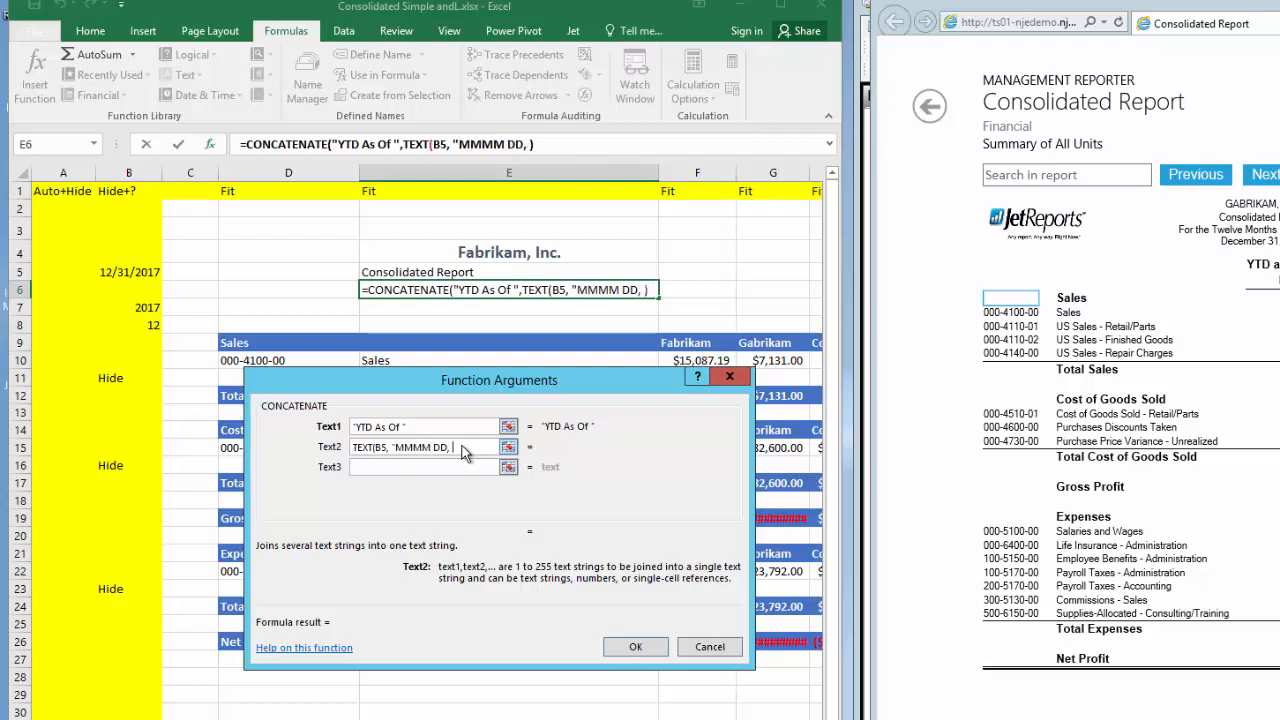
pyautogui.write('YYY')
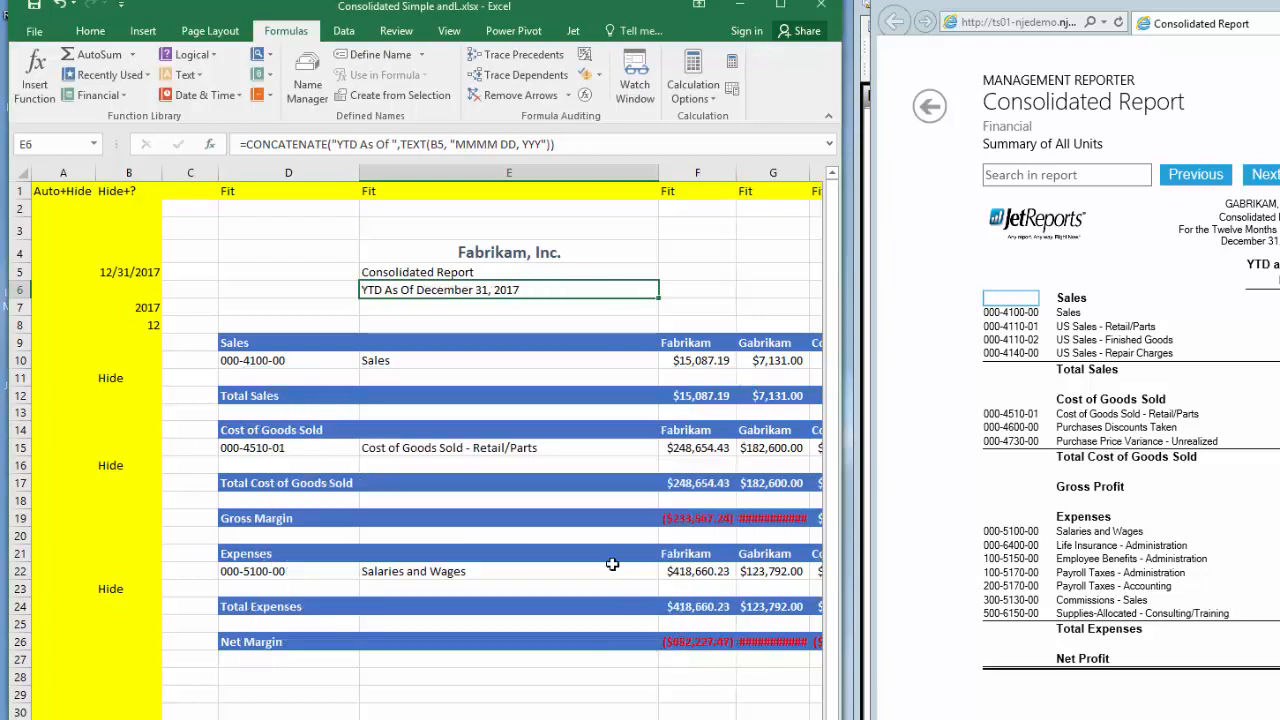
pyautogui.moveTo(453, 281)
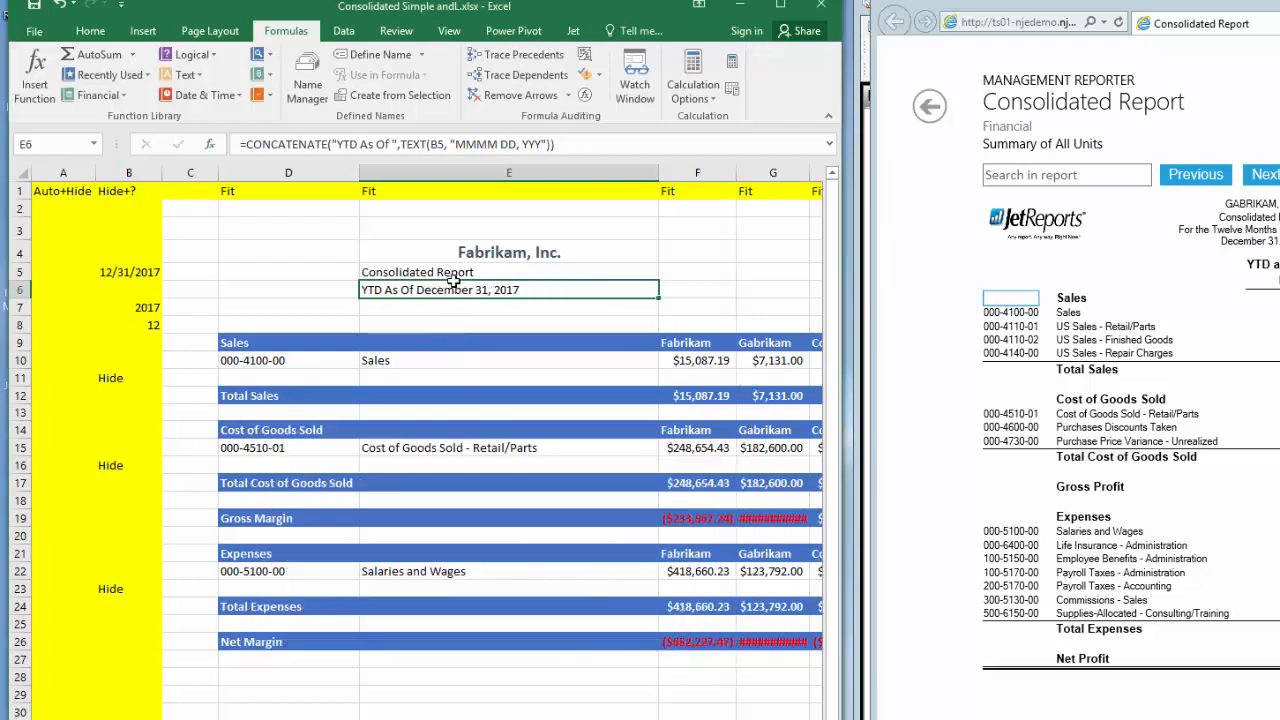
# - Copy E4's formatting to the subtitle lines and add a shrunken Jet Reports logo at D3
pyautogui.click(509, 251)
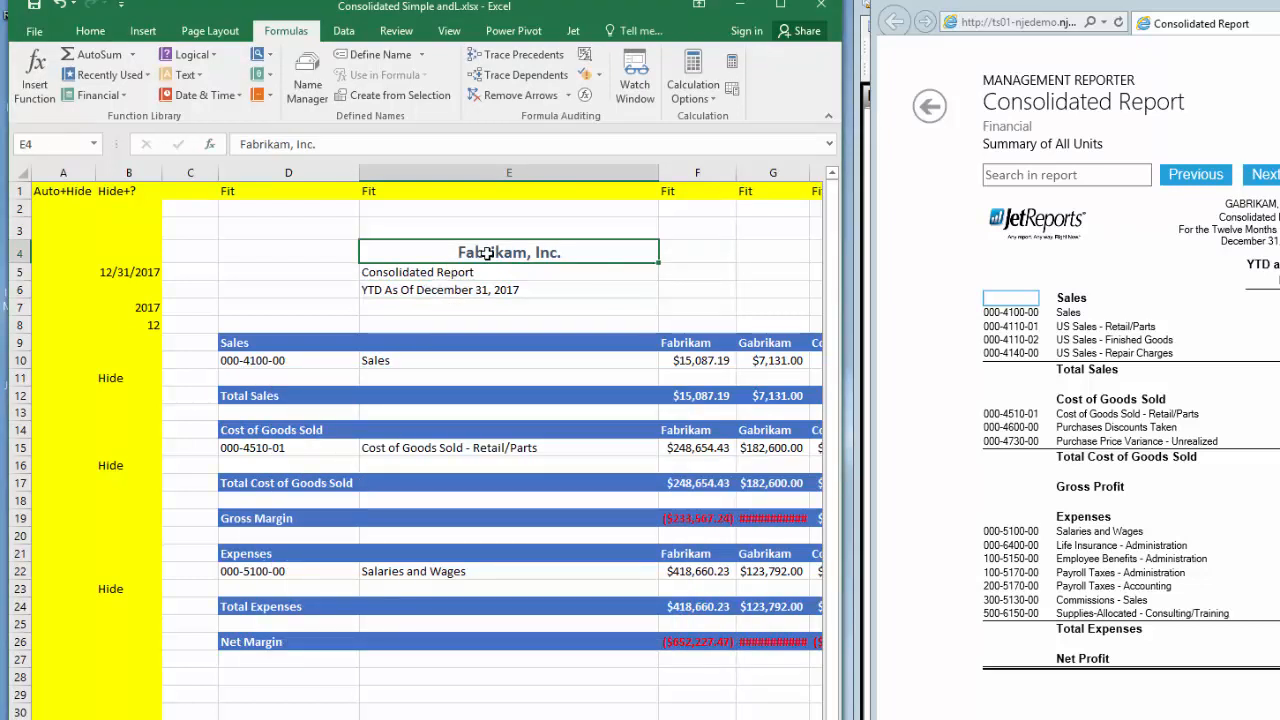
pyautogui.click(89, 30)
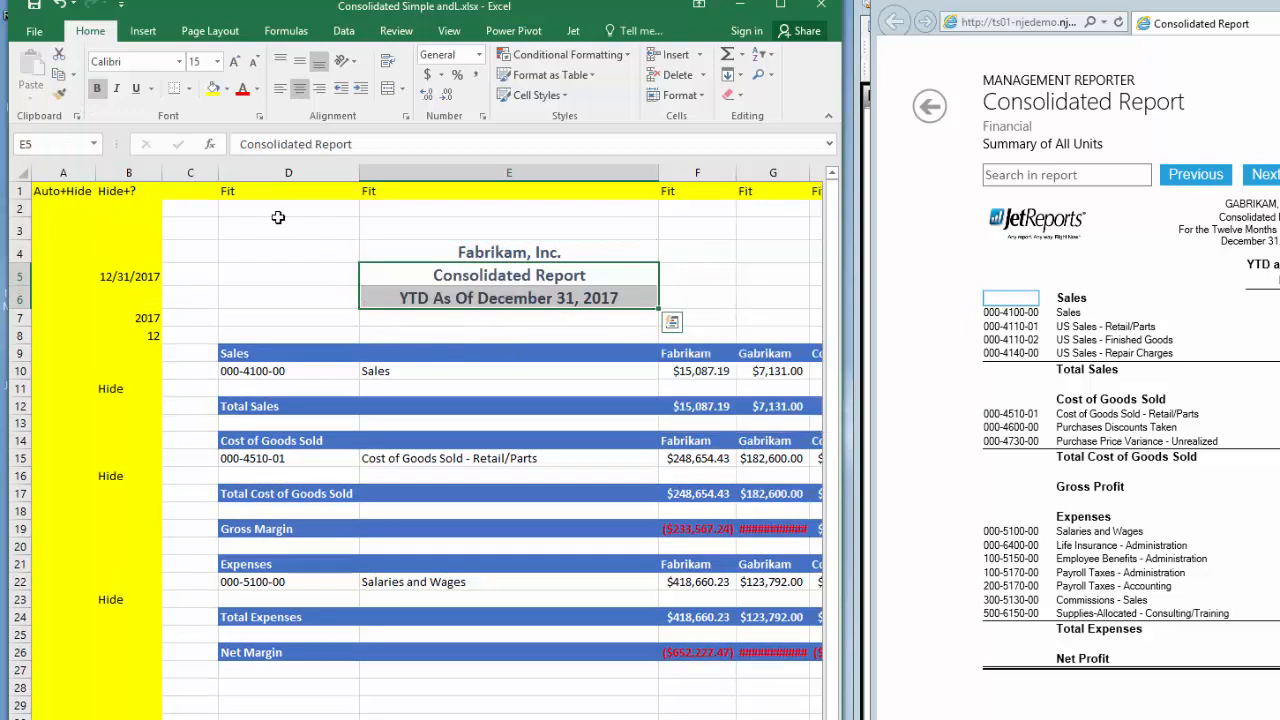
pyautogui.click(288, 228)
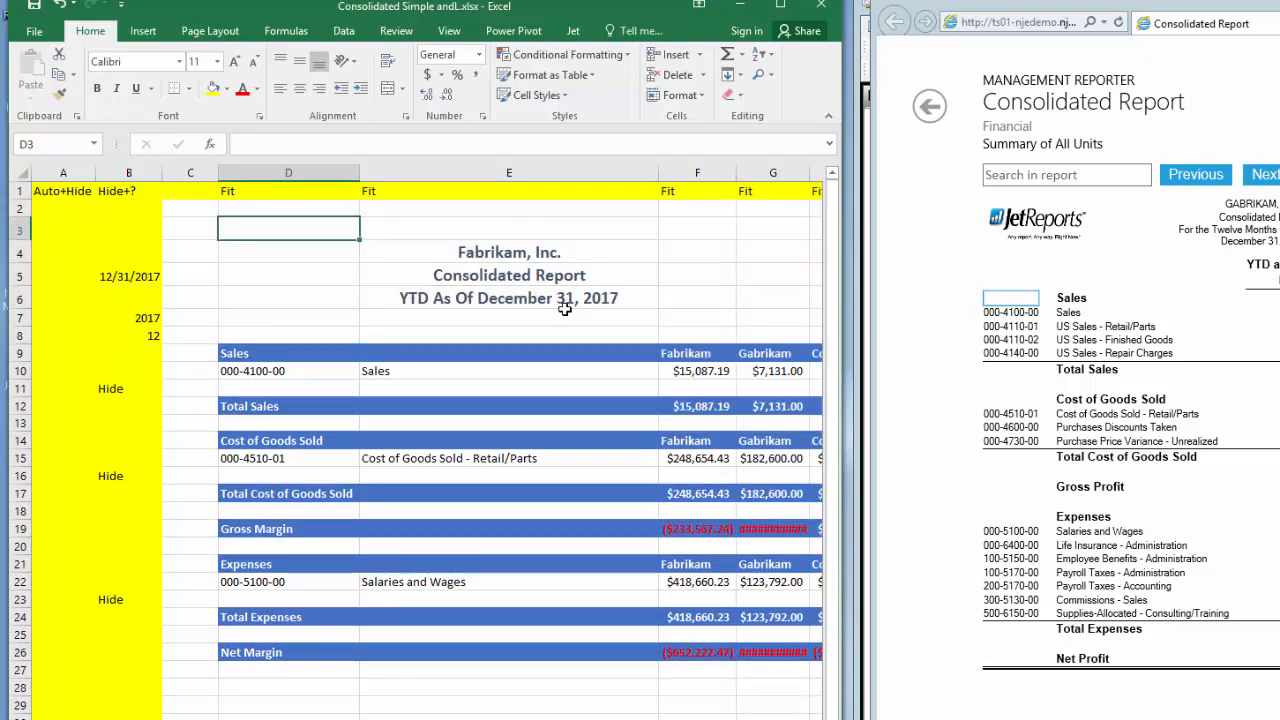
pyautogui.moveTo(357, 288)
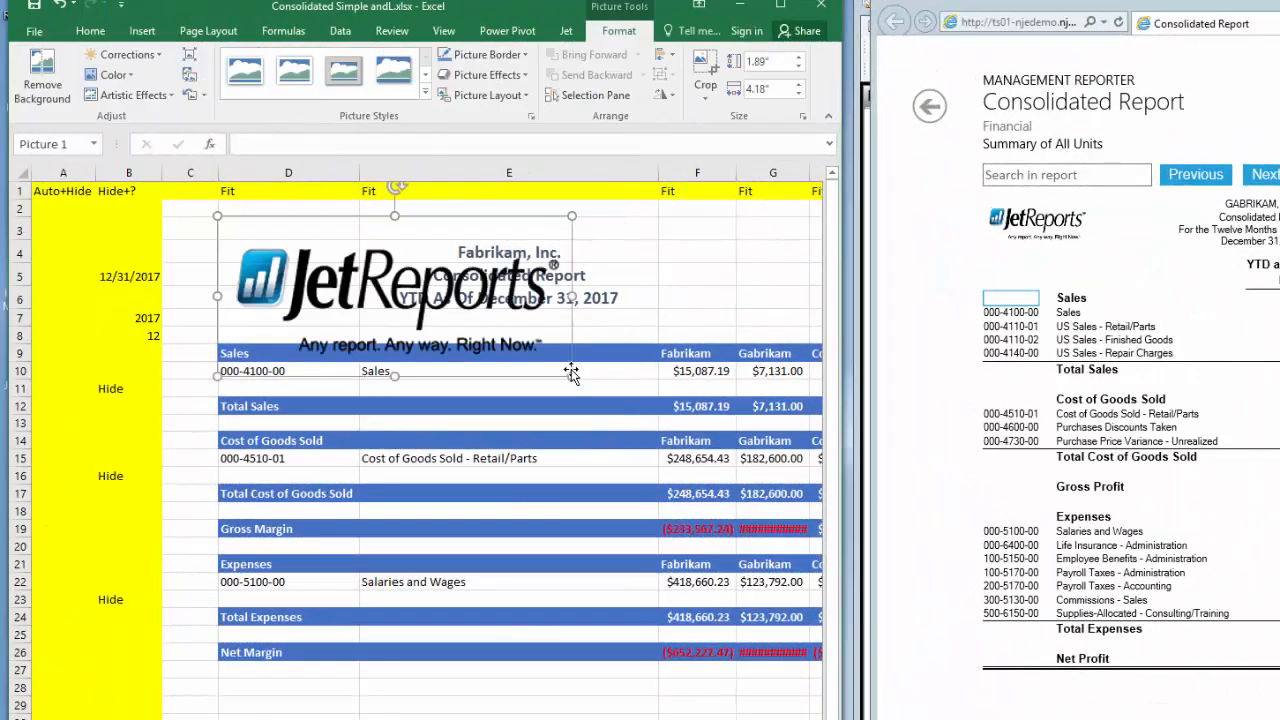
pyautogui.moveTo(571, 386); pyautogui.dragTo(364, 282)
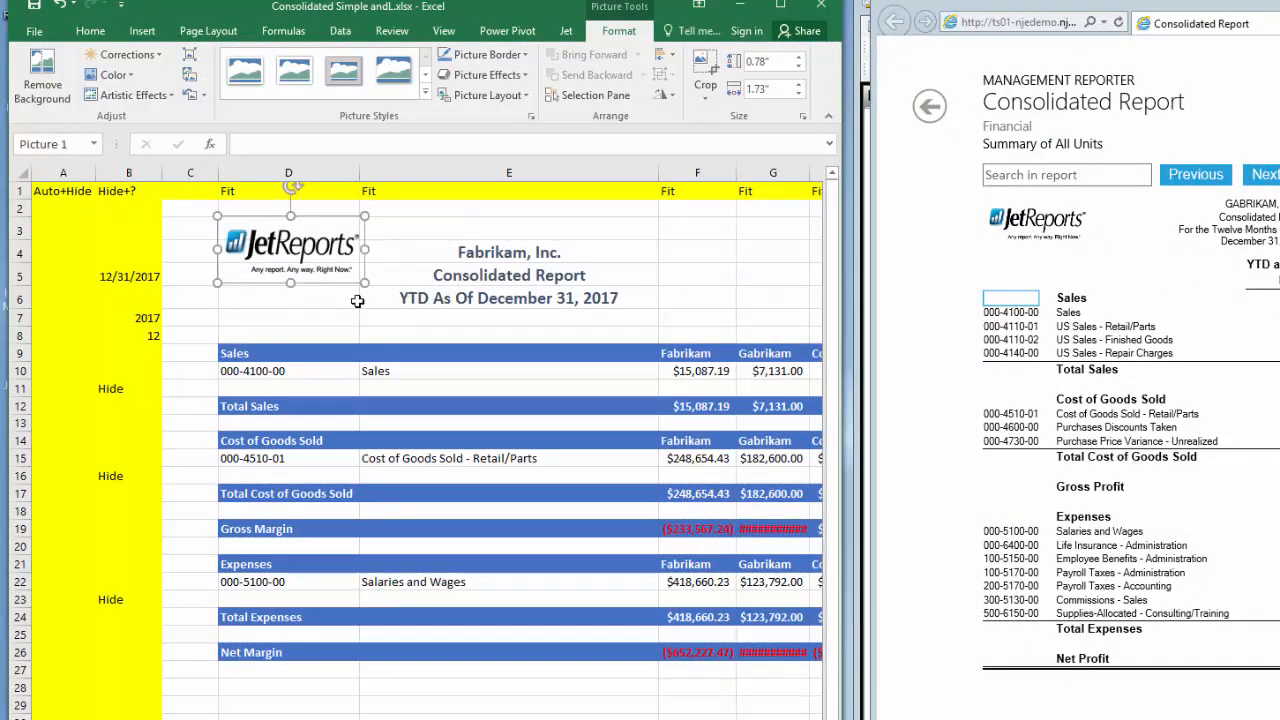
# - Run the report from the Jet tab and scroll through the $0.00 account rows
pyautogui.click(509, 714)
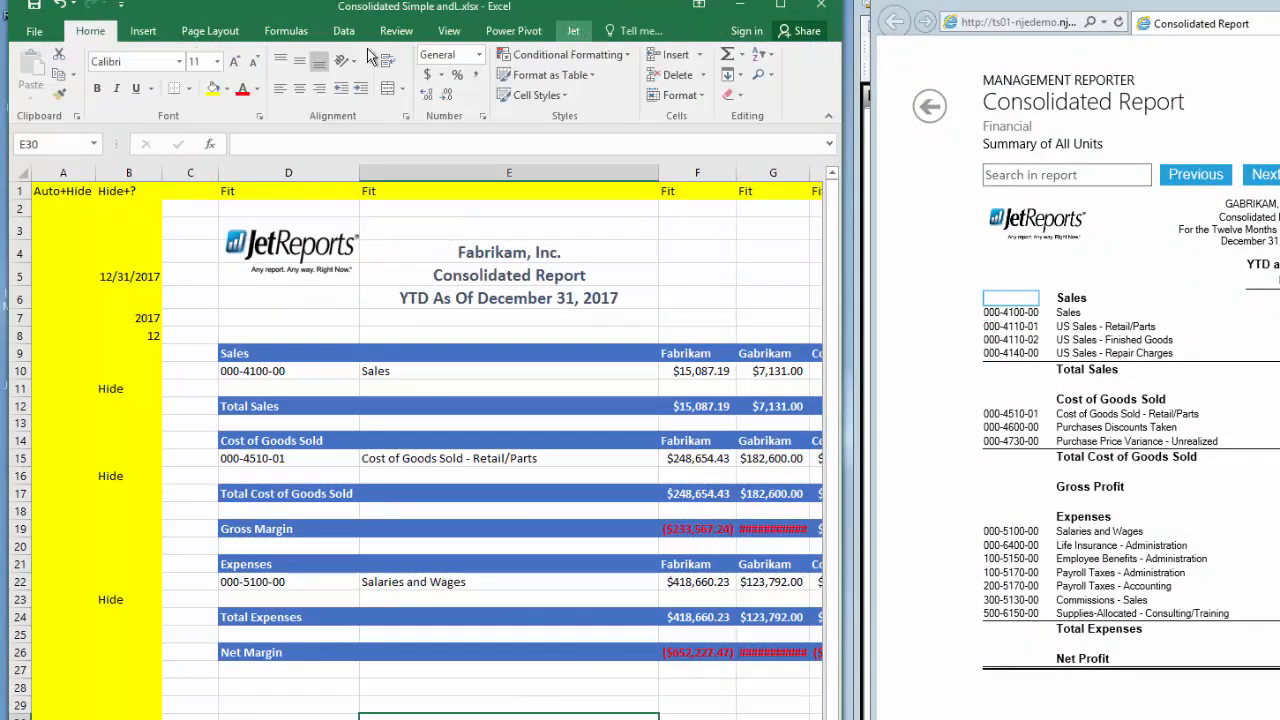
pyautogui.click(105, 75)
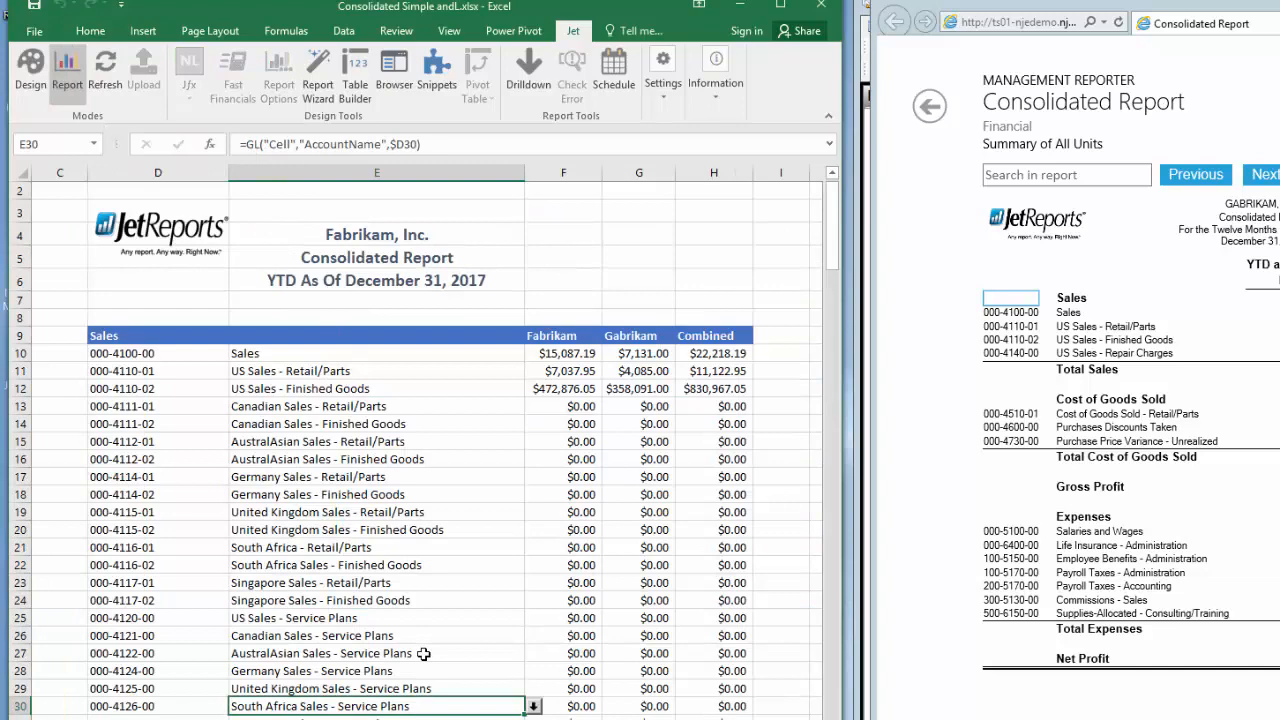
pyautogui.moveTo(418, 653)
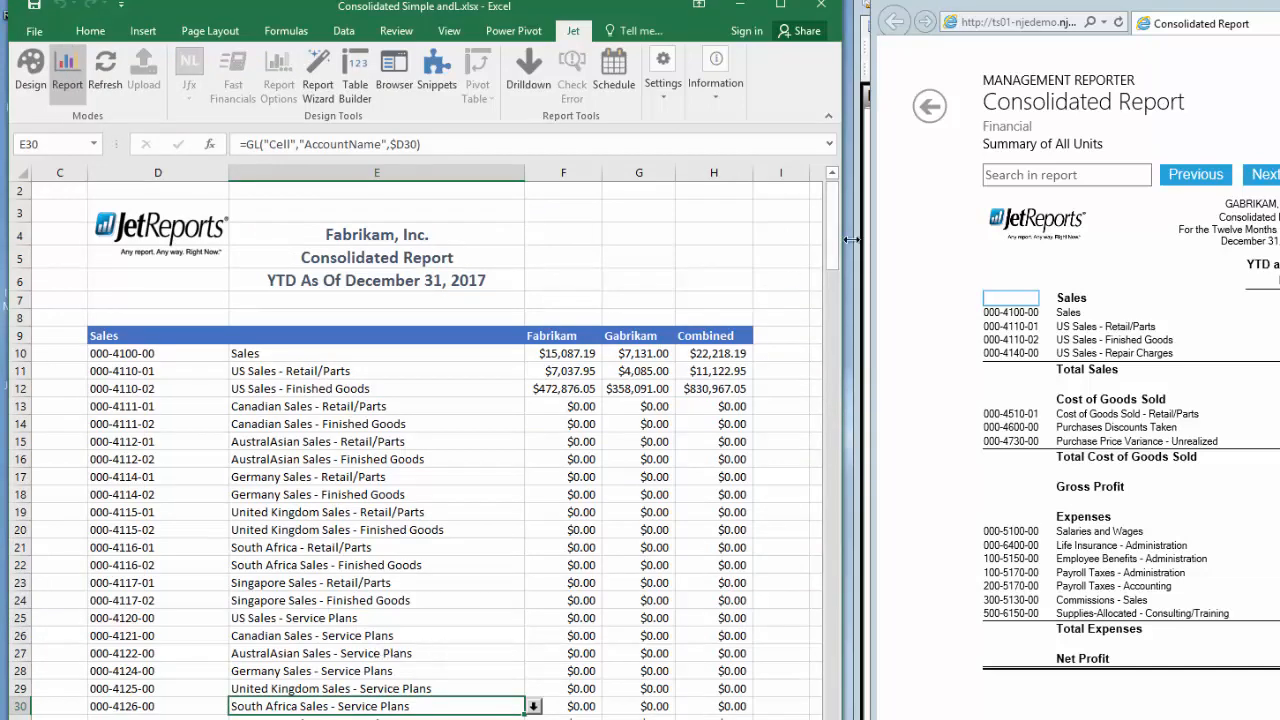
pyautogui.scroll(-3)
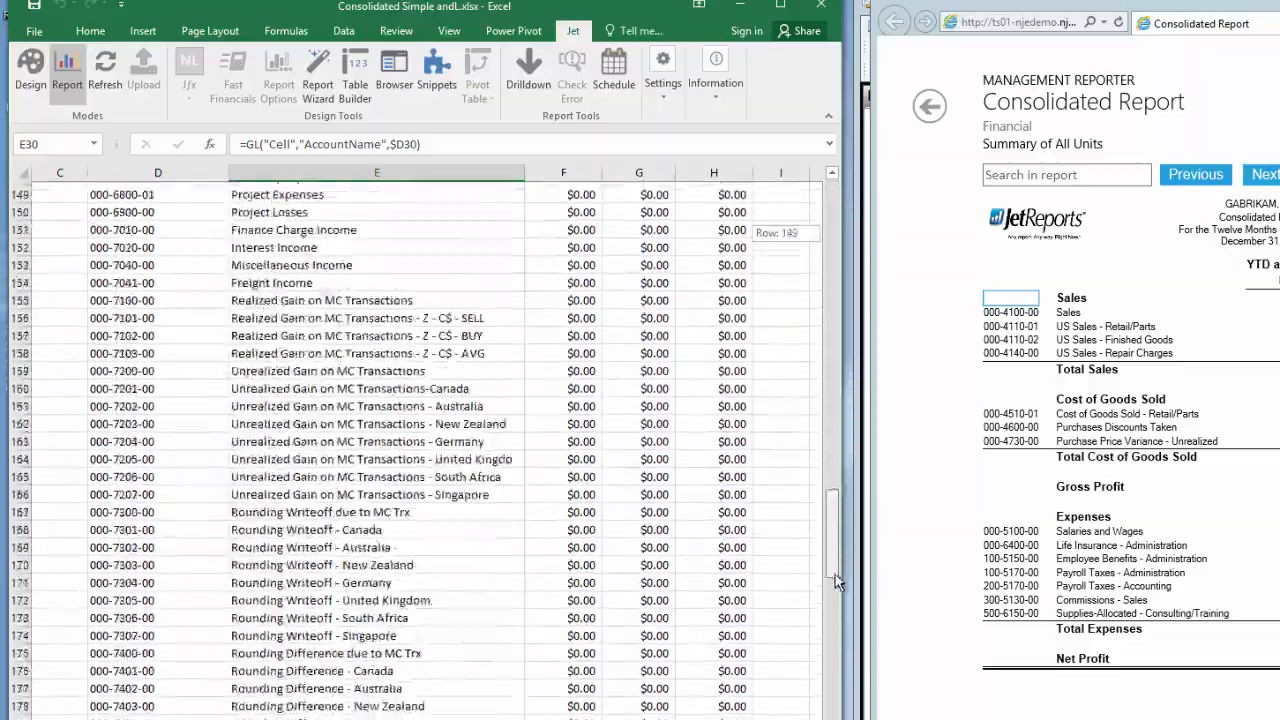
pyautogui.scroll(-3)
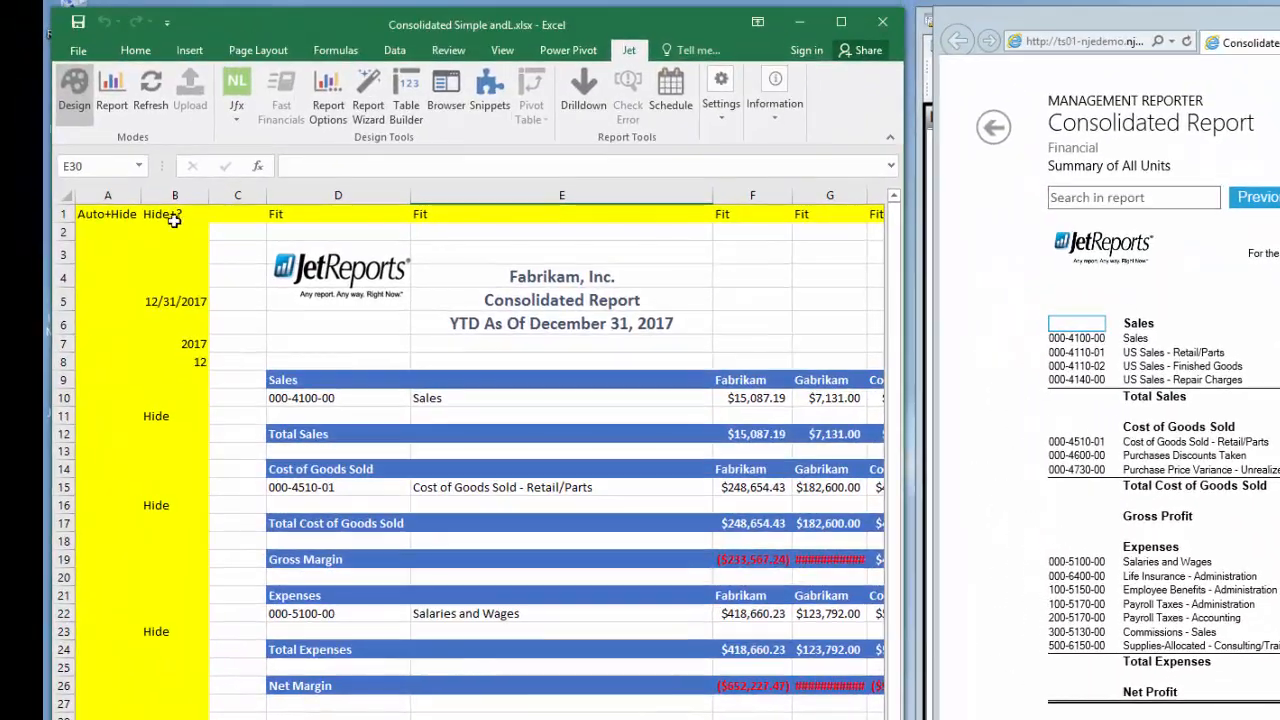
# - Select B10 in the Hide+? column and begin an IF function from Formulas > Logical
pyautogui.click(174, 213)
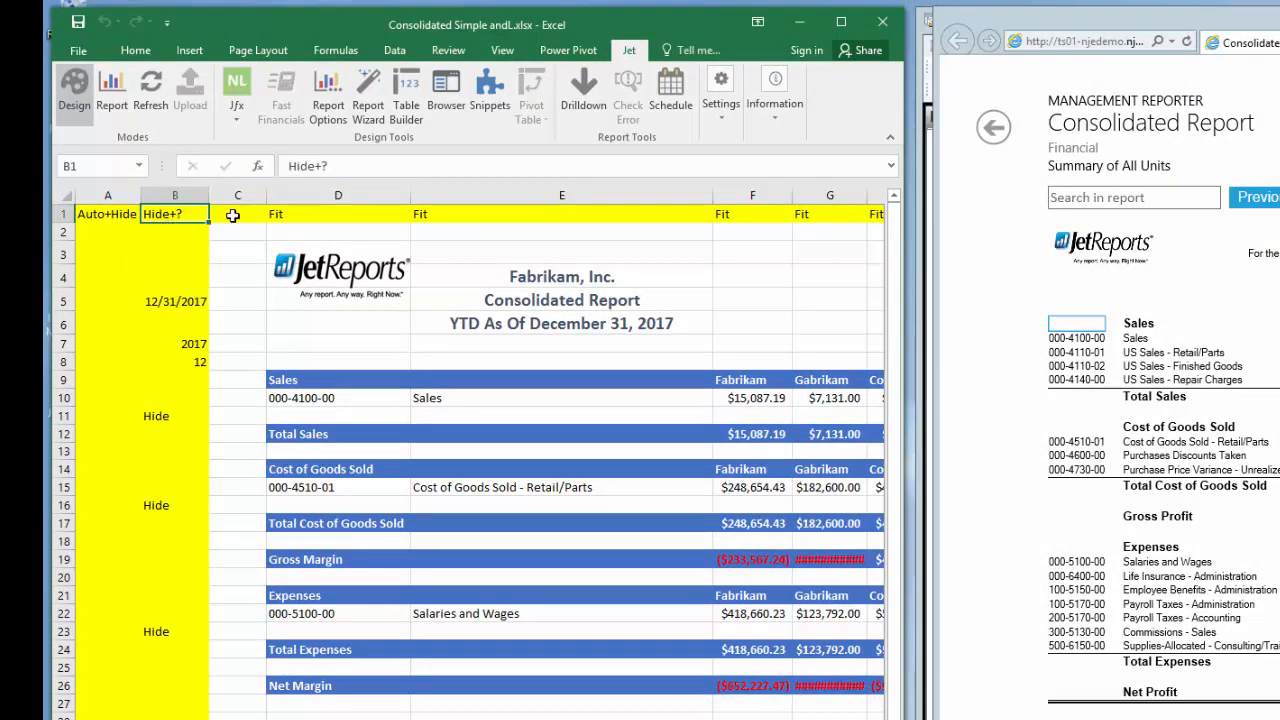
pyautogui.moveTo(163, 398)
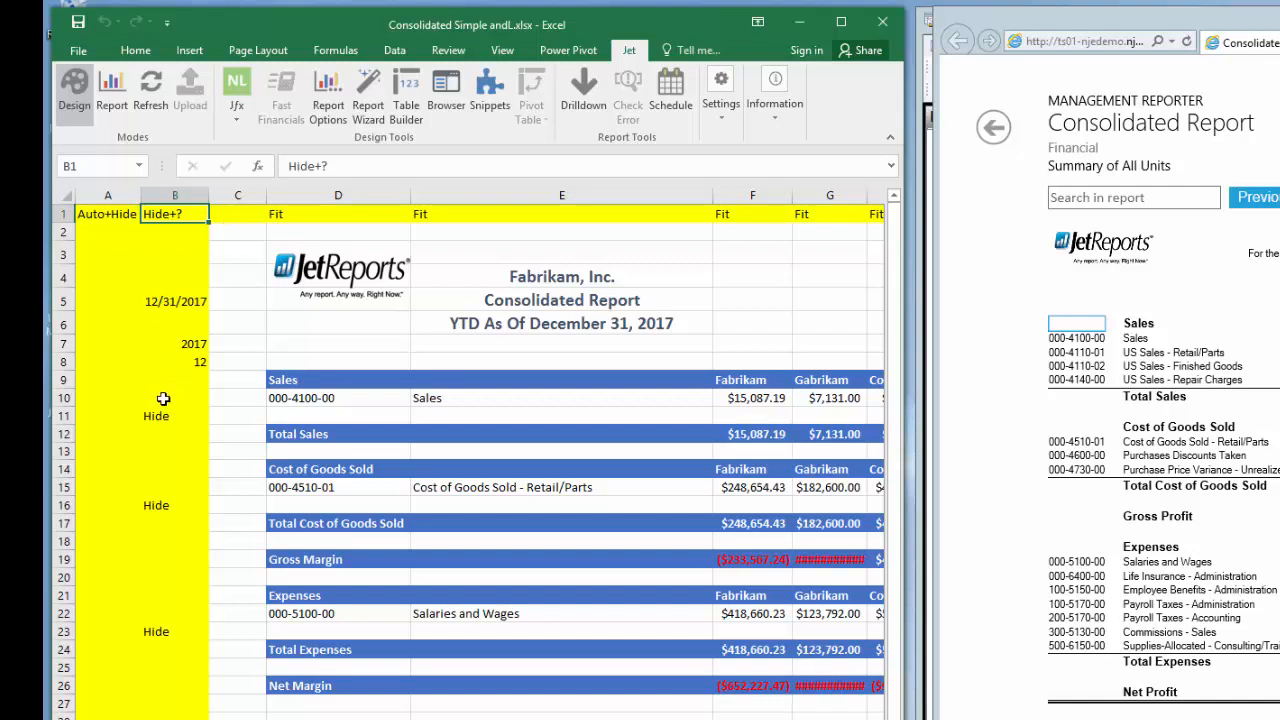
pyautogui.click(174, 397)
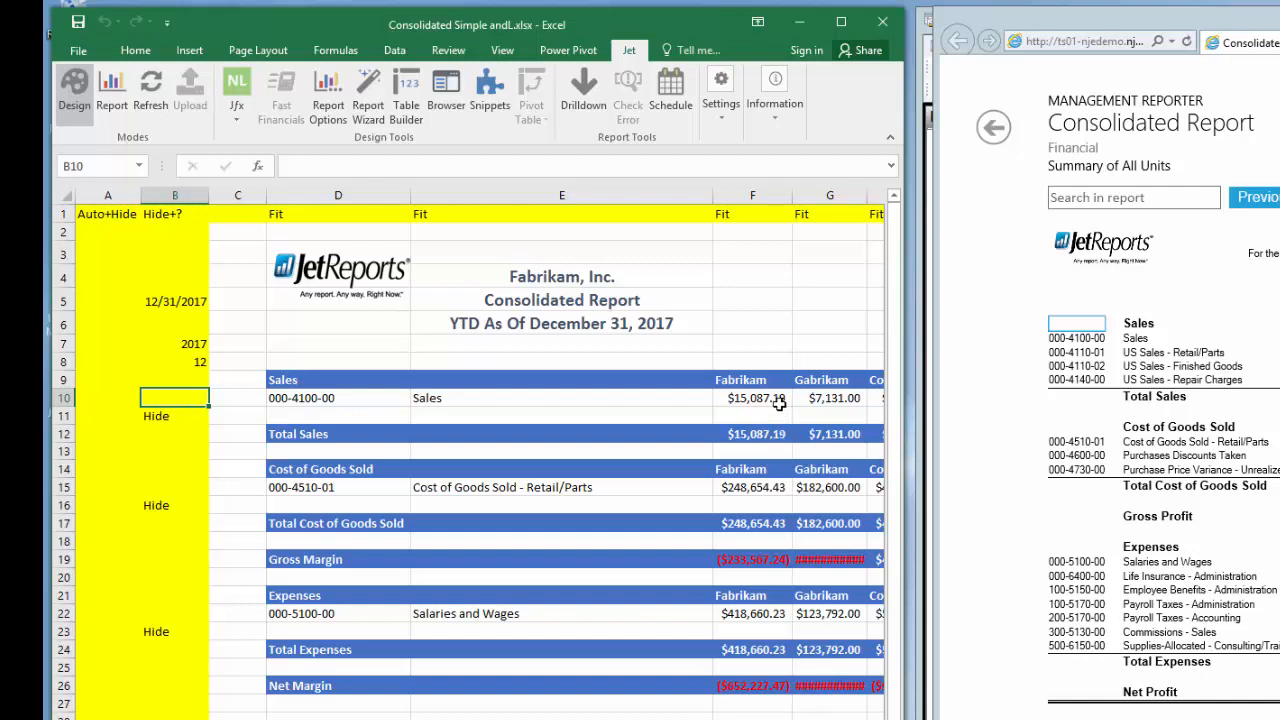
pyautogui.moveTo(754, 414)
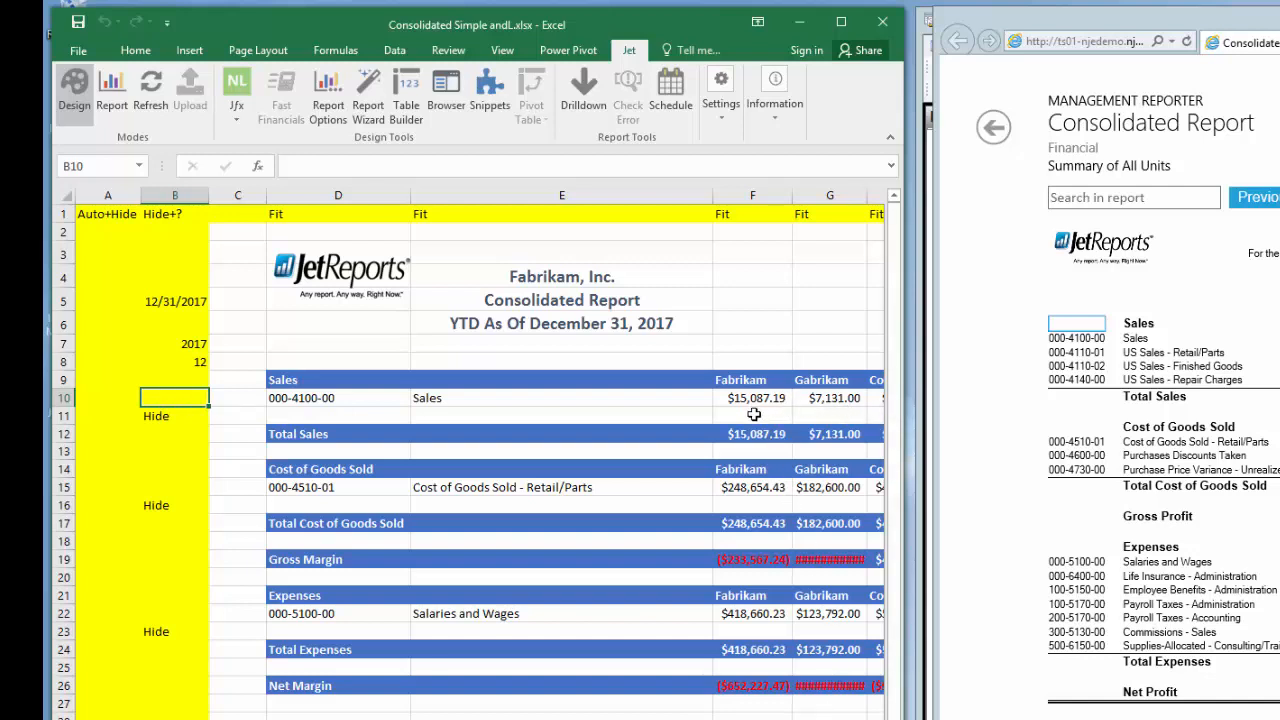
pyautogui.moveTo(826, 403)
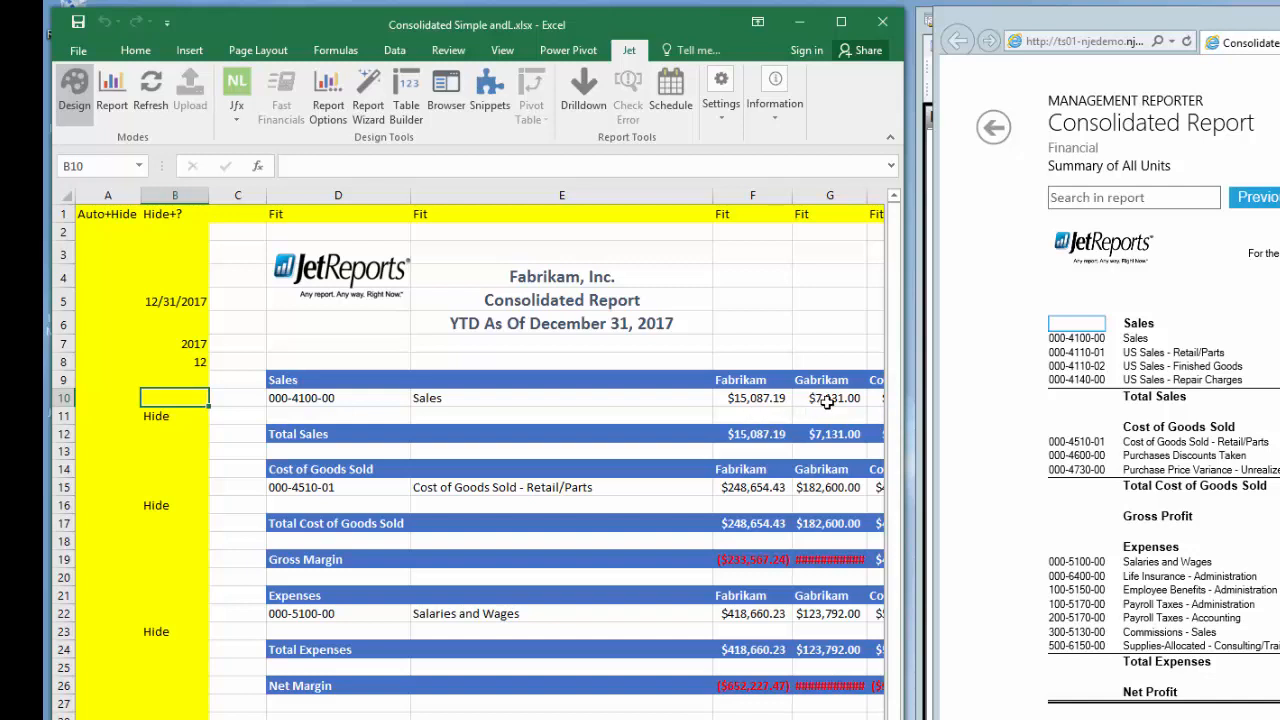
pyautogui.moveTo(884, 402)
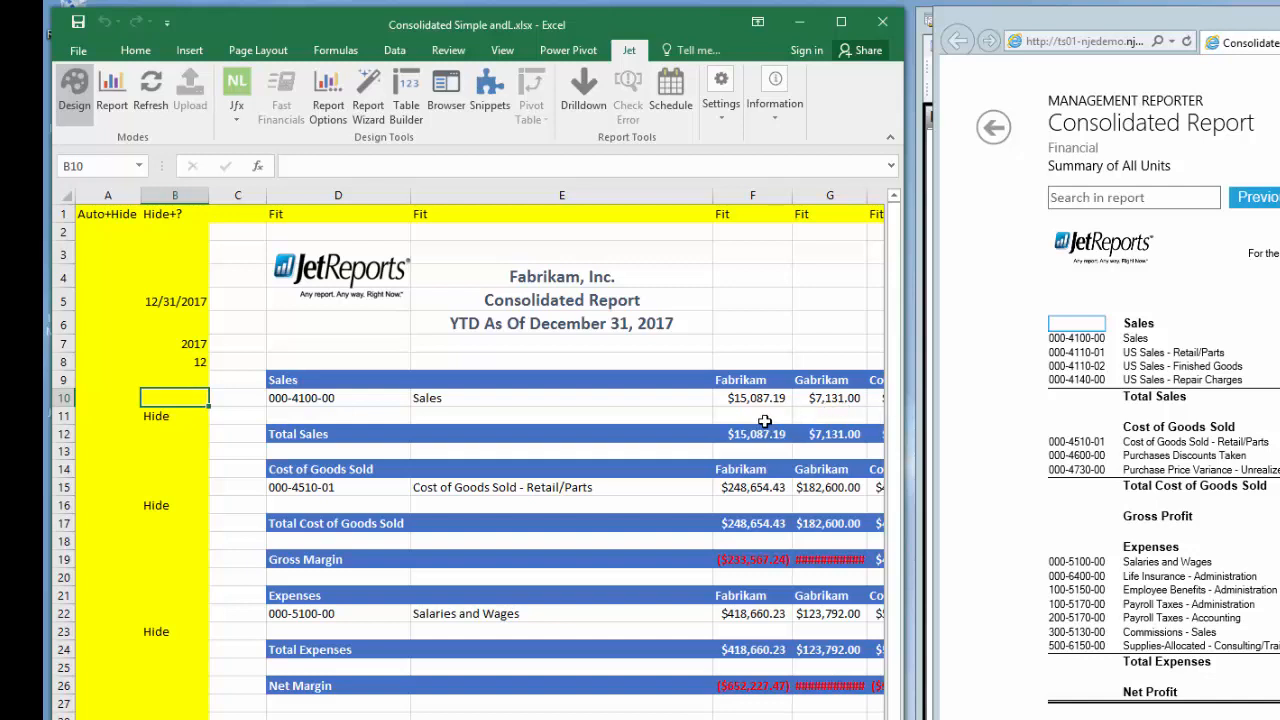
pyautogui.moveTo(667, 430)
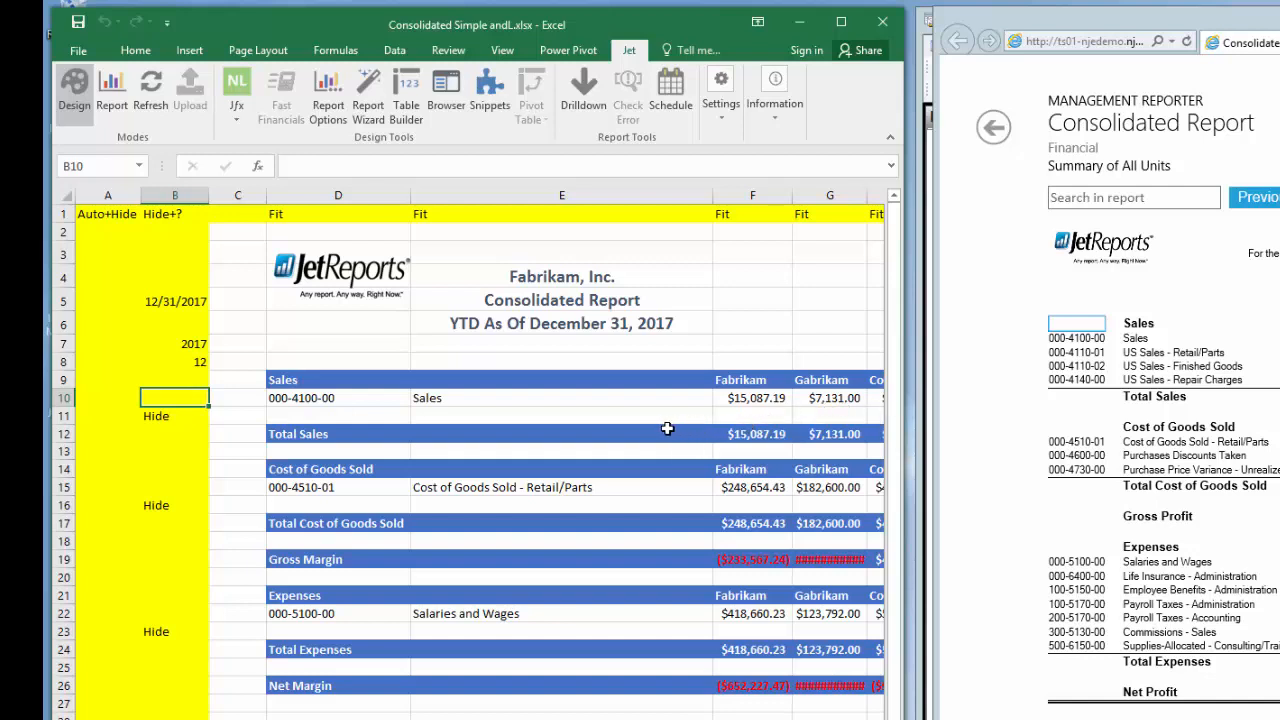
pyautogui.moveTo(818, 431)
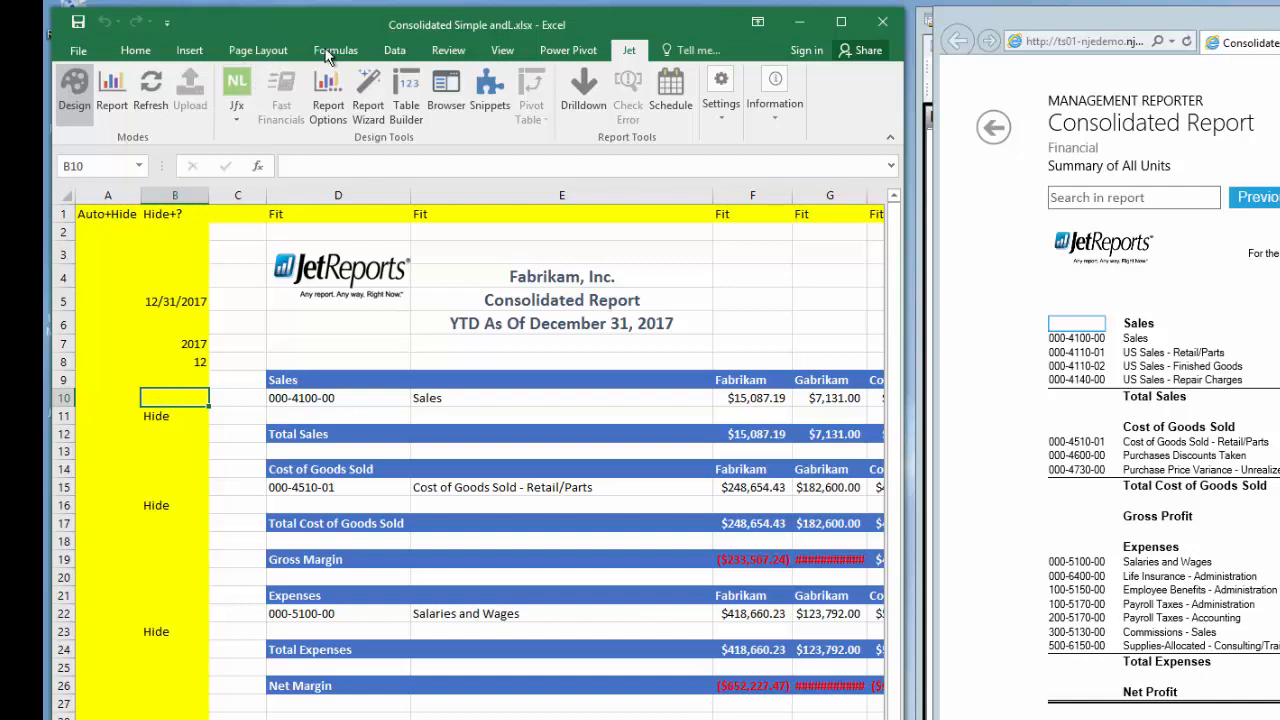
pyautogui.click(335, 50)
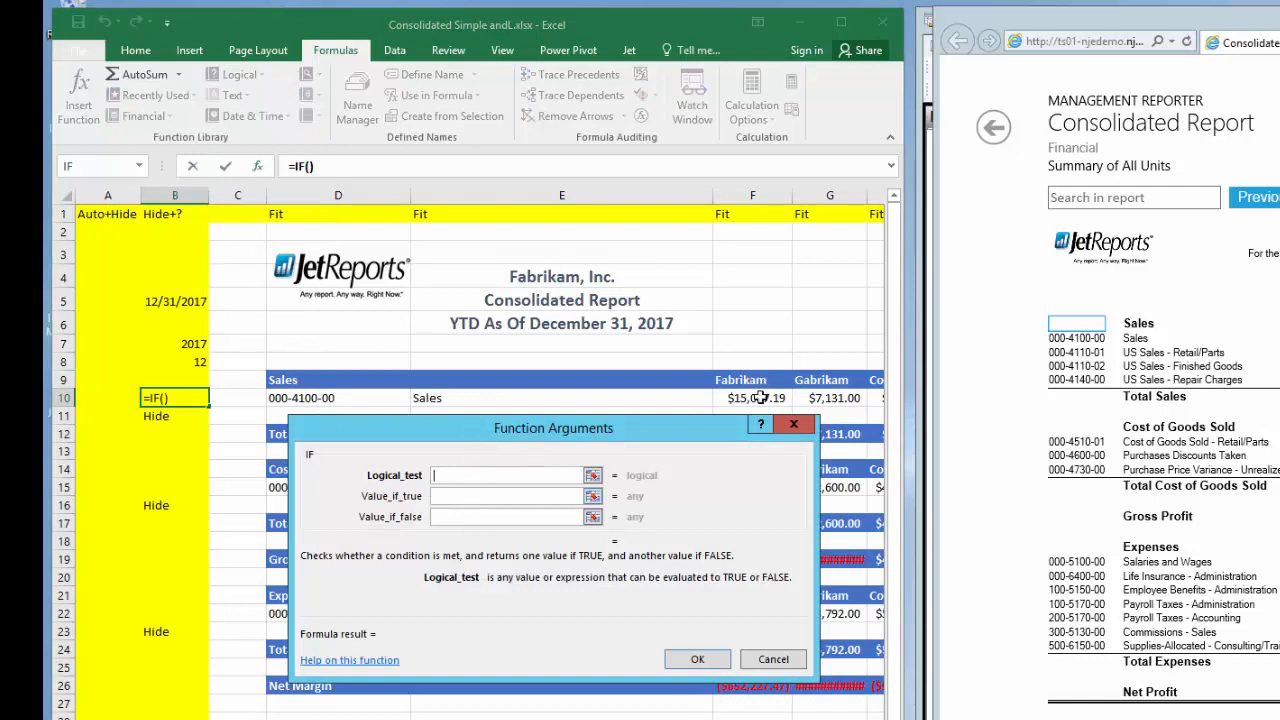
# - Enter IF arguments F10 = 0, "Hide" and "Show" for B10 and confirm
pyautogui.write('F10')
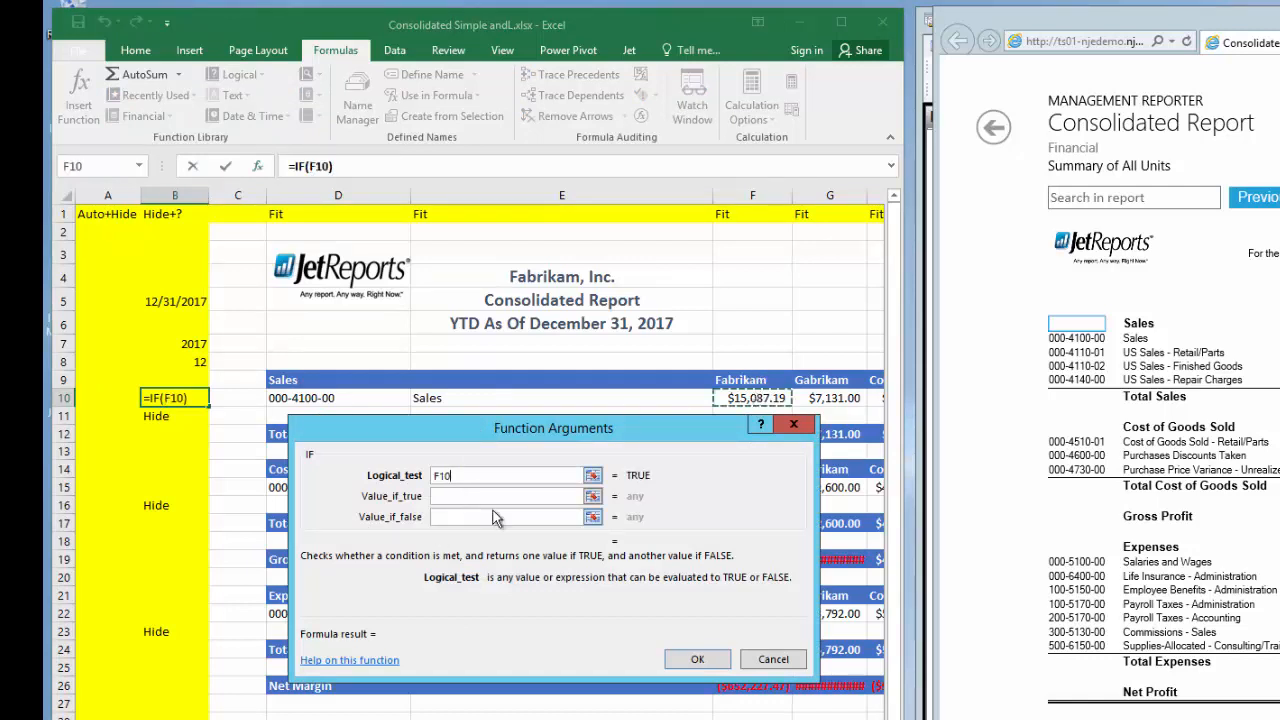
pyautogui.moveTo(562, 473)
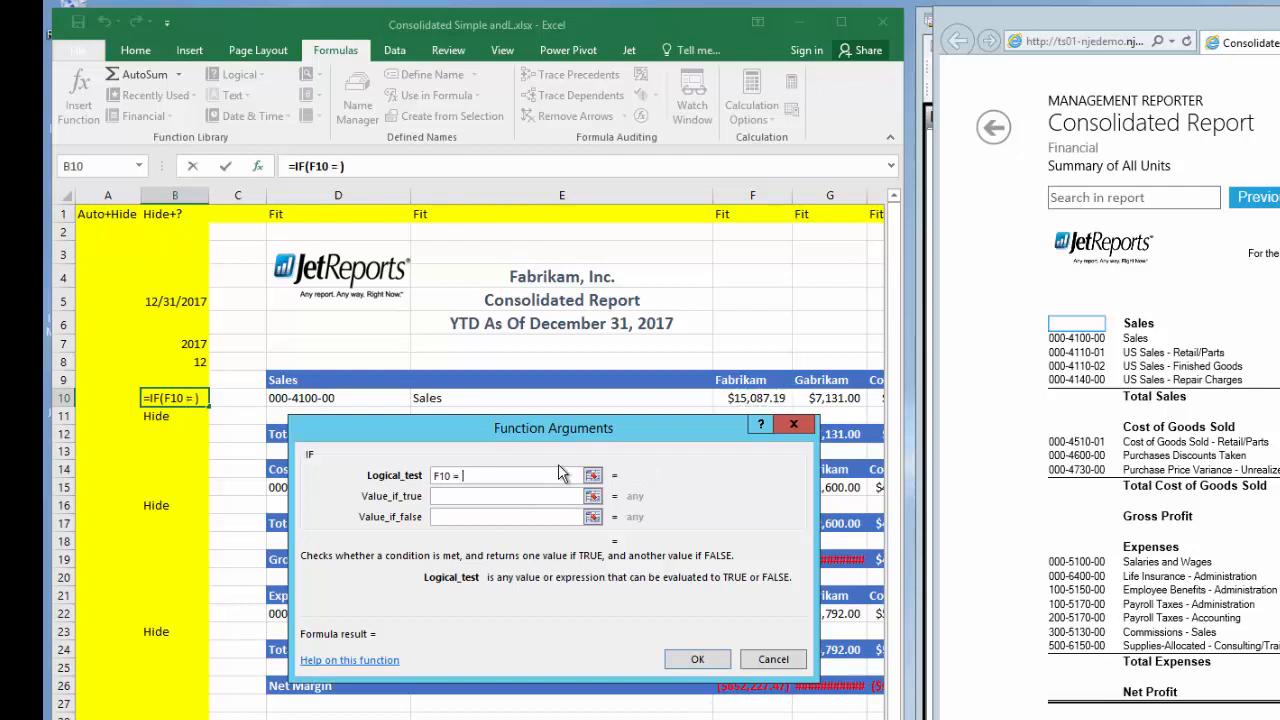
pyautogui.write('0')
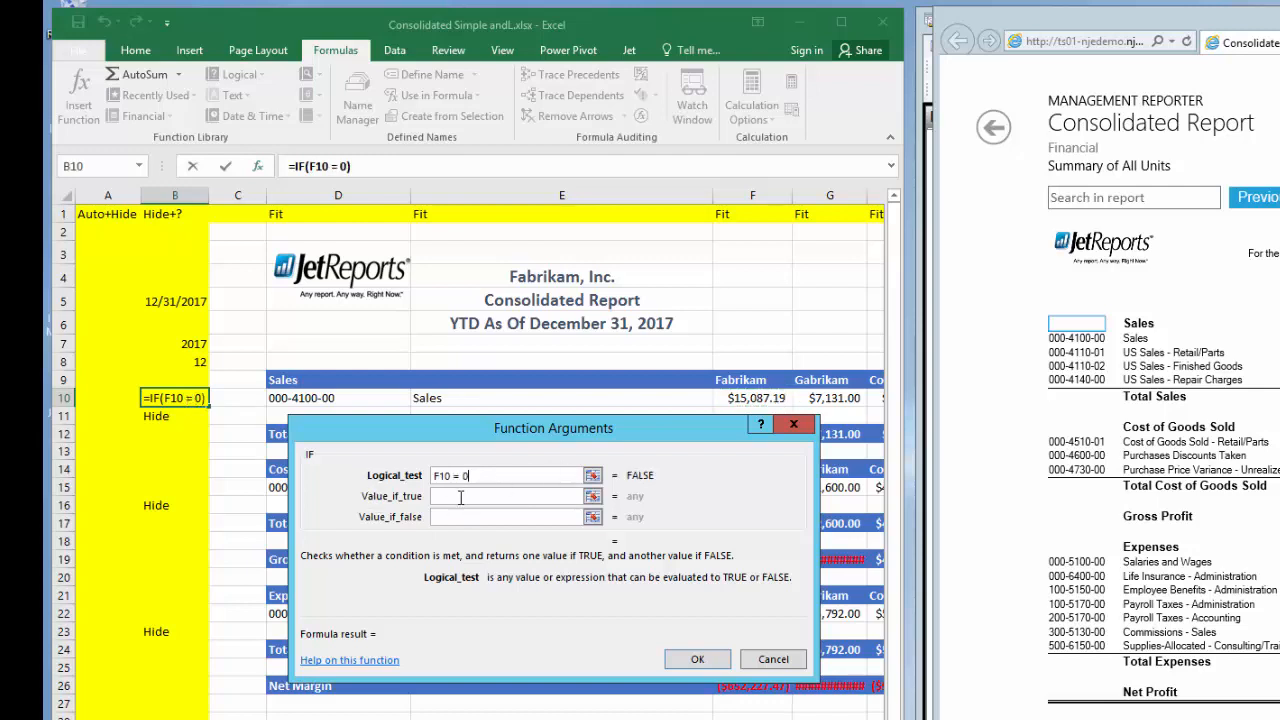
pyautogui.write('Hide"')
pyautogui.click(507, 516)
pyautogui.write('Sho')
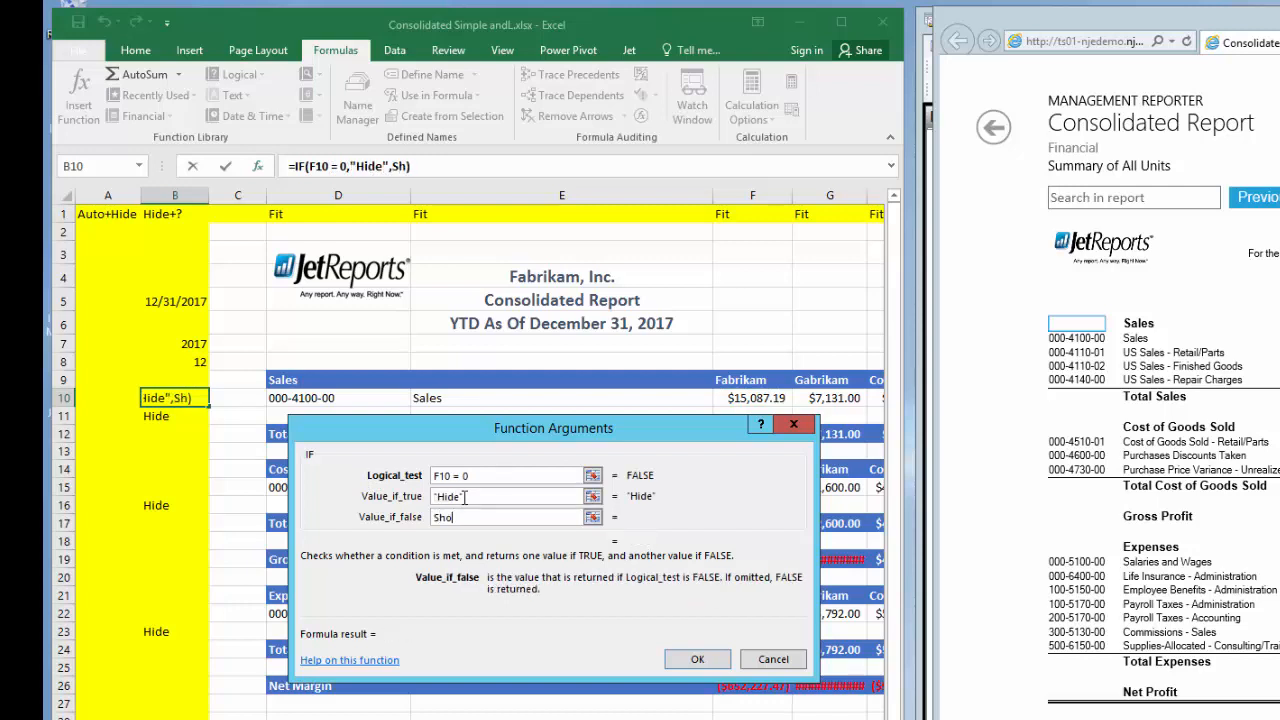
pyautogui.write('w"')
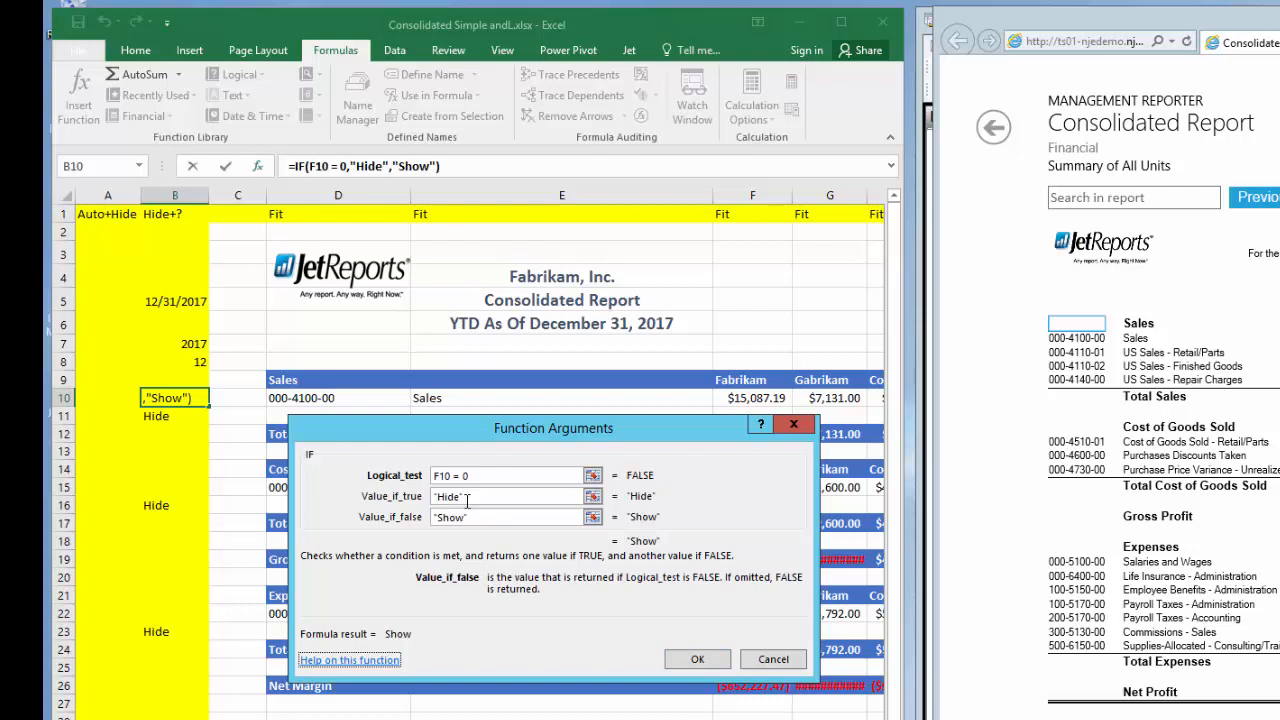
pyautogui.click(697, 659)
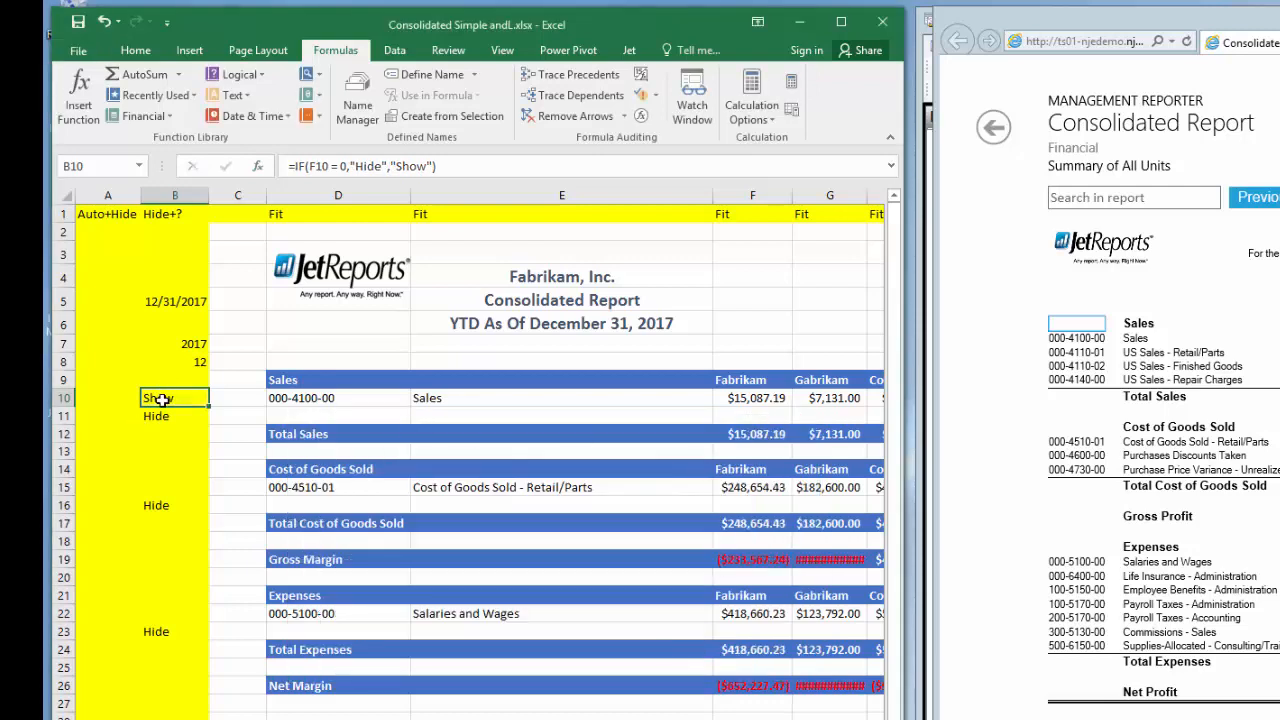
pyautogui.moveTo(675, 368)
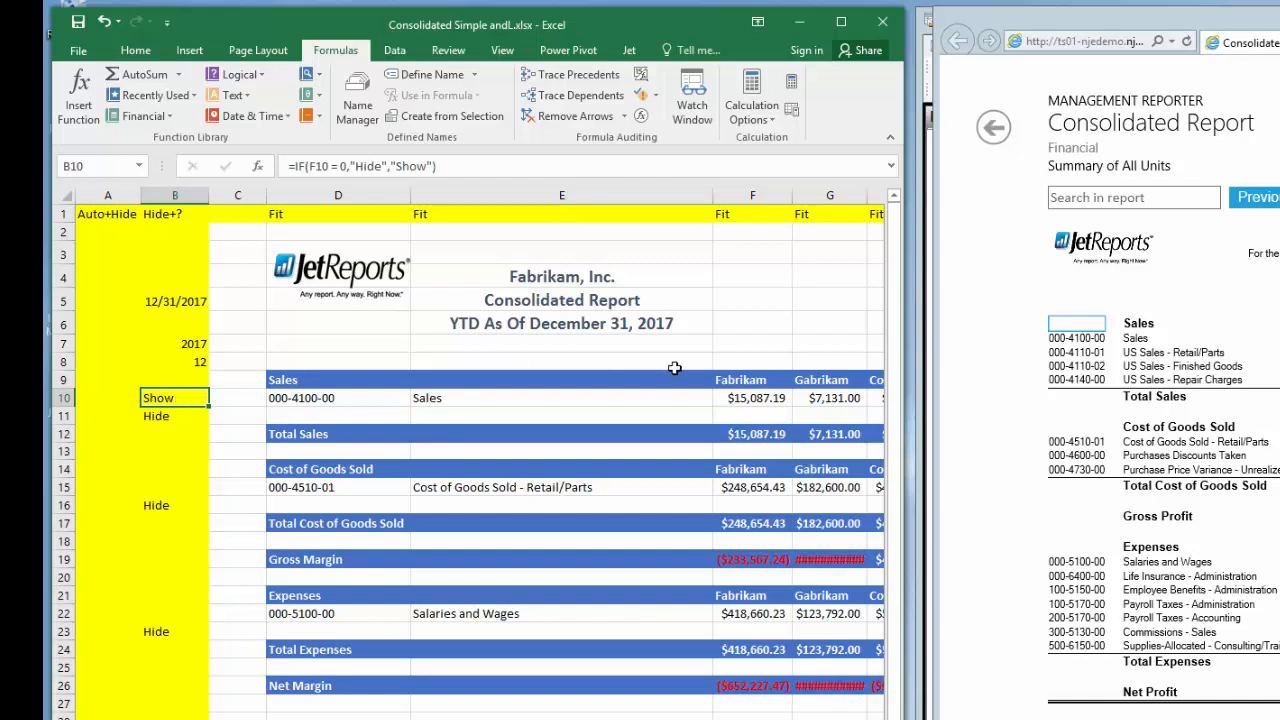
pyautogui.moveTo(835, 413)
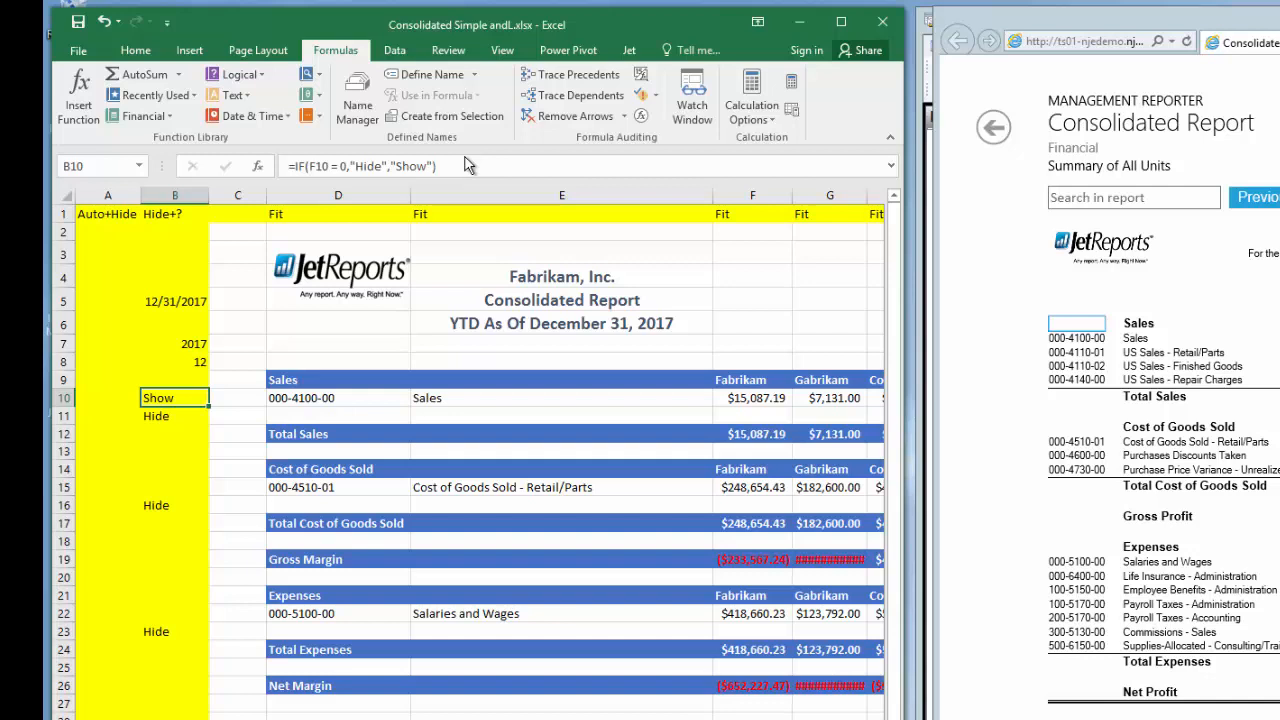
pyautogui.doubleClick(175, 397)
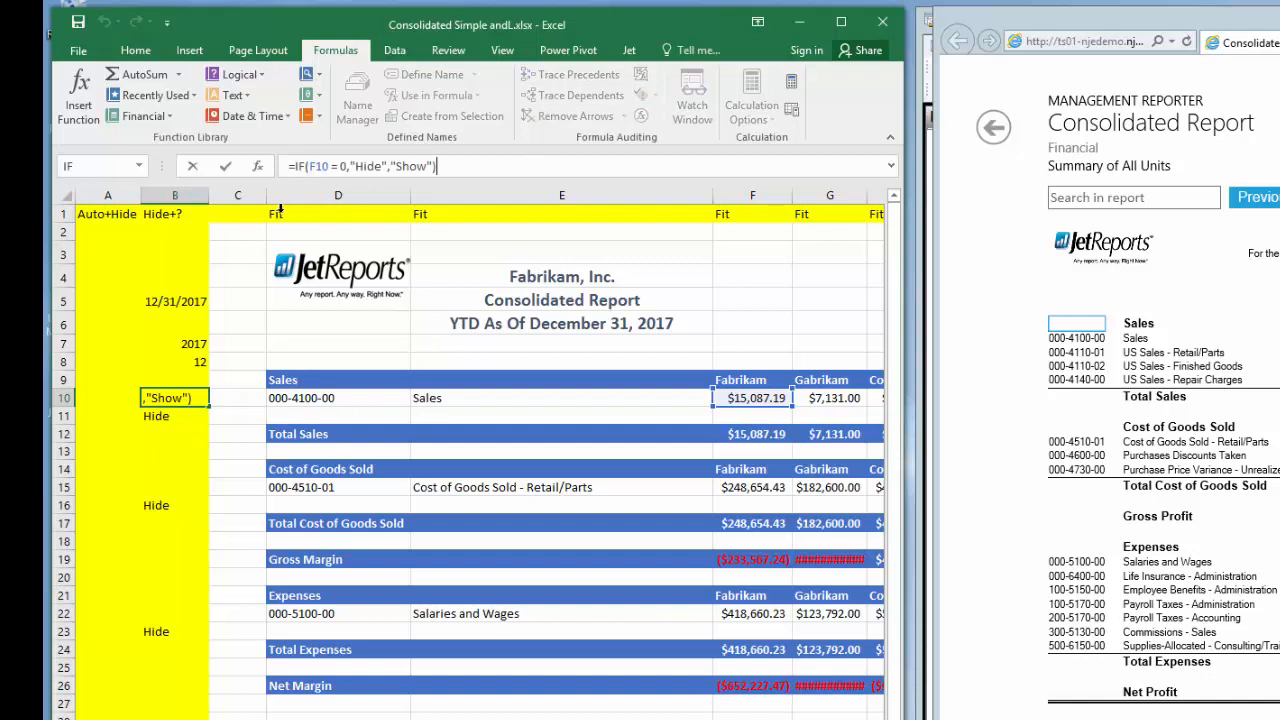
pyautogui.moveTo(248, 168)
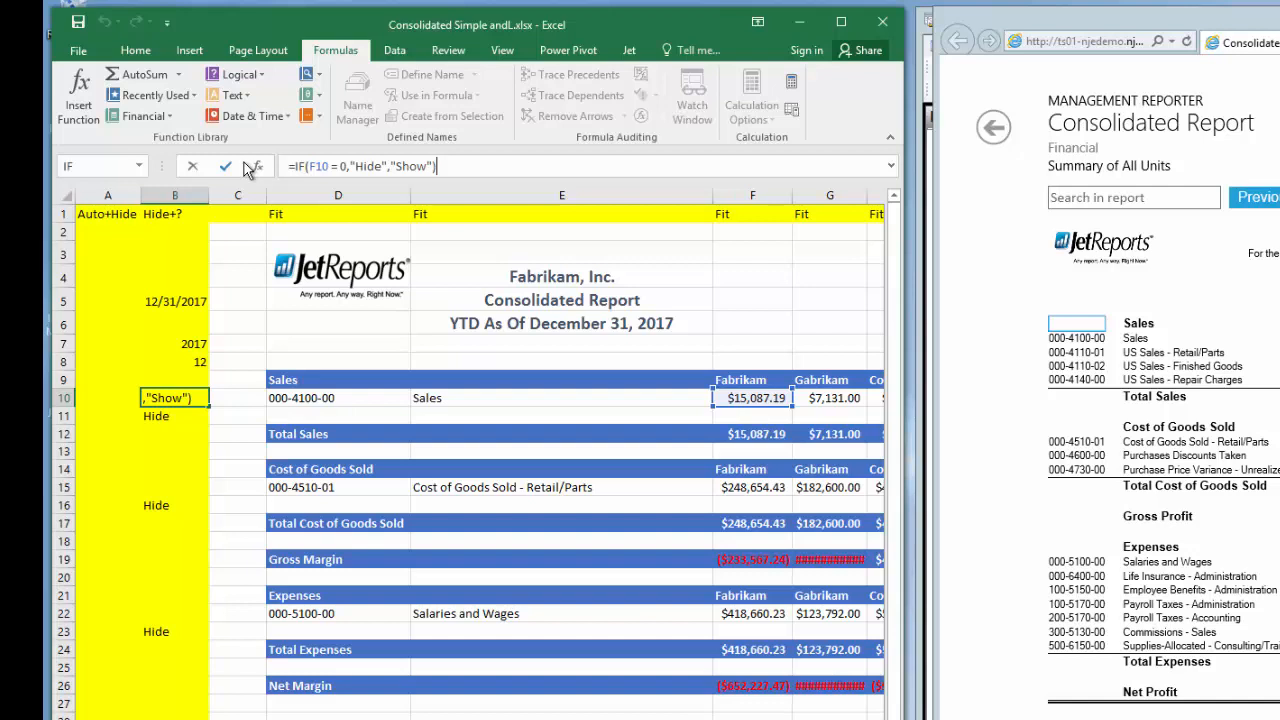
# - Nest IF(G10 = 0,"Hide","Show") in B10 so rows hide only when F10 and G10 are zero
pyautogui.click(256, 166)
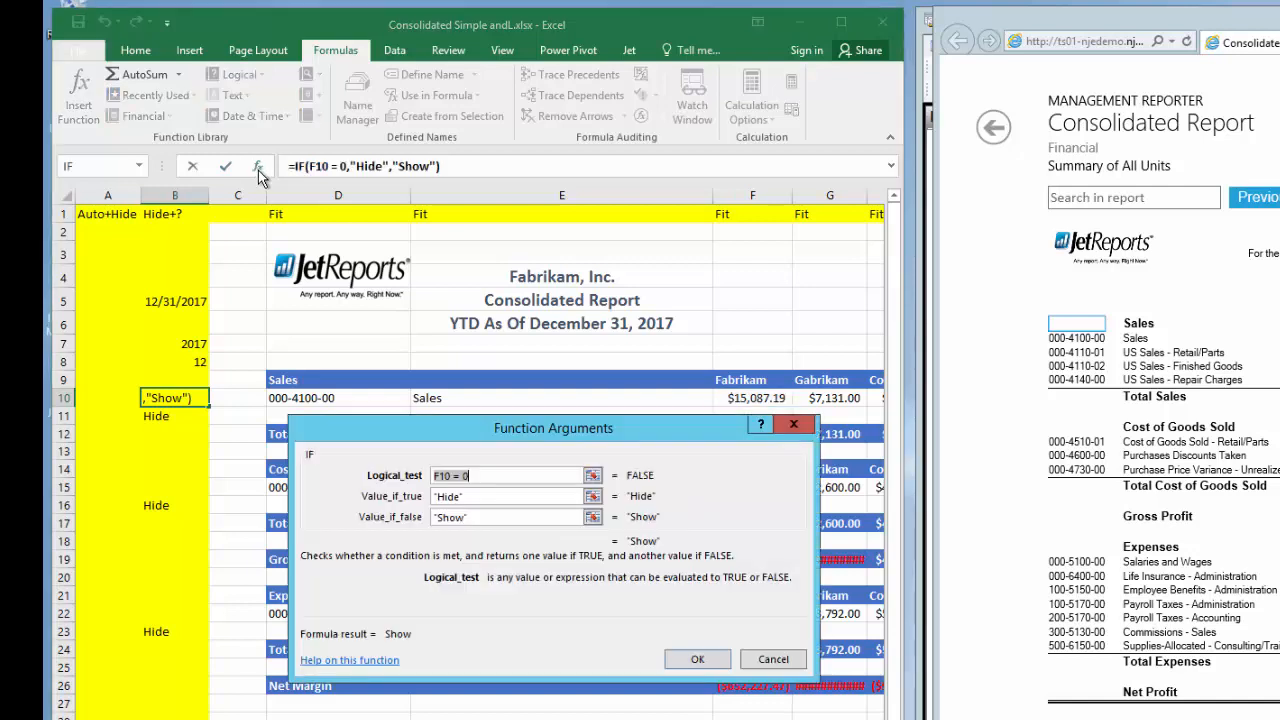
pyautogui.click(505, 496)
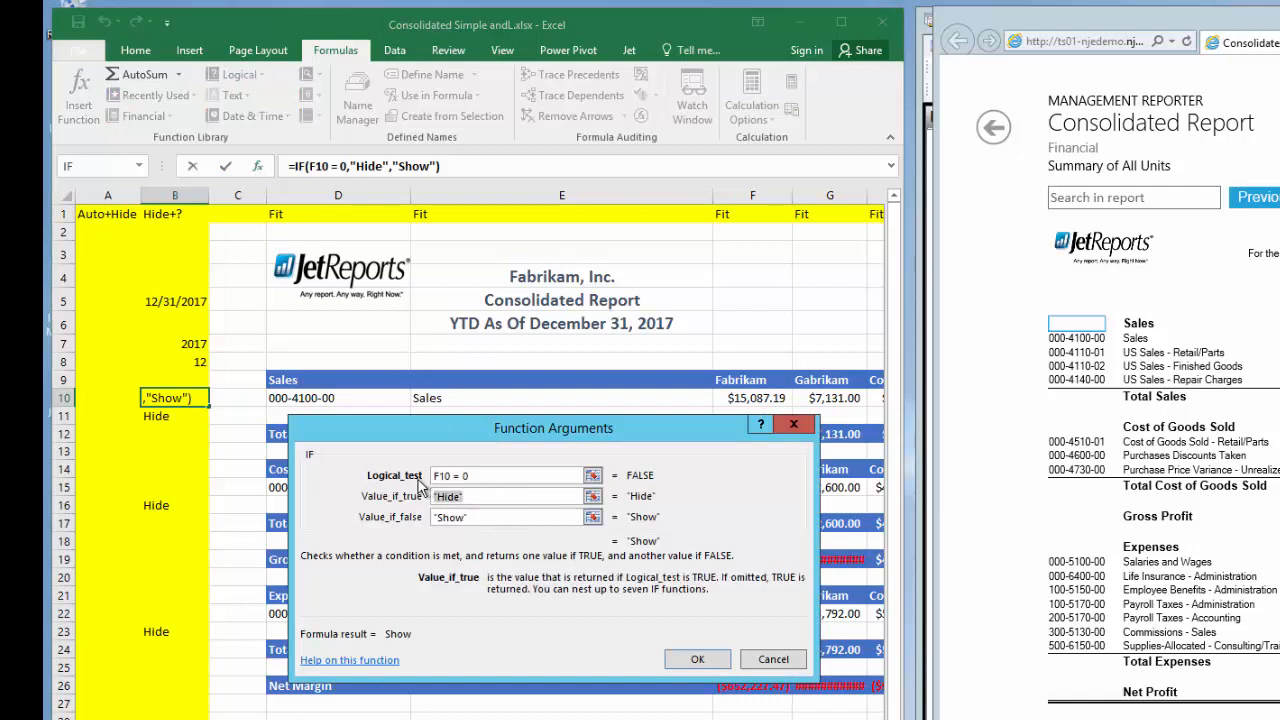
pyautogui.write('IF(F10 = 0,"Hide","Show")')
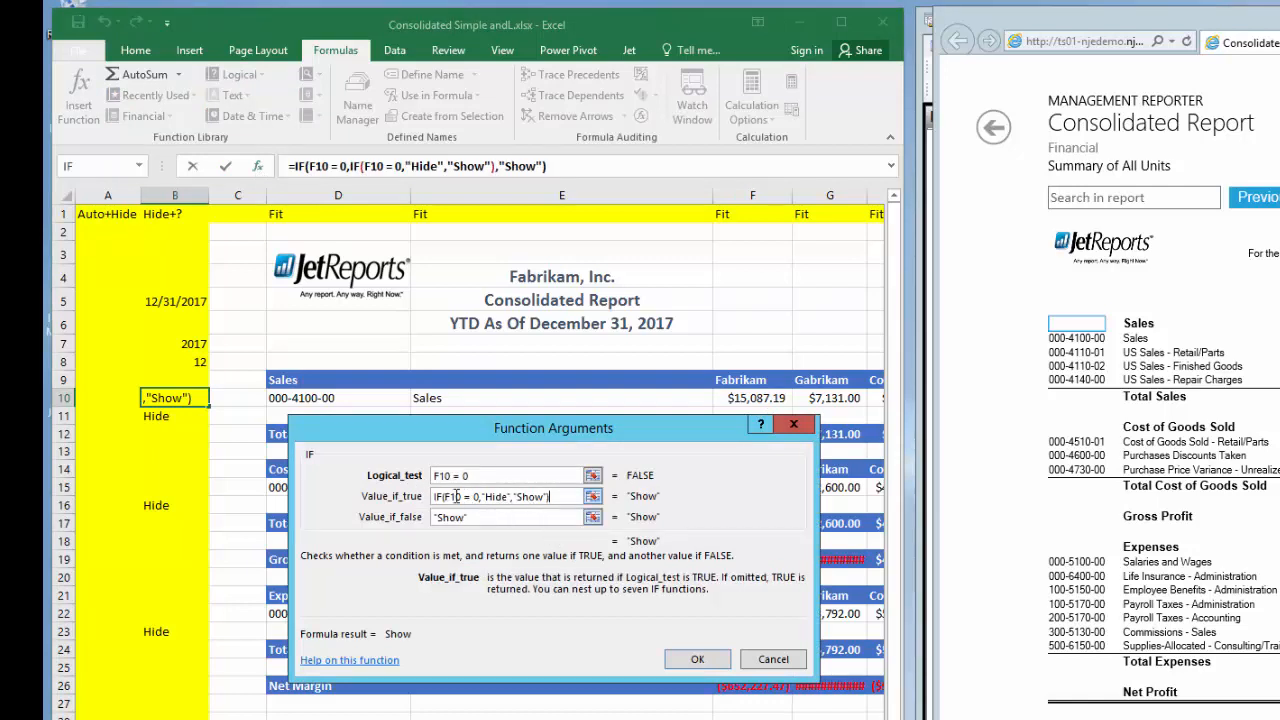
pyautogui.moveTo(460, 496)
pyautogui.write('G')
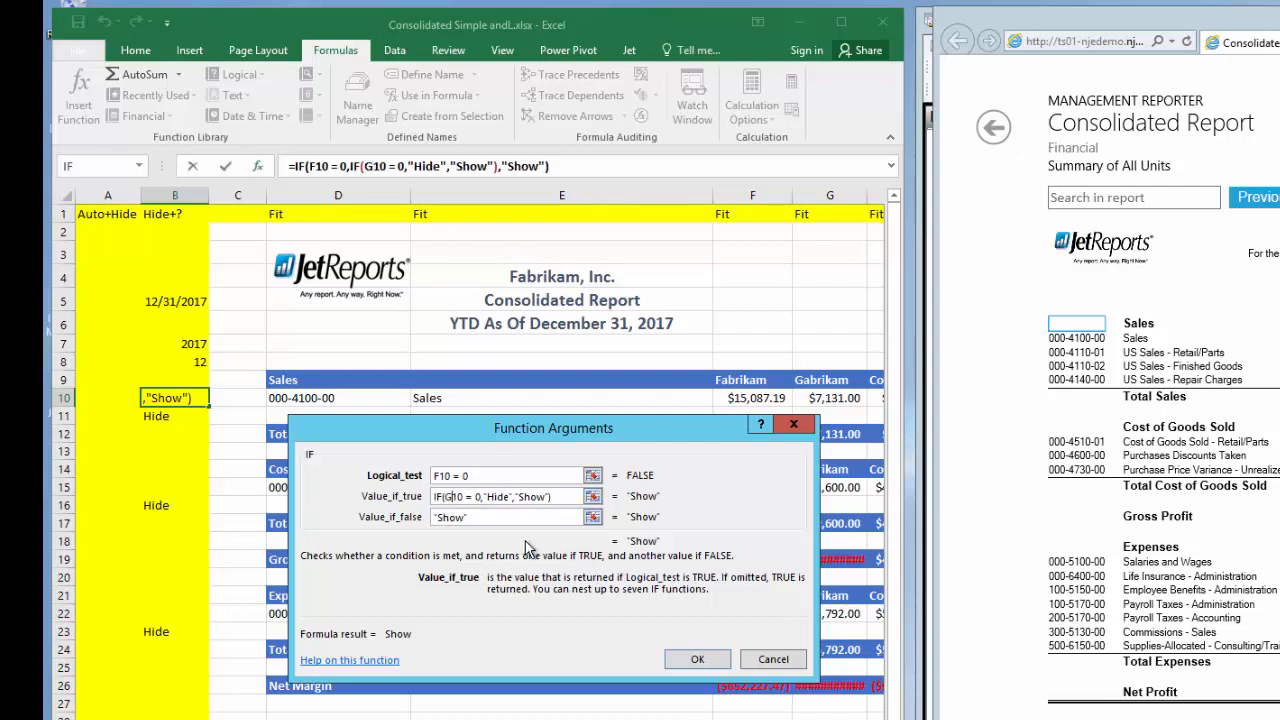
pyautogui.moveTo(505, 515)
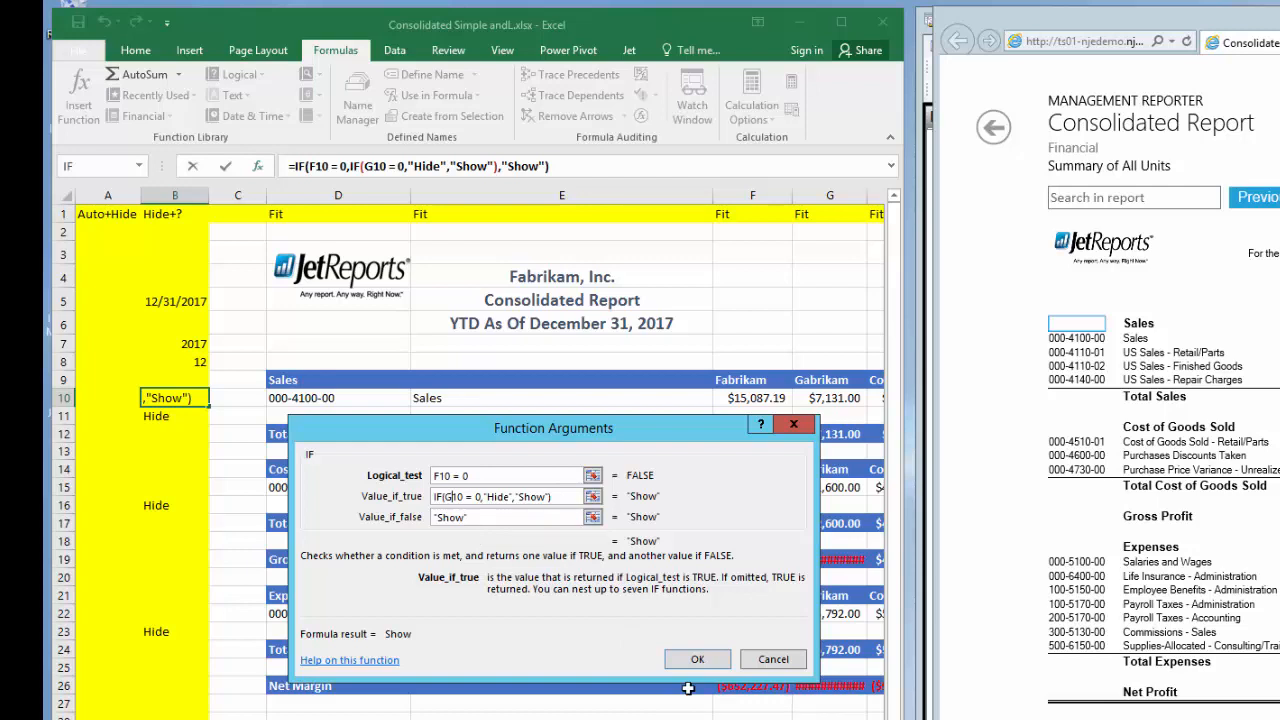
pyautogui.click(697, 658)
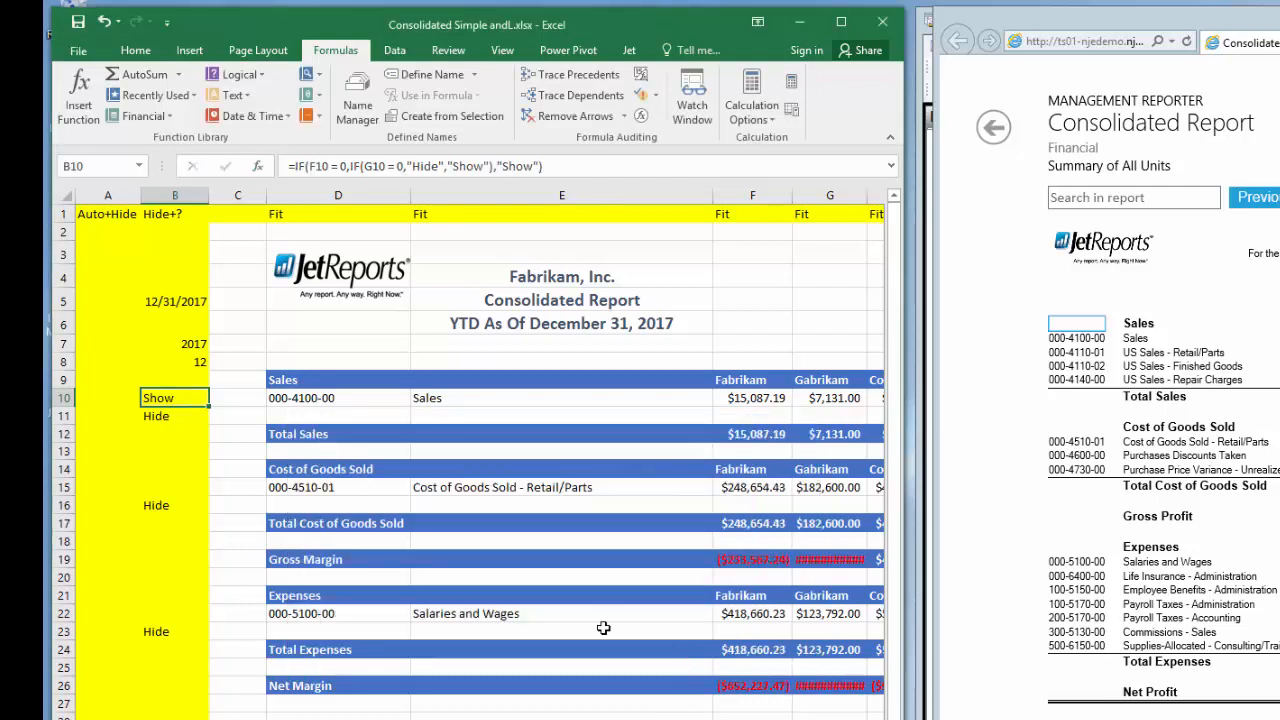
pyautogui.click(174, 487)
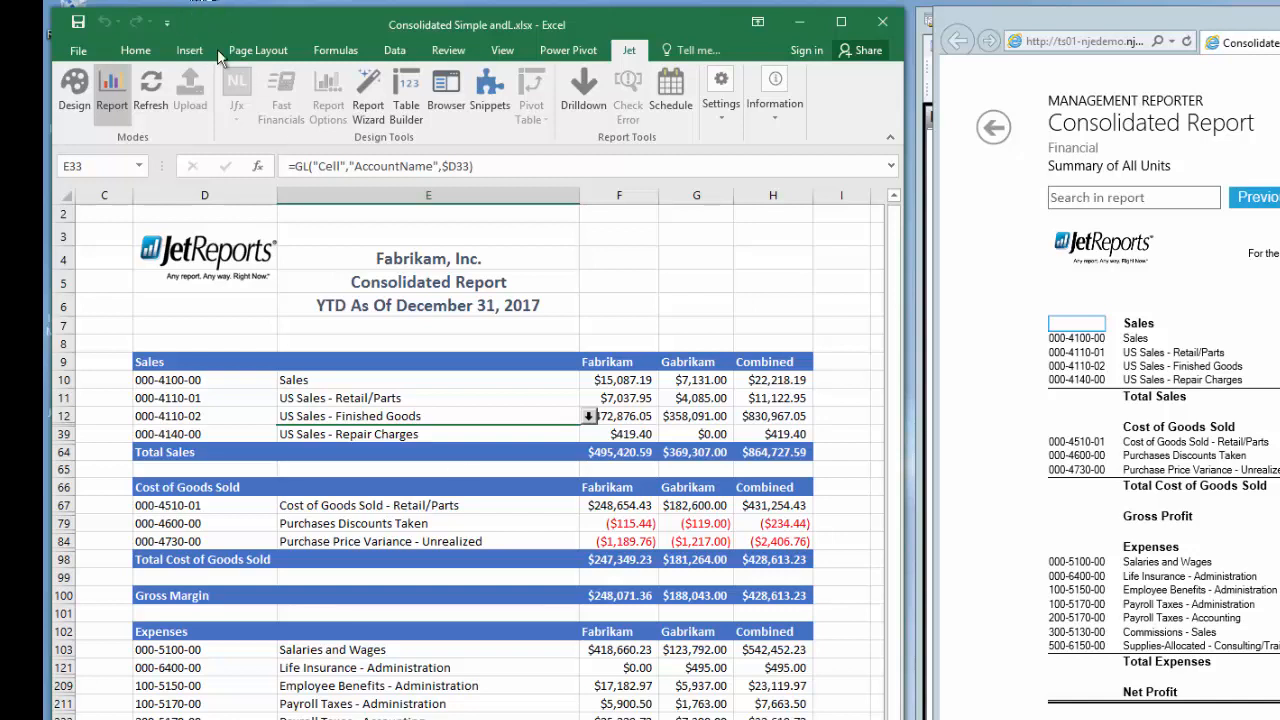
# - Rerun the report to list only accounts with balances, browsing View and Home tabs
pyautogui.click(502, 50)
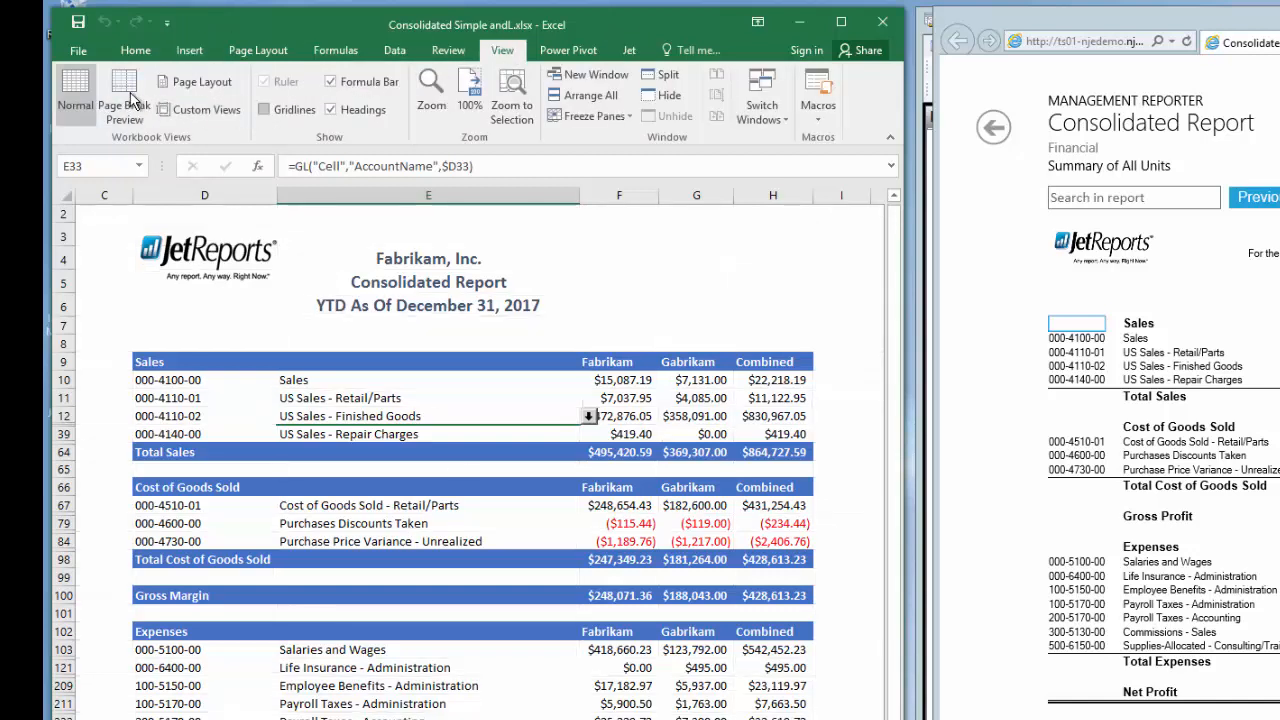
pyautogui.click(135, 50)
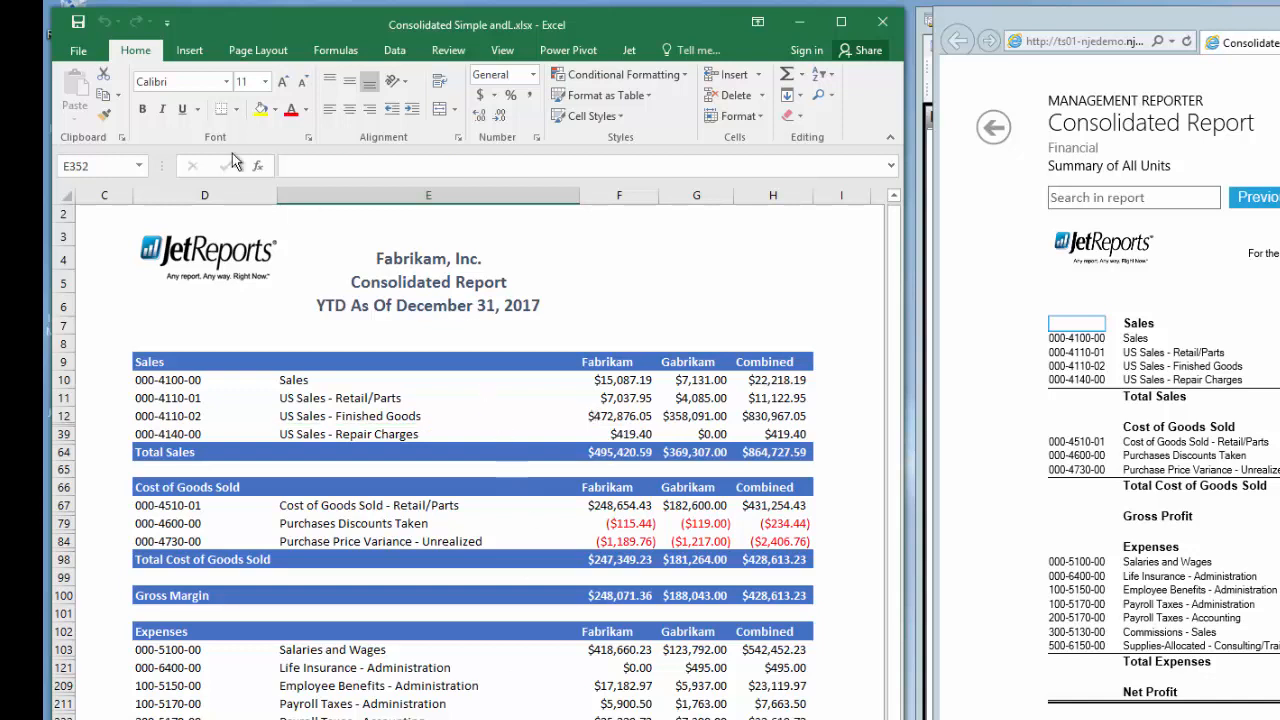
pyautogui.click(628, 50)
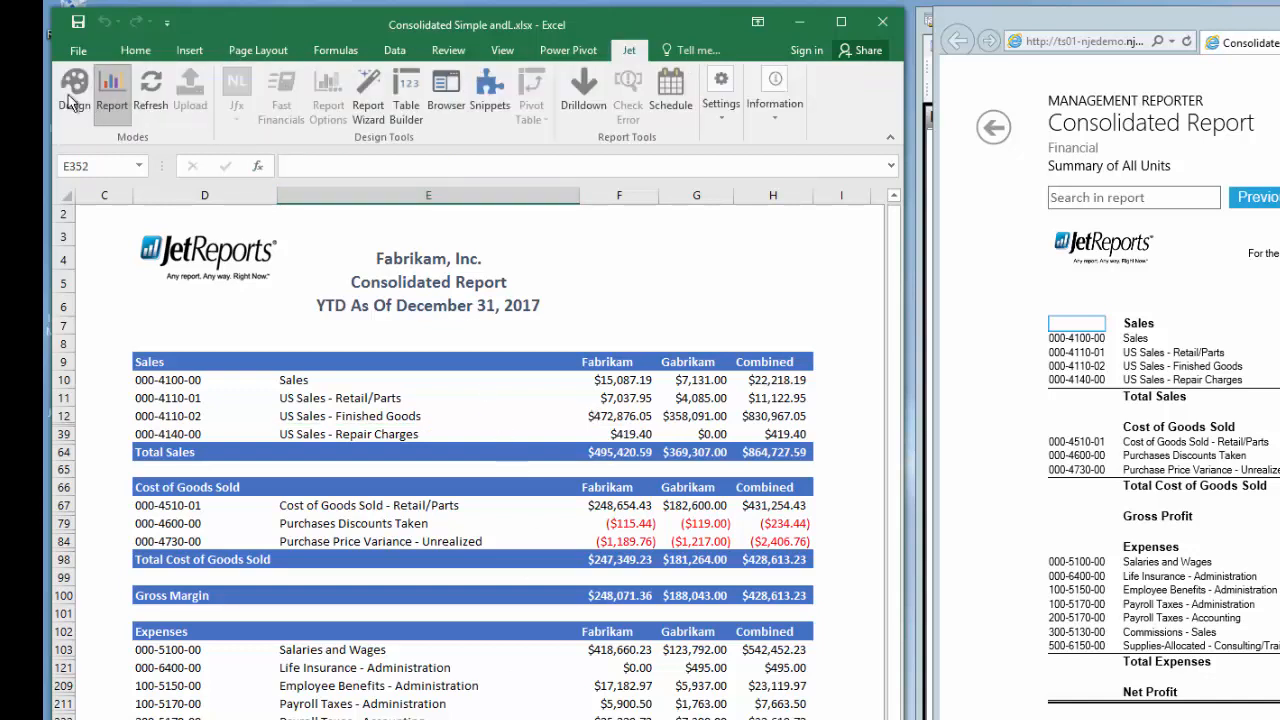
# - Add a "Report Date" report option with value 12/31/2017 in design mode
pyautogui.click(74, 90)
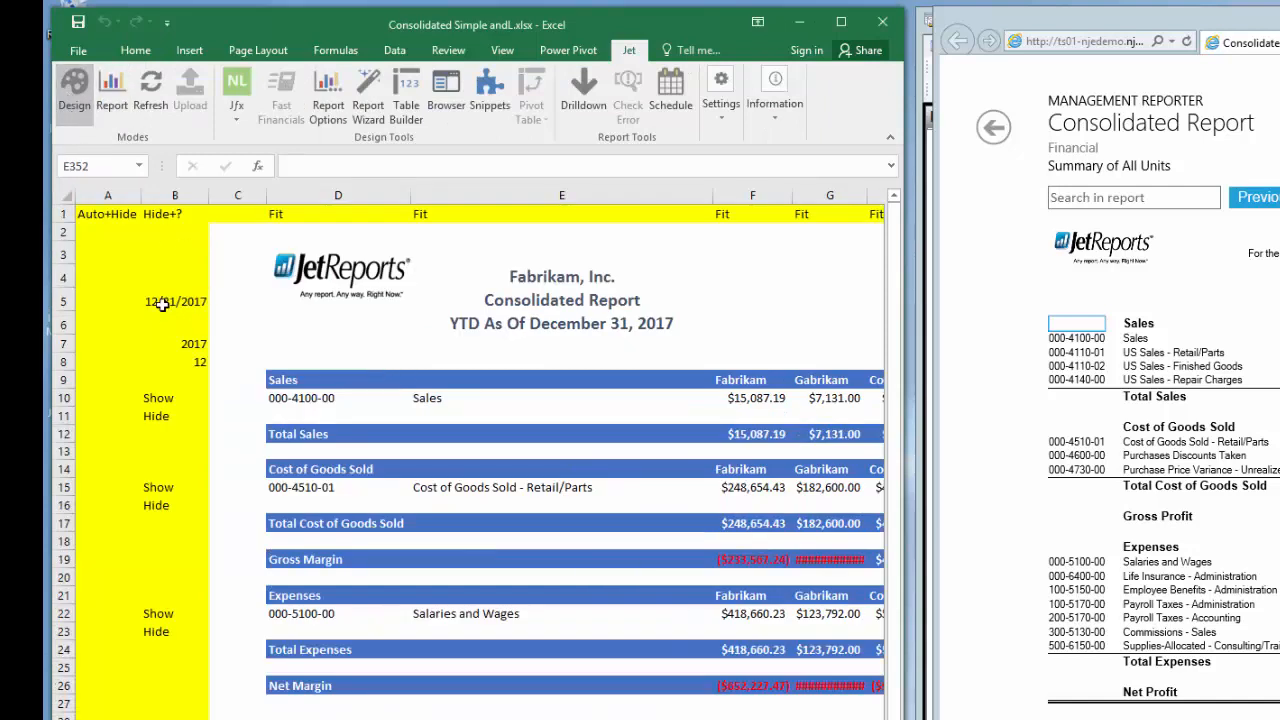
pyautogui.click(337, 301)
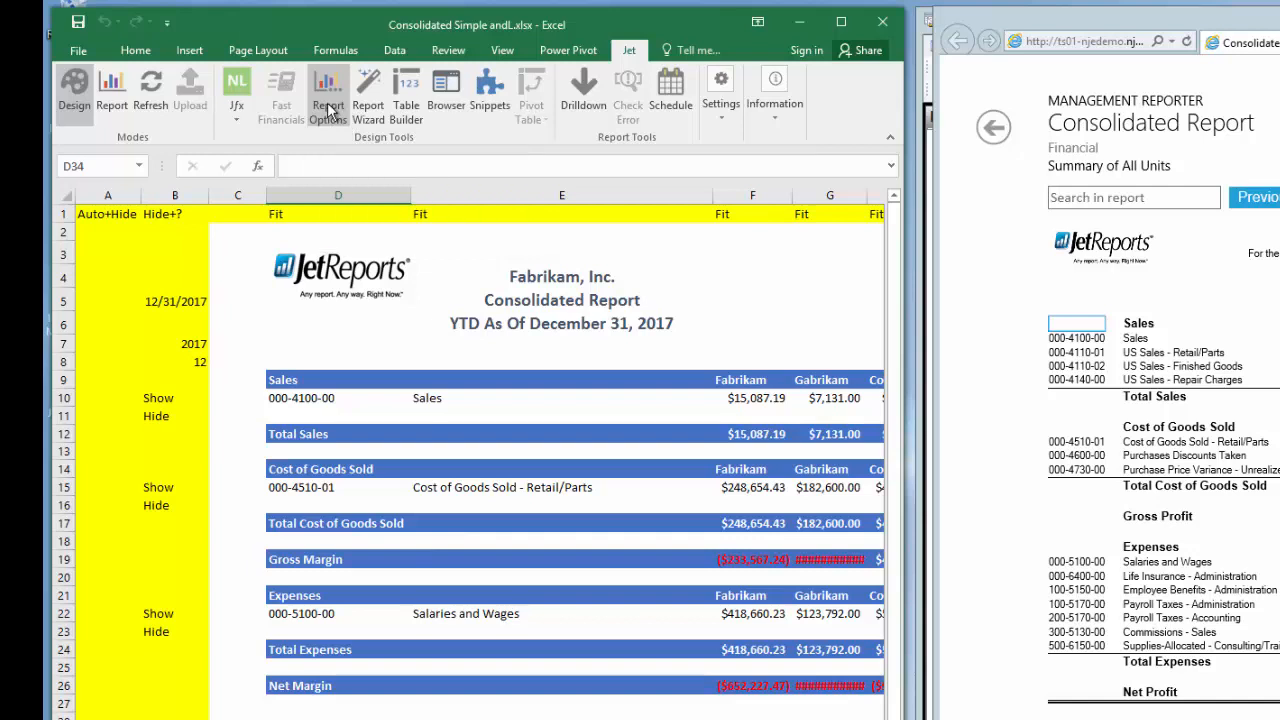
pyautogui.click(327, 90)
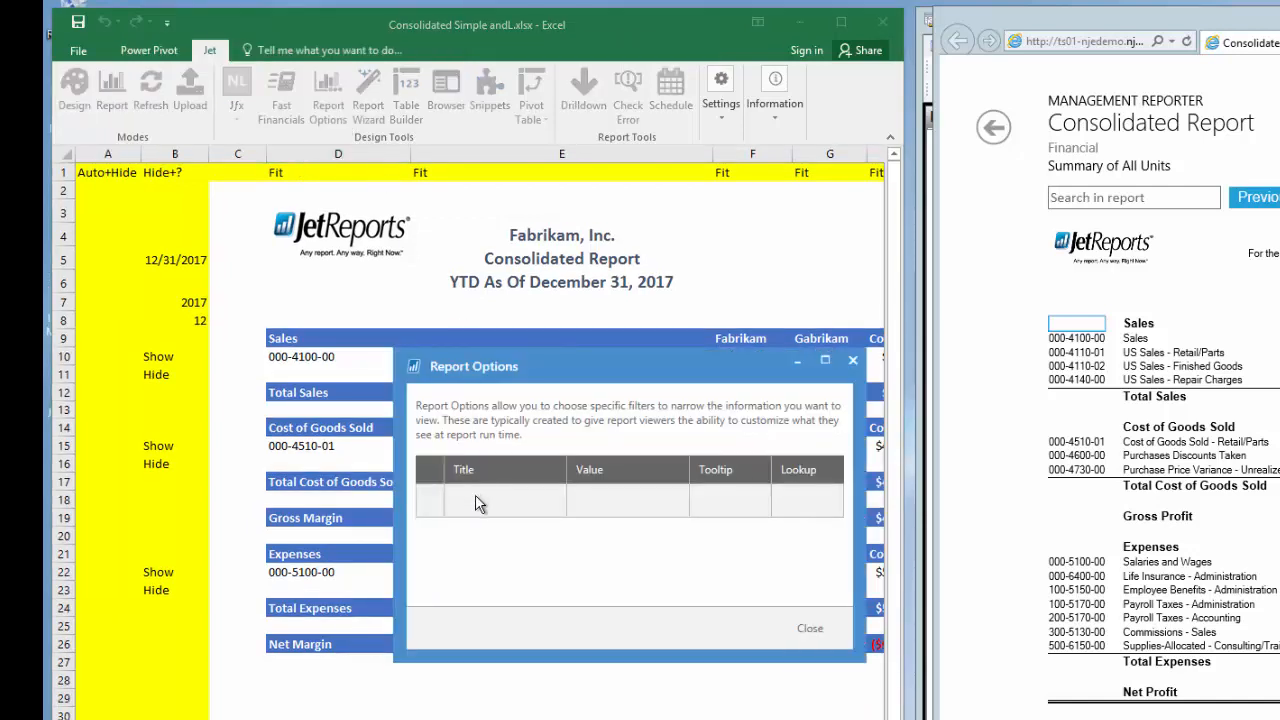
pyautogui.moveTo(487, 515)
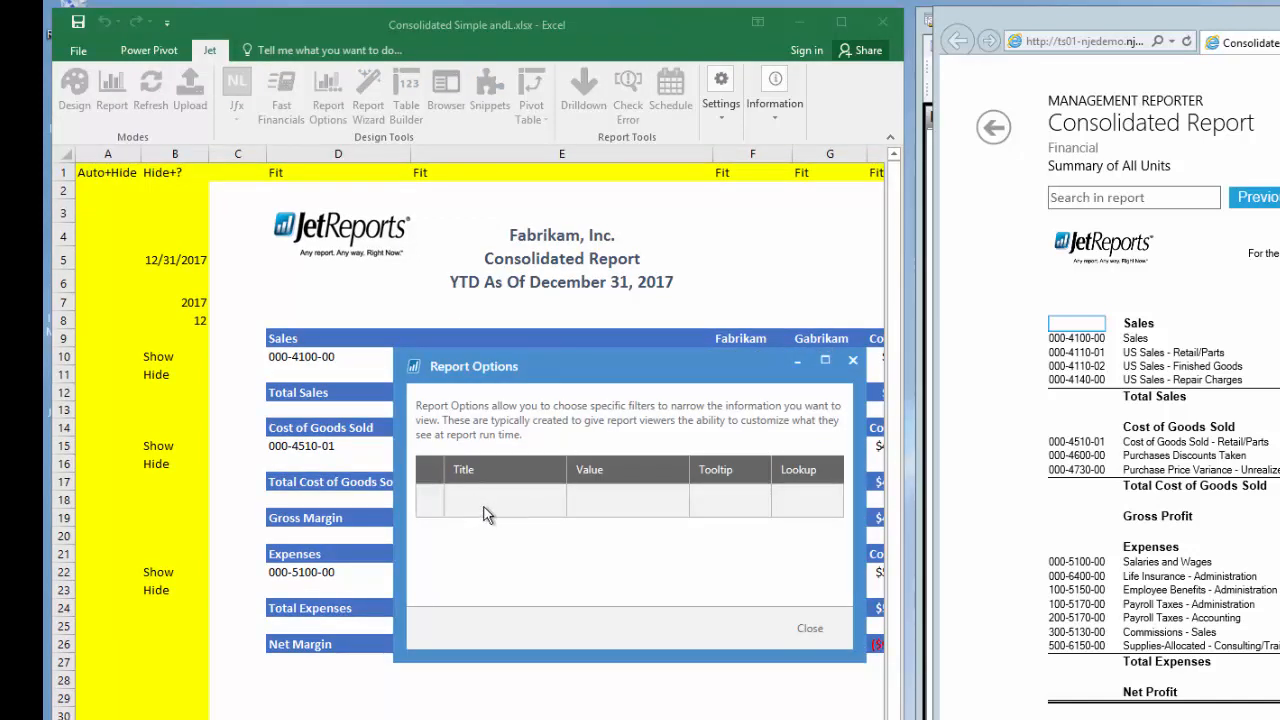
pyautogui.click(490, 500)
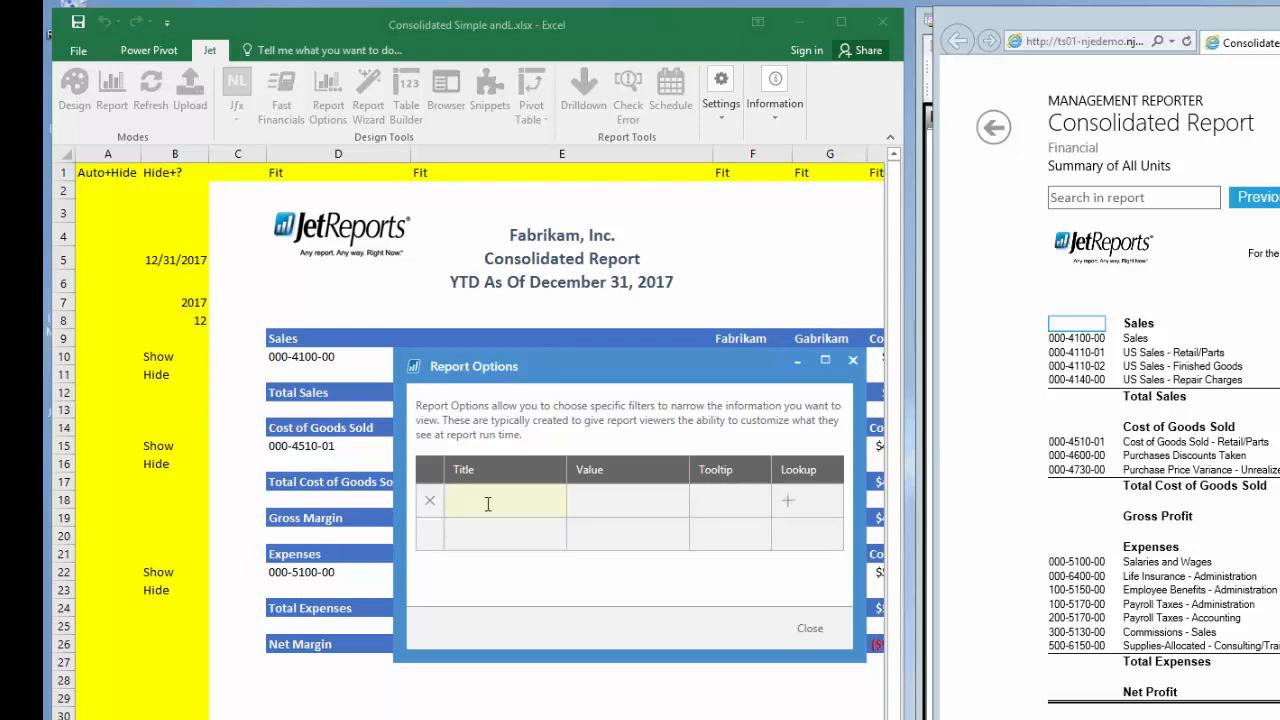
pyautogui.write('Report')
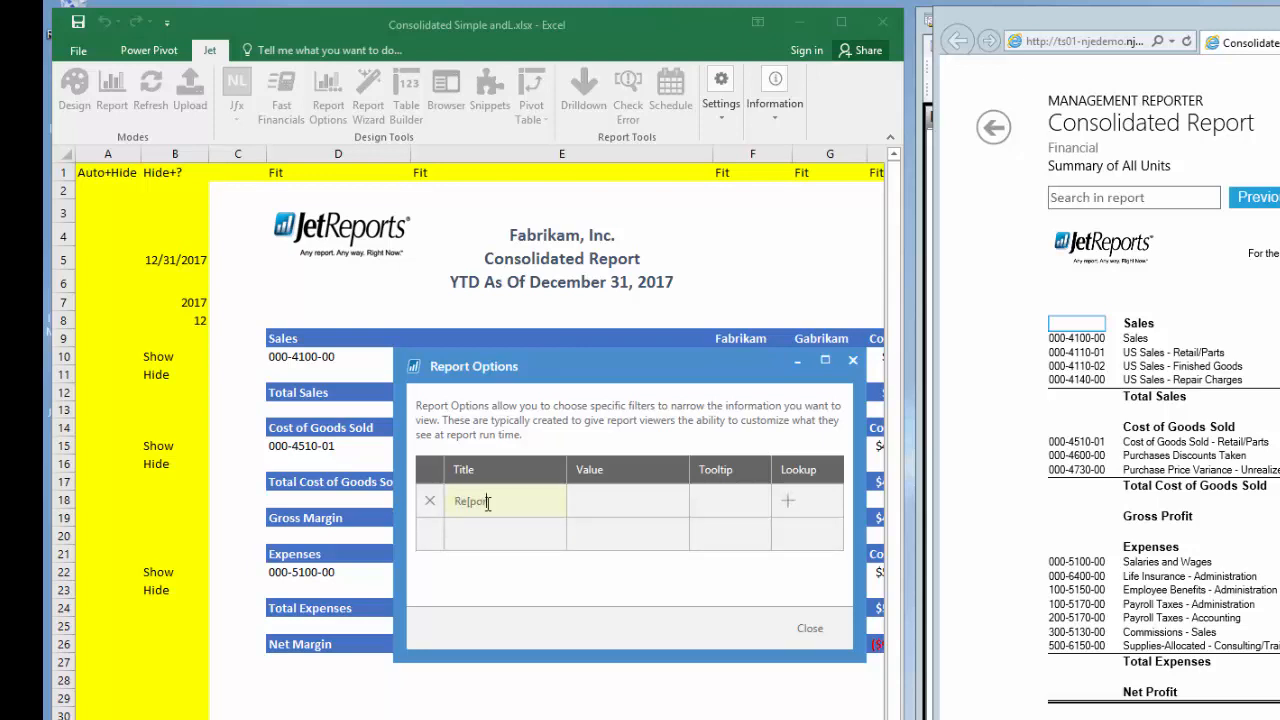
pyautogui.write('Date')
pyautogui.click(628, 501)
pyautogui.write('12/3')
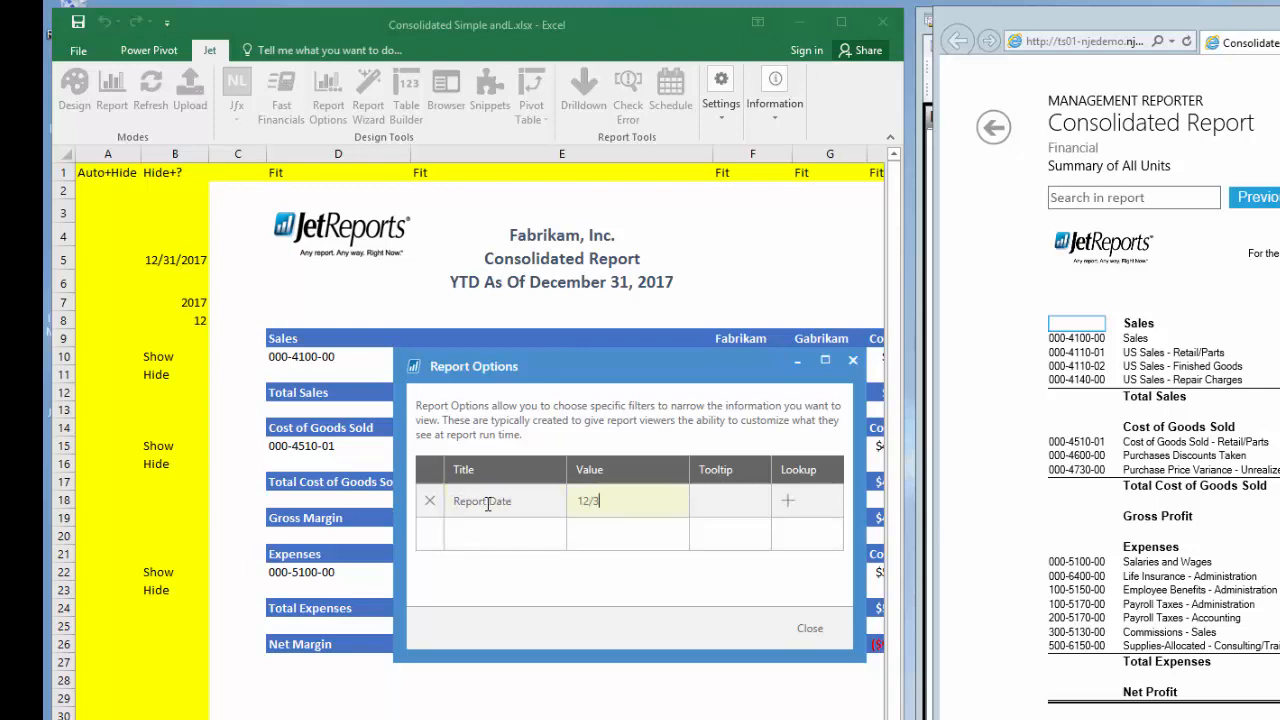
pyautogui.write('1/2017')
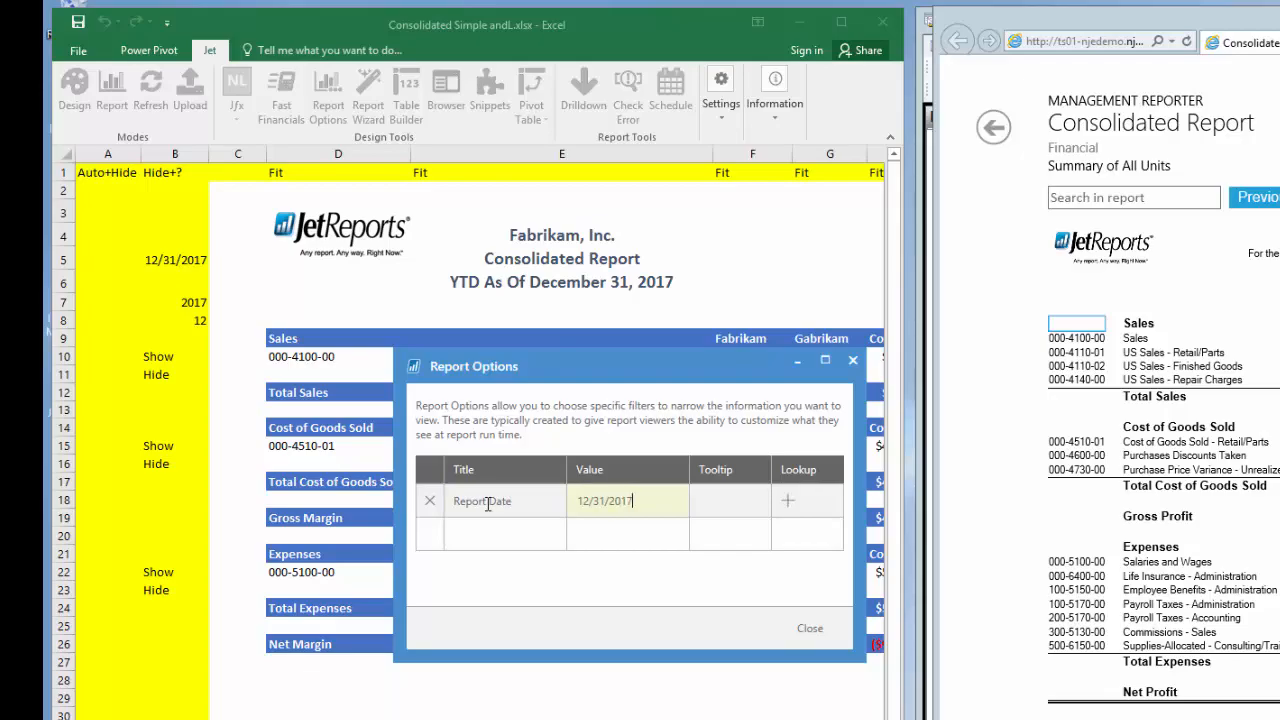
pyautogui.click(730, 500)
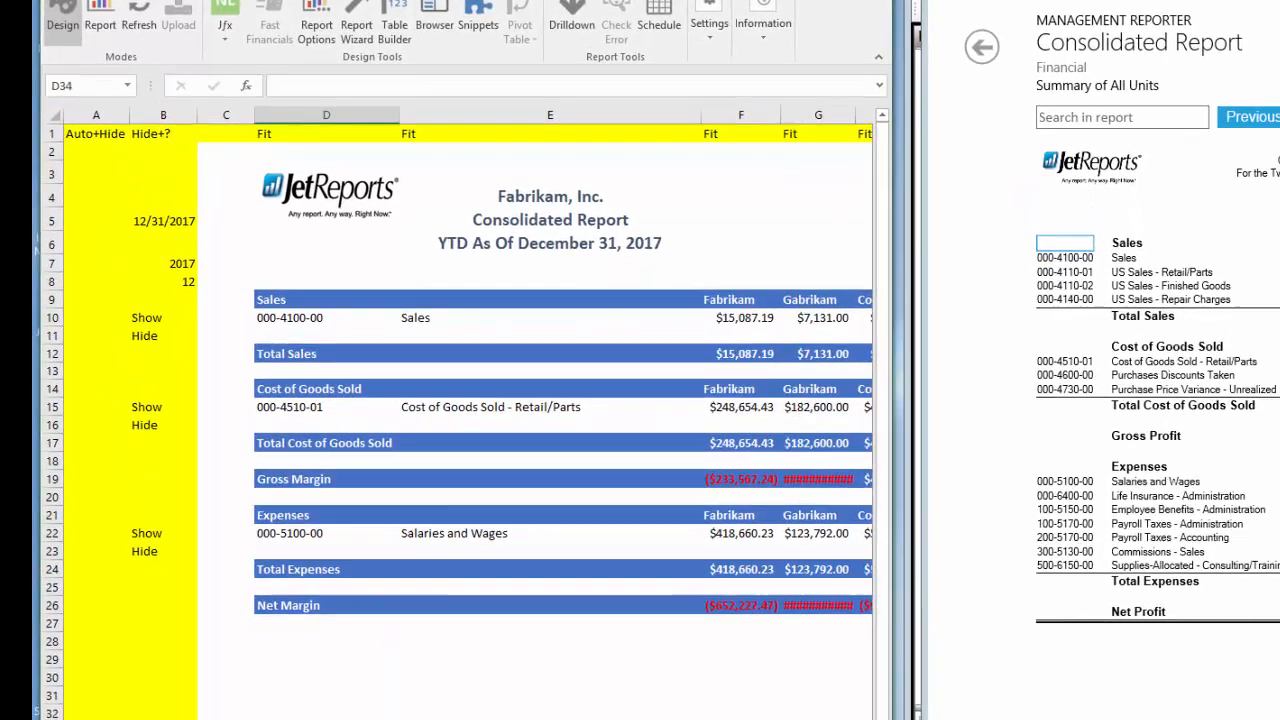
# - Widen column C on the Options sheet and set B5 to =Options!C2
pyautogui.scroll(-3)
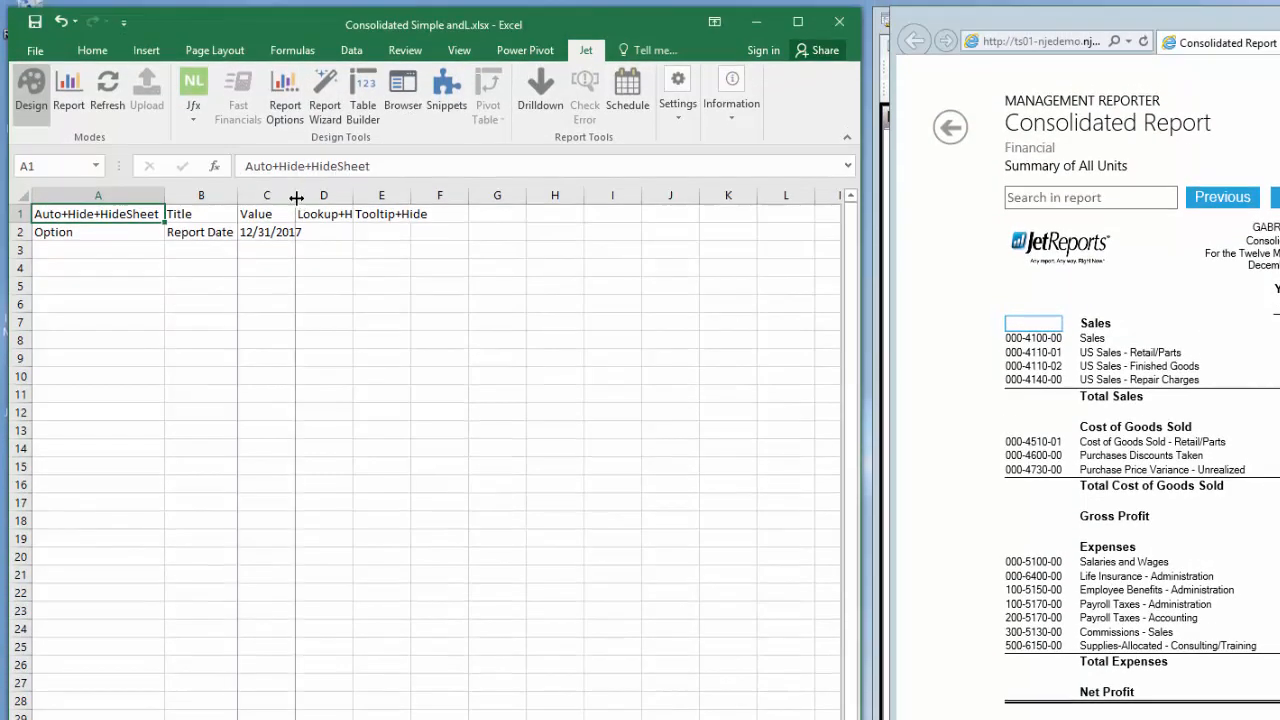
pyautogui.moveTo(297, 194); pyautogui.dragTo(360, 194)
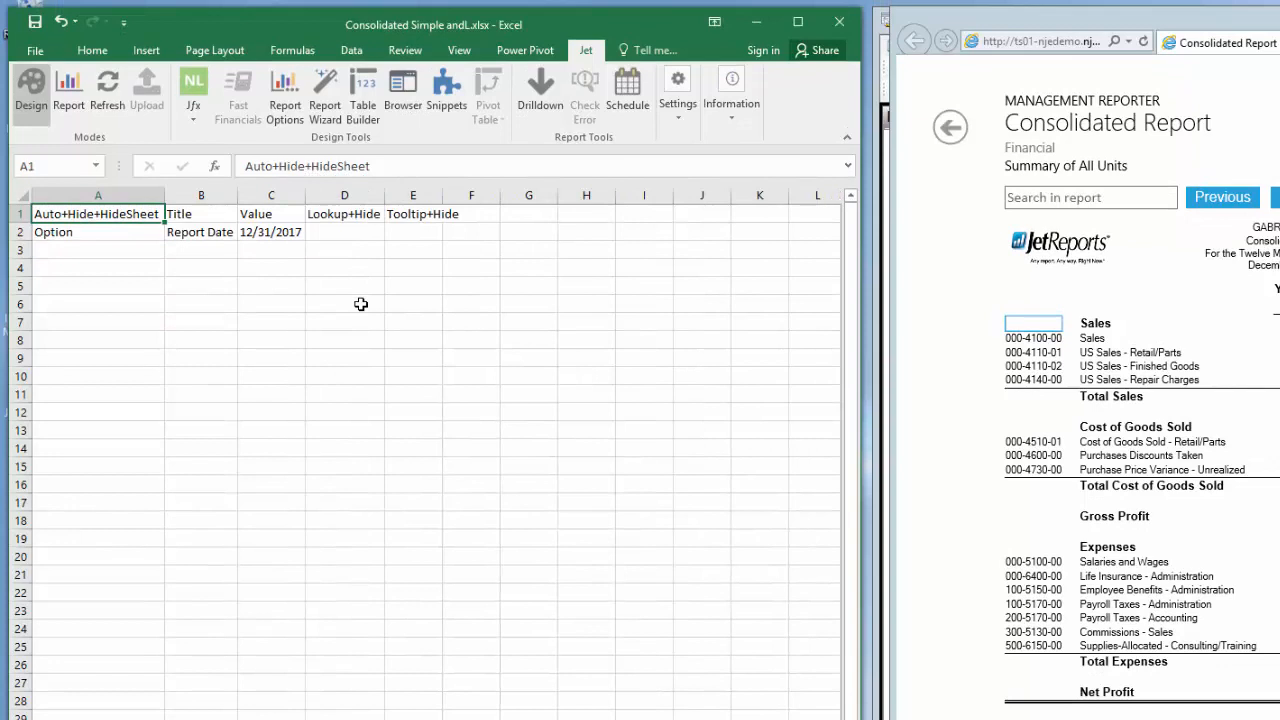
pyautogui.click(345, 195)
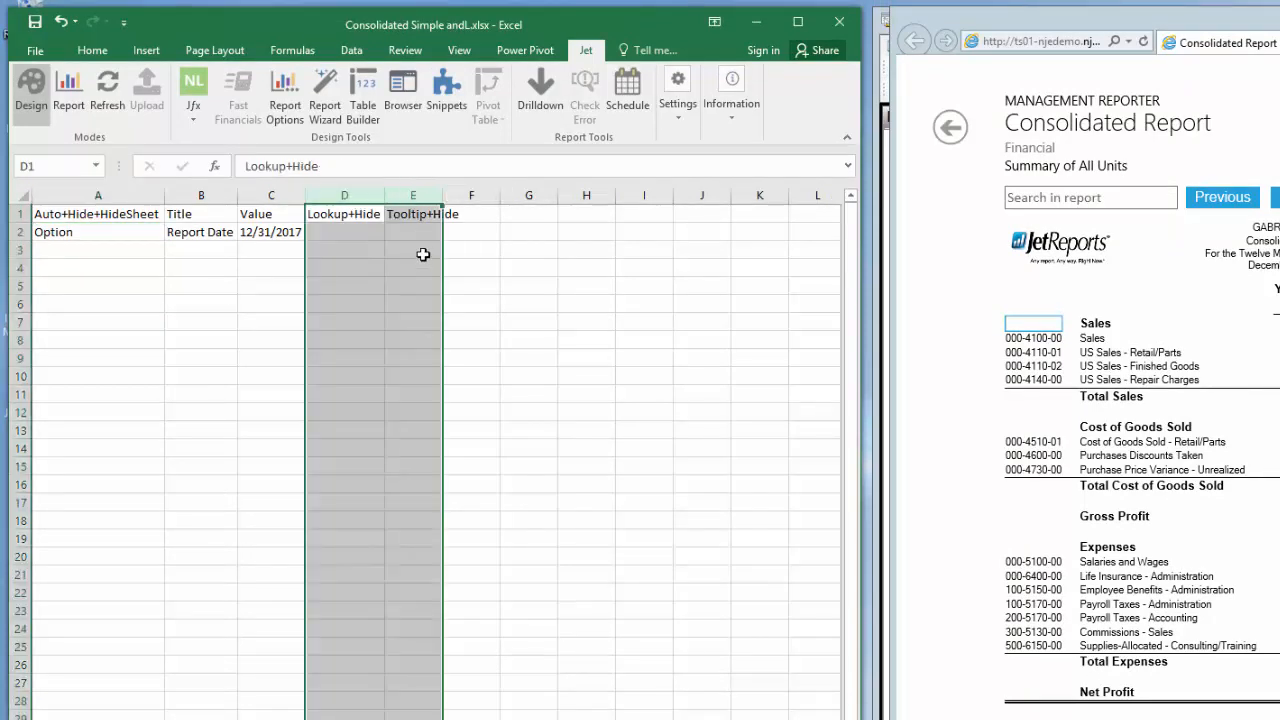
pyautogui.click(200, 287)
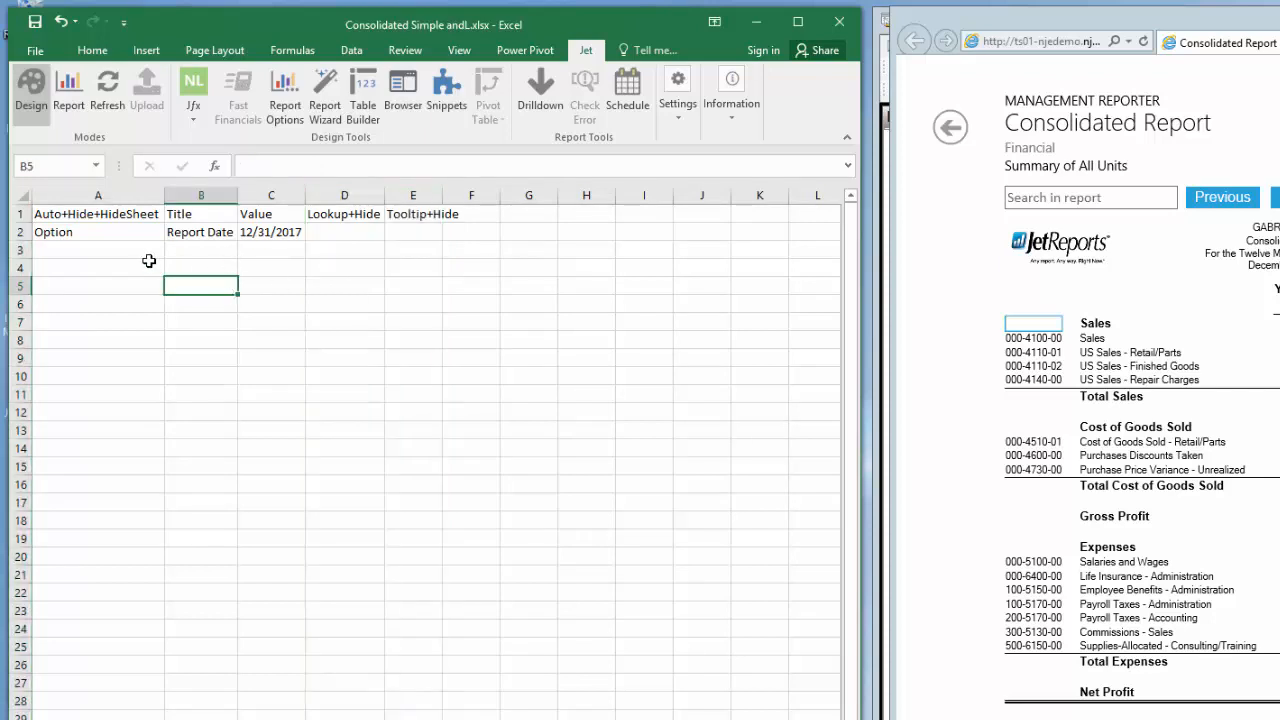
pyautogui.click(271, 231)
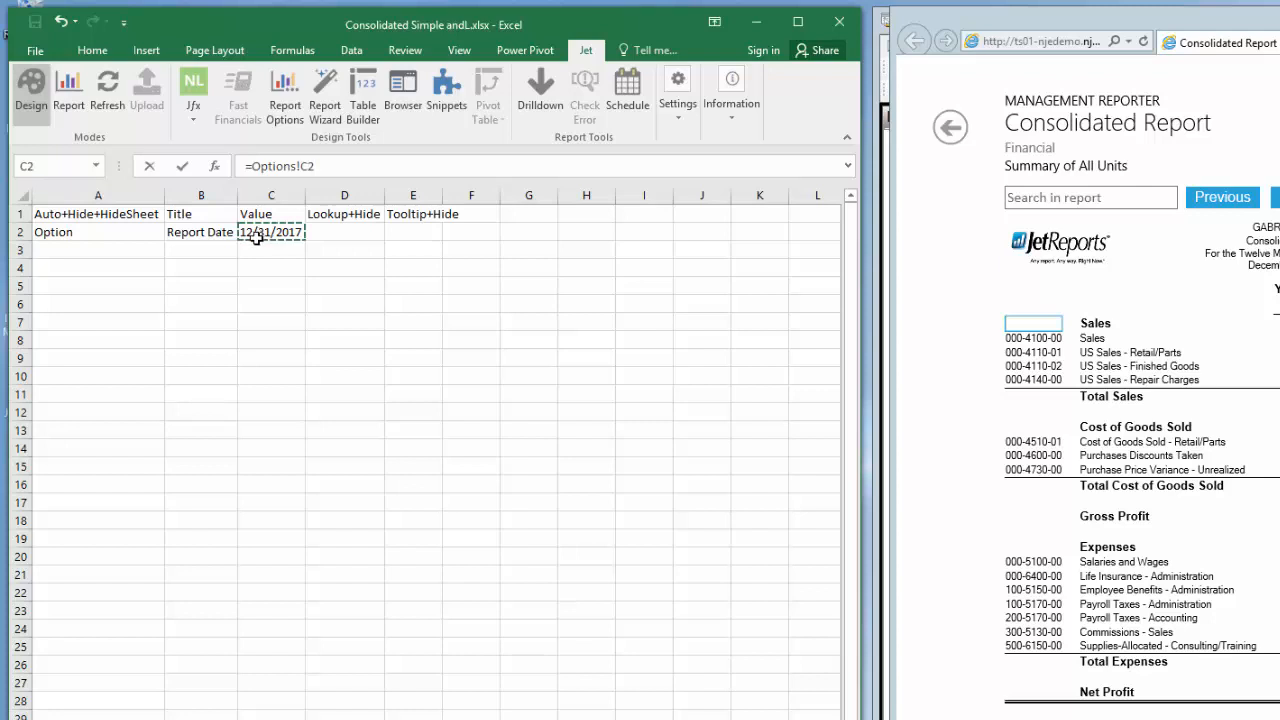
pyautogui.click(107, 90)
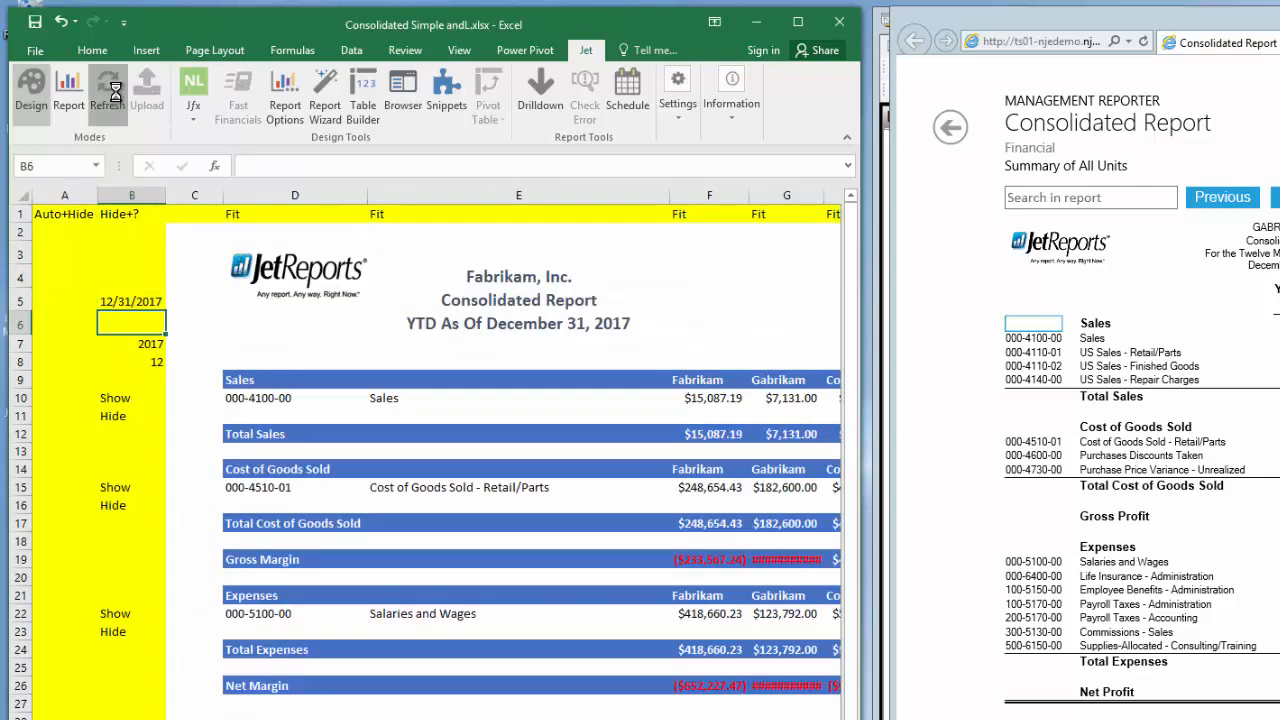
# - Run the report with Report Date 11/30/2017 entered at the prompt
pyautogui.click(107, 90)
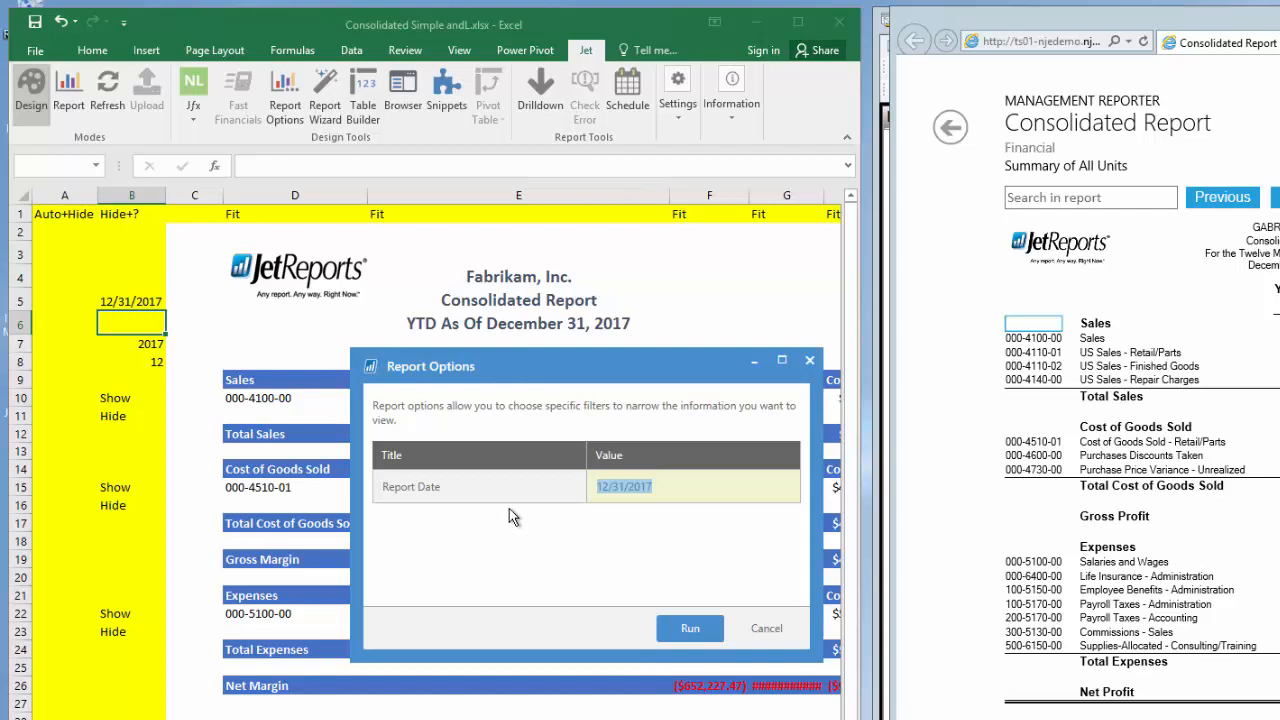
pyautogui.write('11/3')
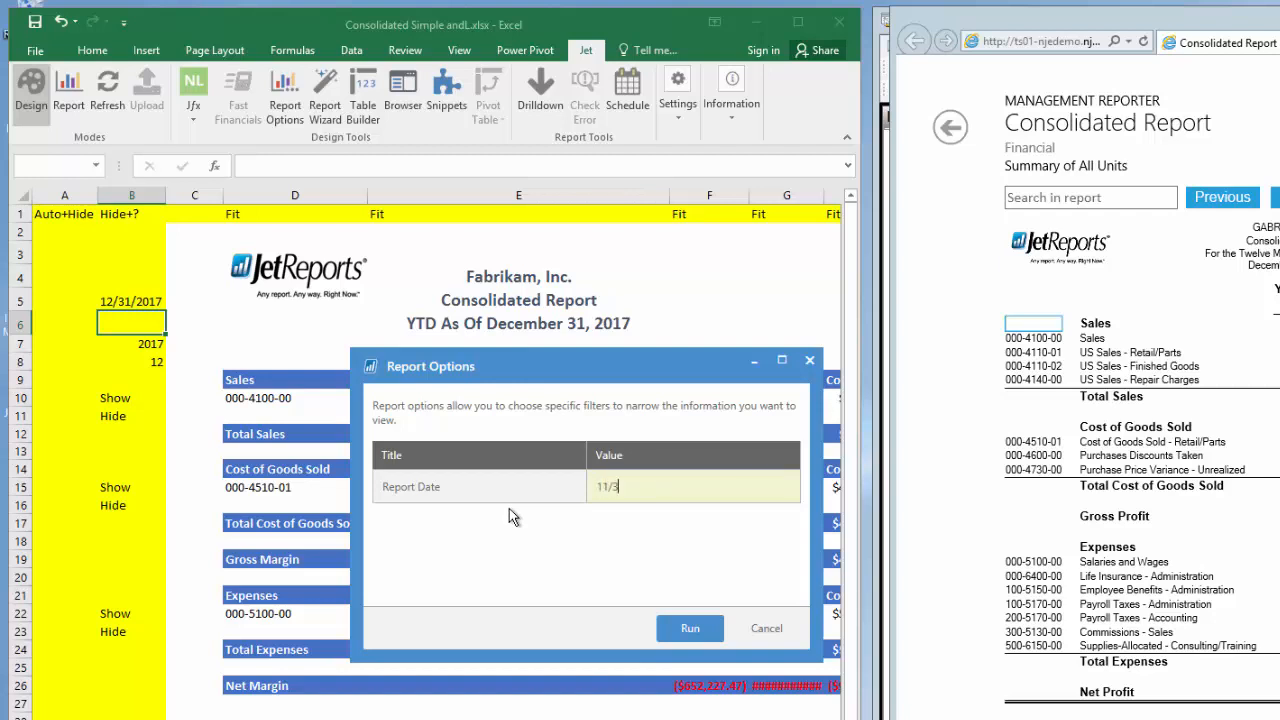
pyautogui.write('0/2017')
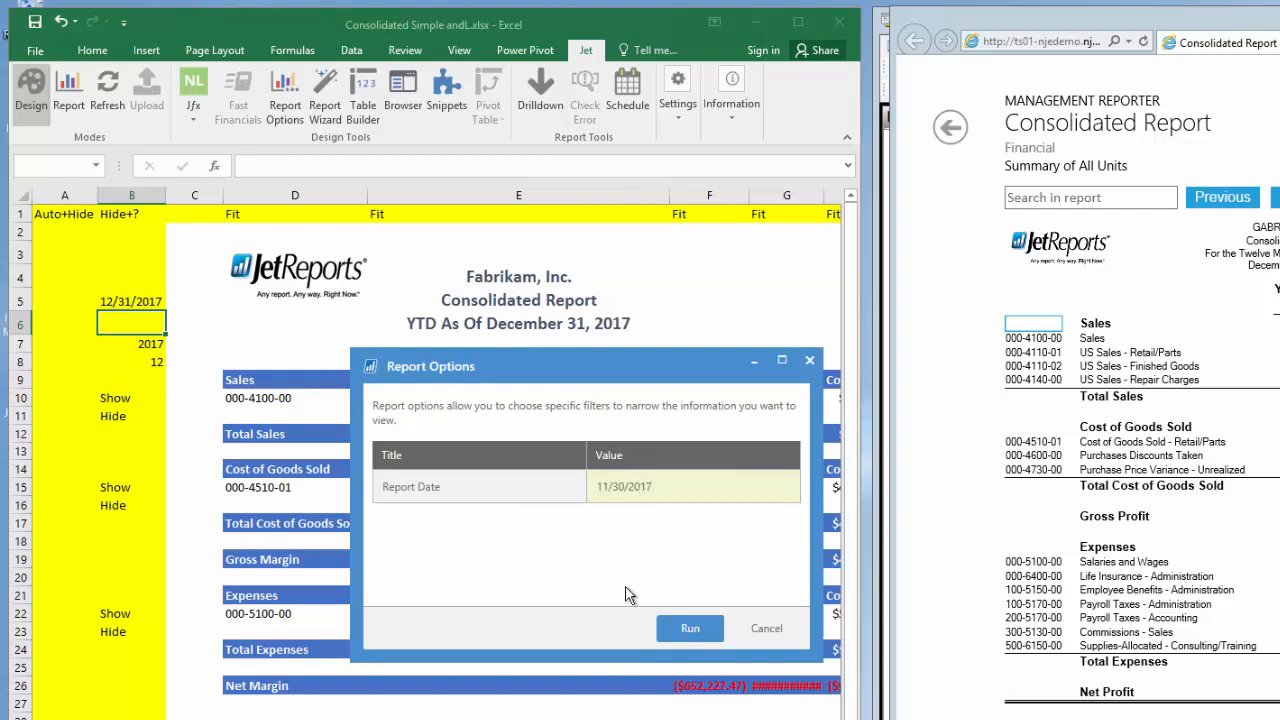
pyautogui.click(689, 628)
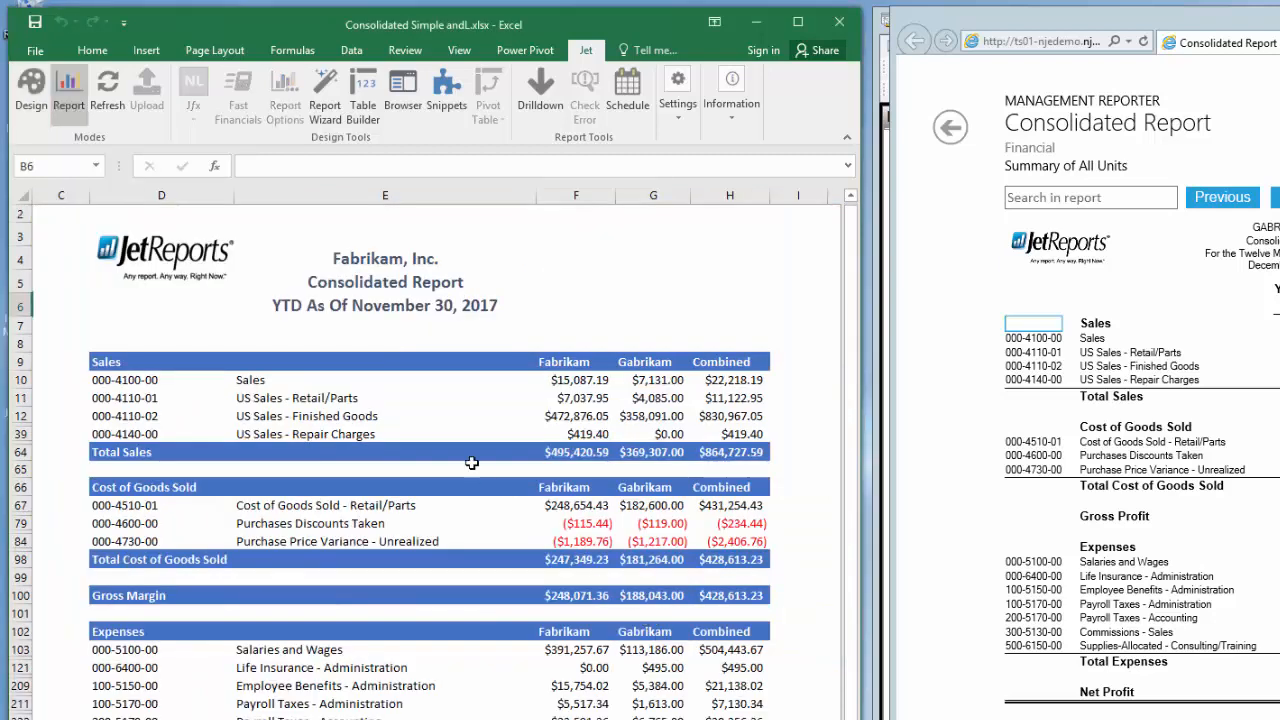
pyautogui.moveTo(446, 323)
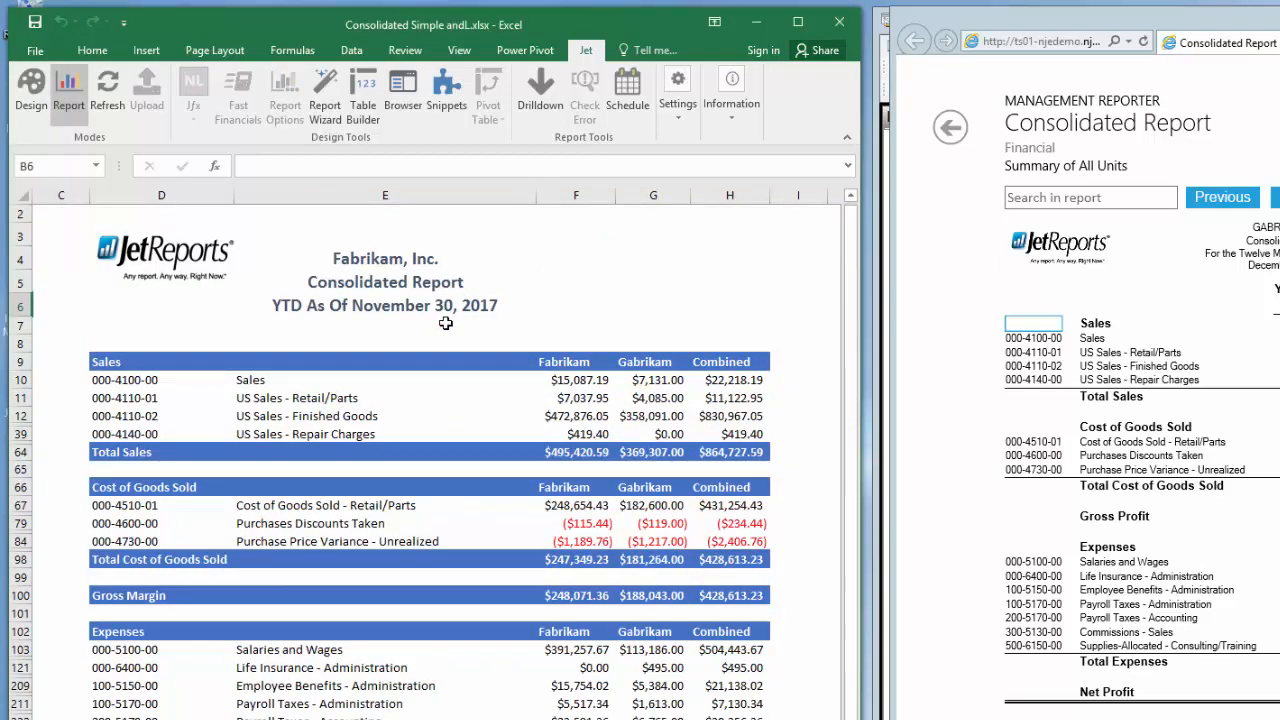
pyautogui.moveTo(108, 90)
pyautogui.write('12/31/')
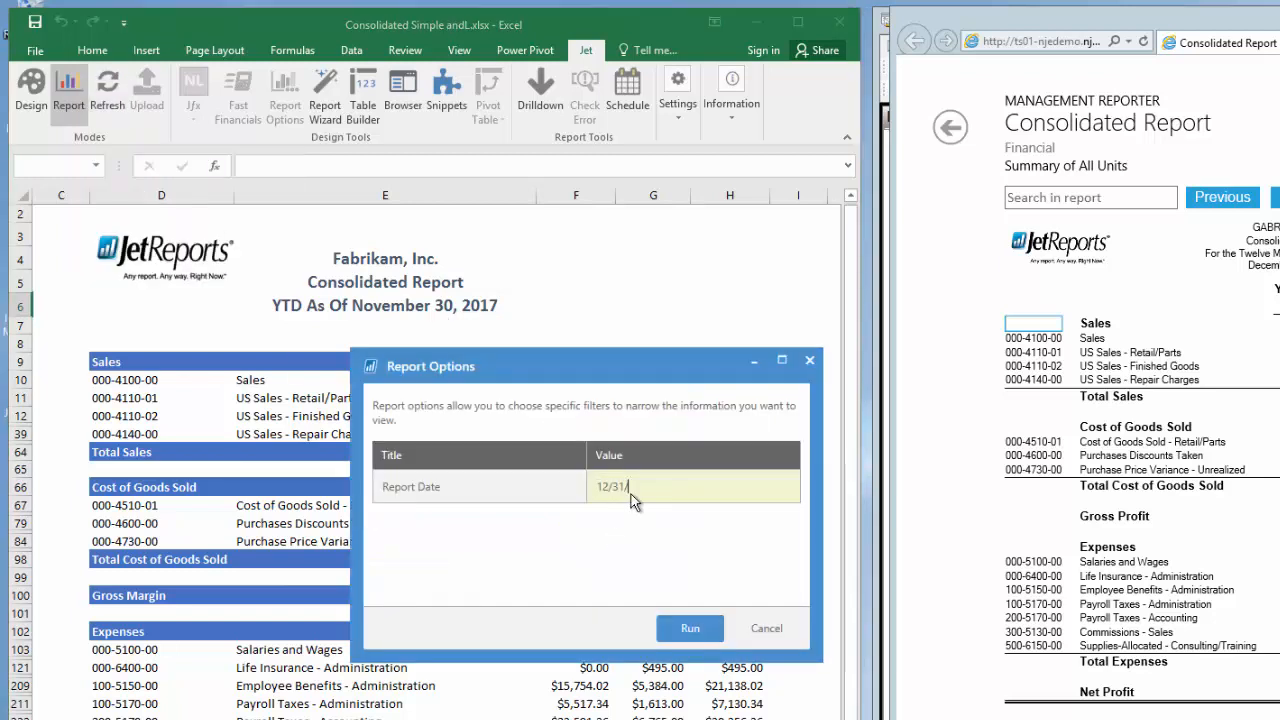
# - Run the Jet report with Report Date 12/31/2017 to show year-end amounts
pyautogui.click(689, 628)
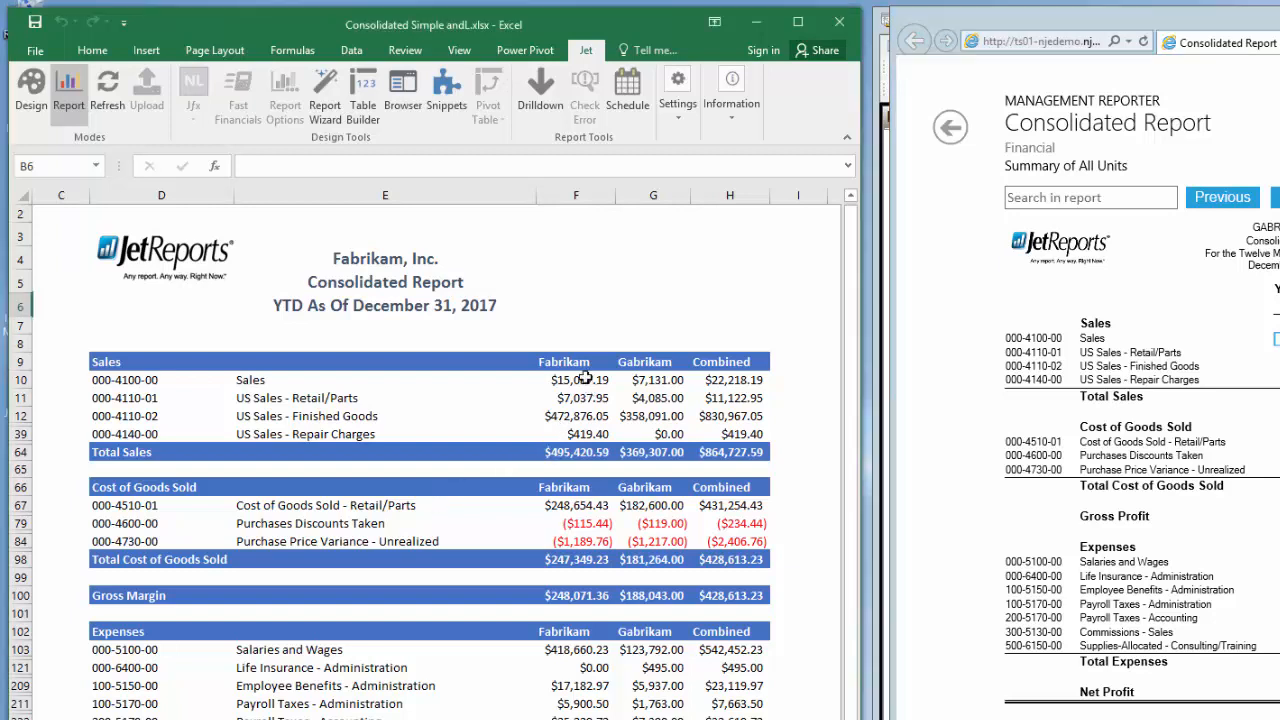
# - Select the December Fabrikam Sales amount in cell F10 to drill into
pyautogui.click(575, 379)
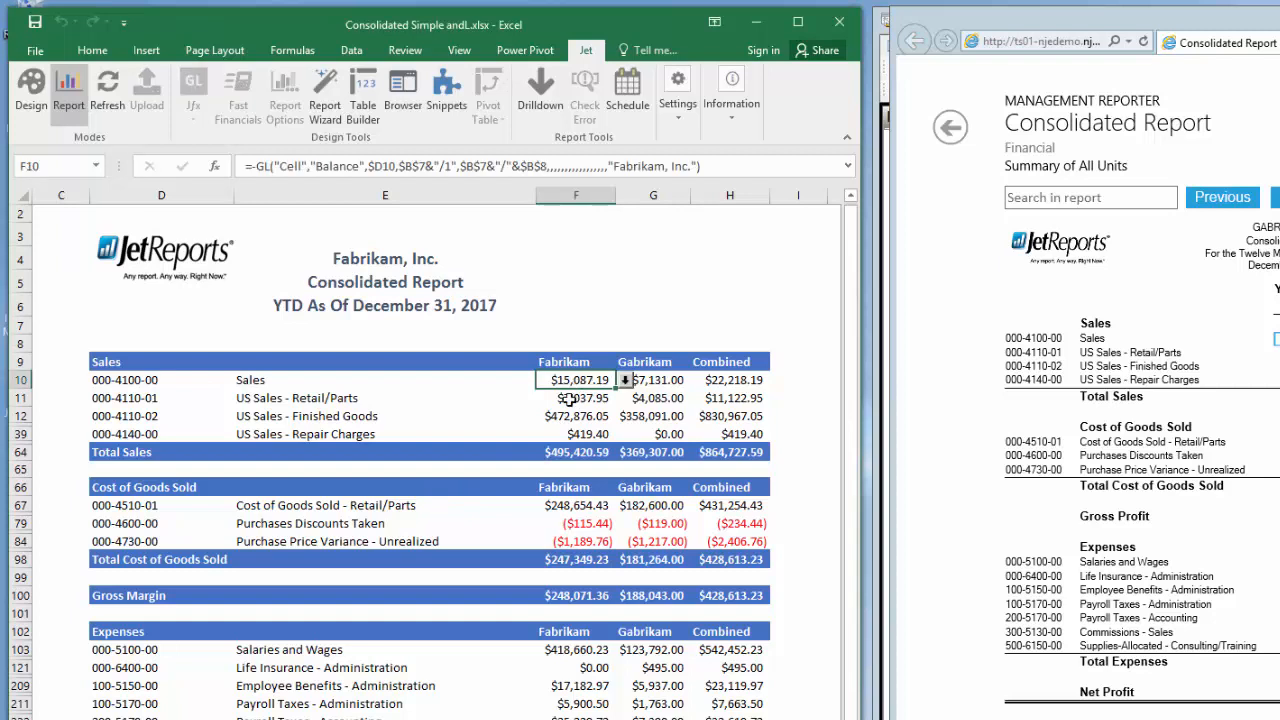
pyautogui.moveTo(628, 388)
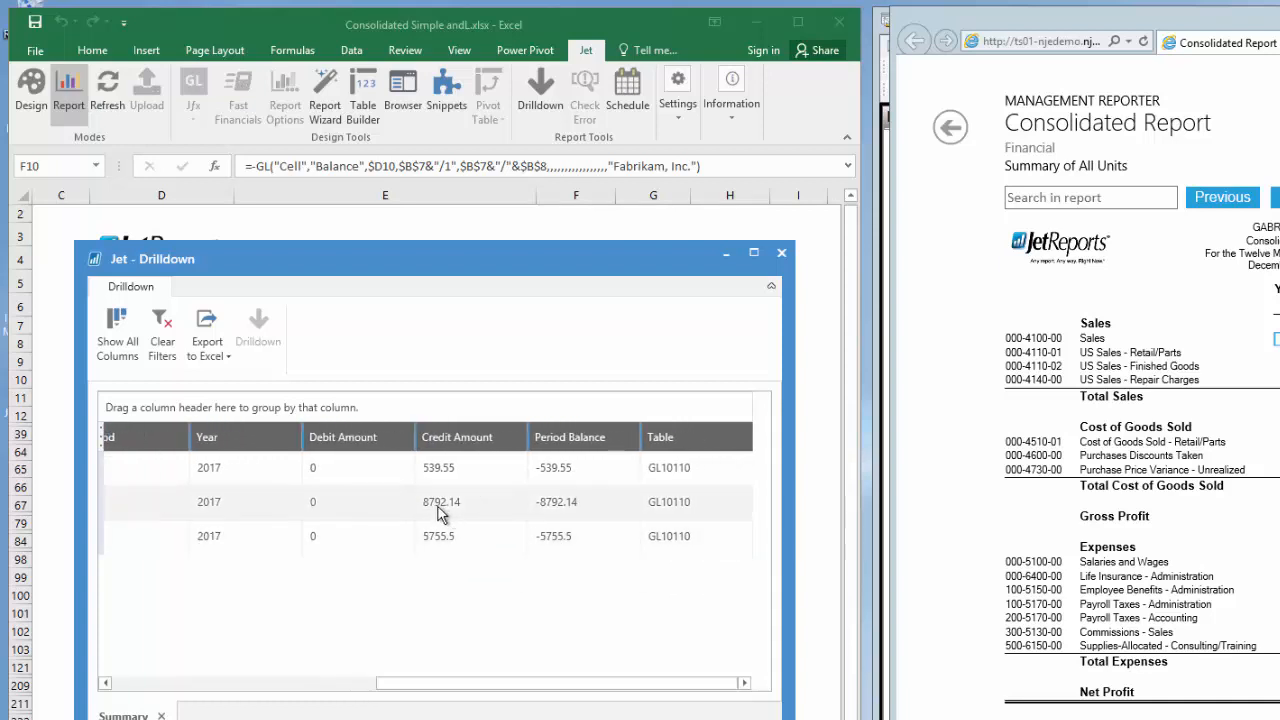
# - Drill from the summary row into the 2017 transactions for Sales account 000-4100-00
pyautogui.click(440, 502)
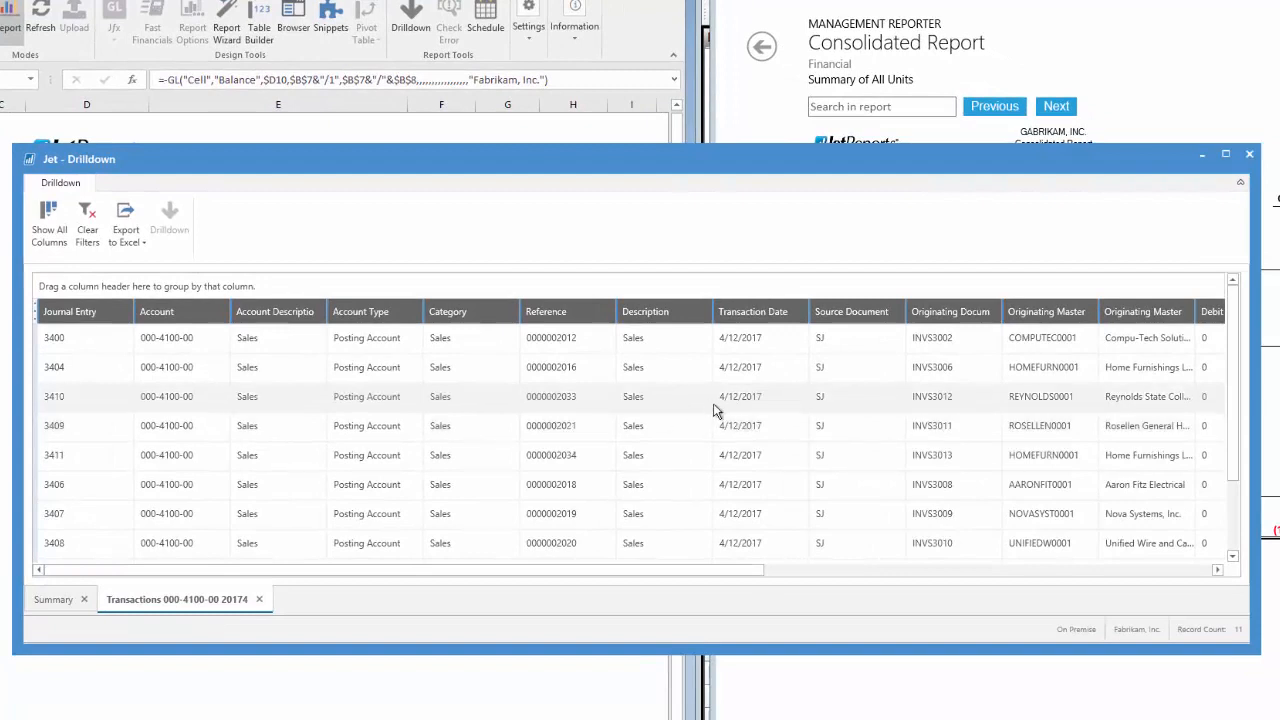
pyautogui.moveTo(968, 355)
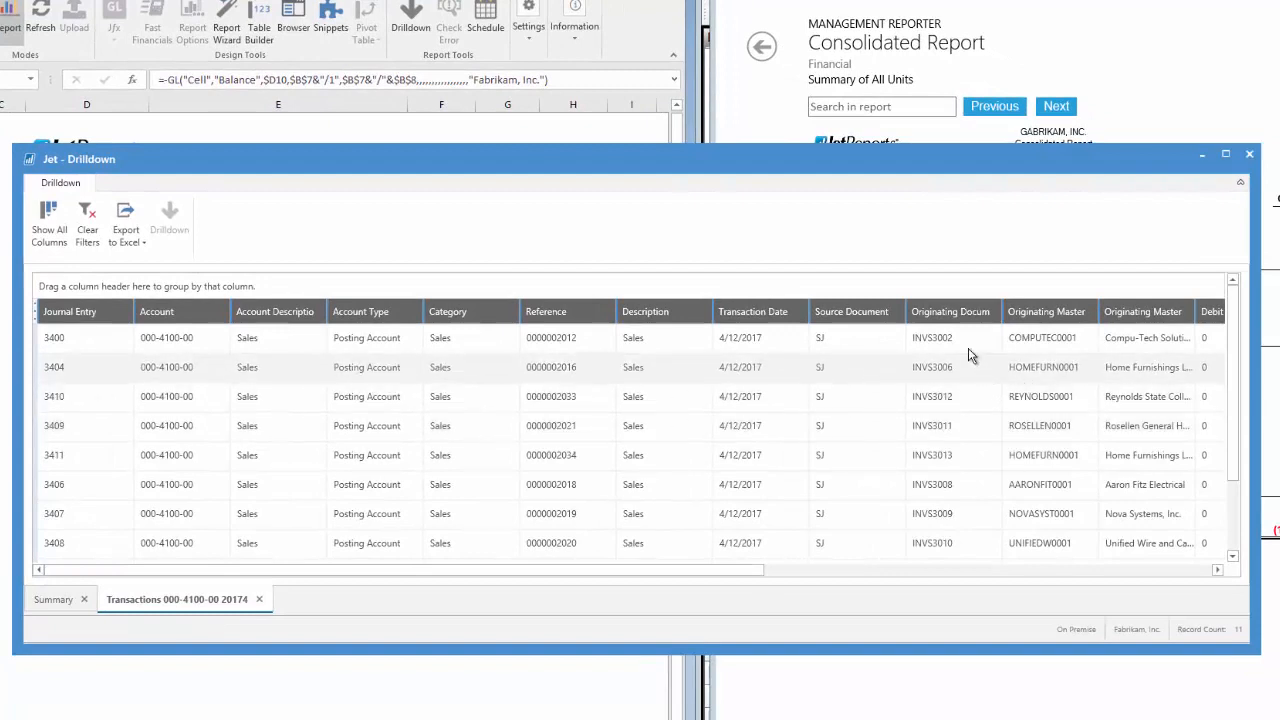
pyautogui.moveTo(1050, 388)
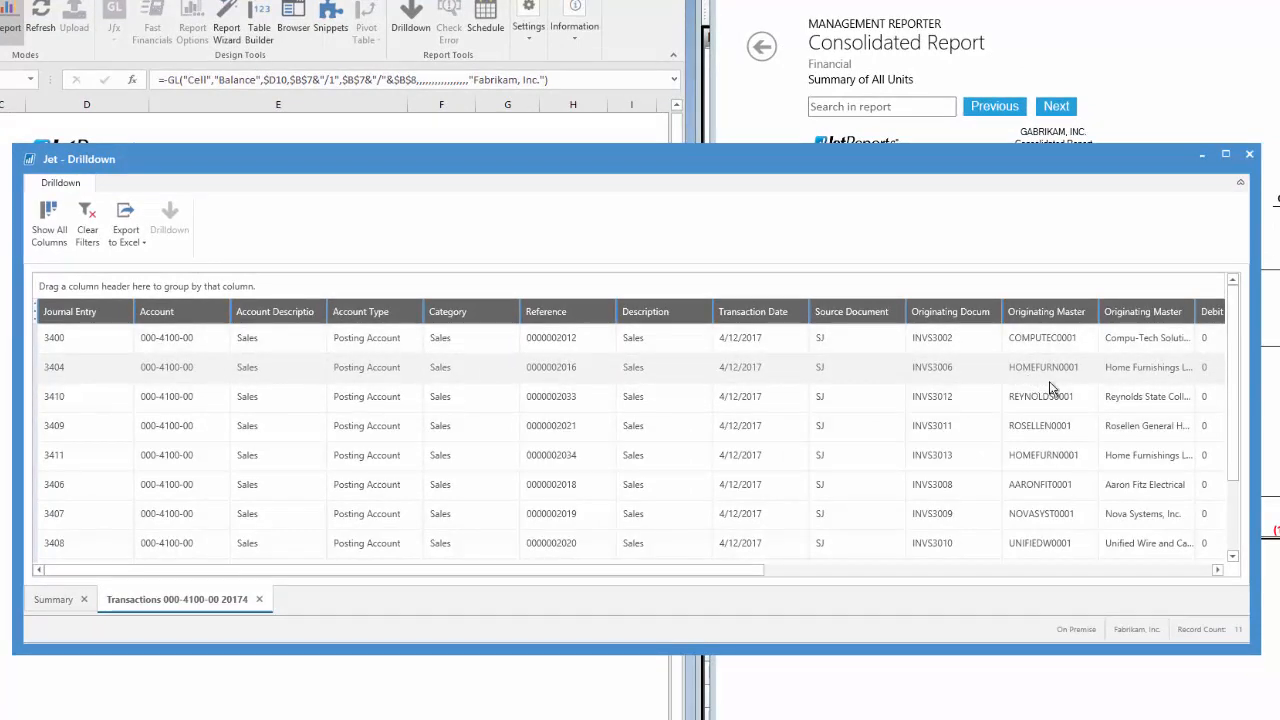
pyautogui.moveTo(965, 422)
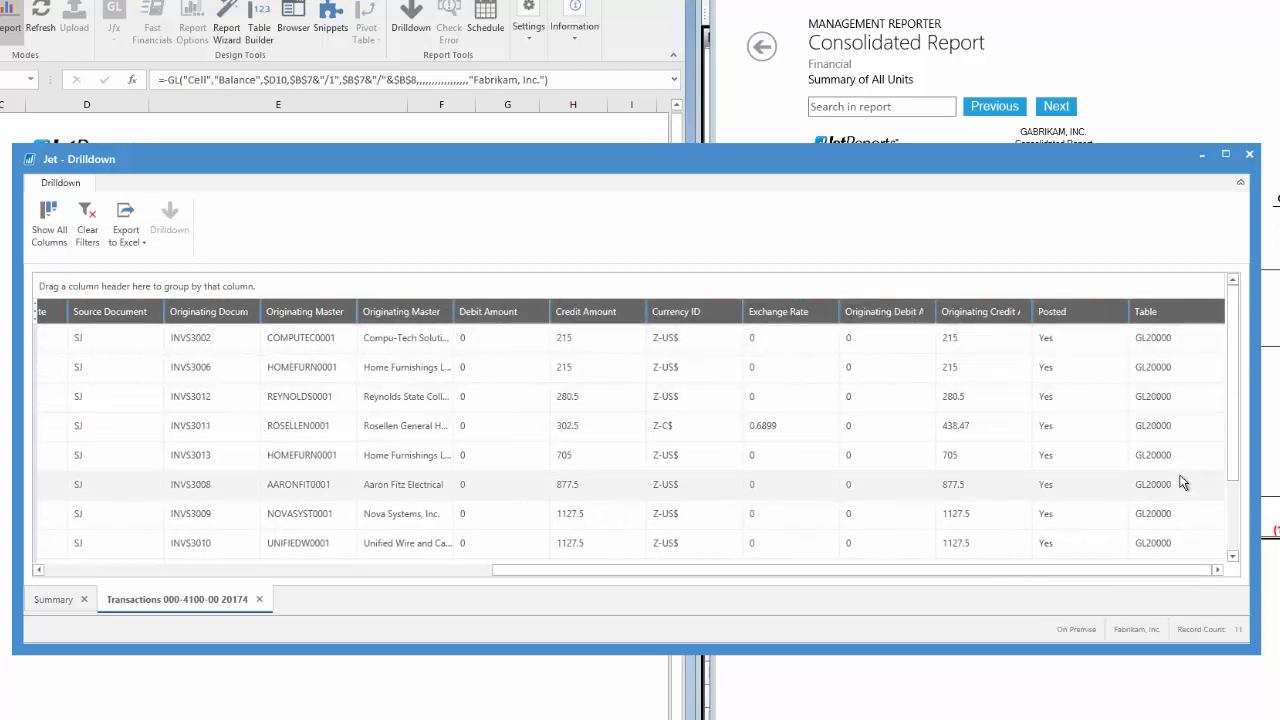
pyautogui.moveTo(342, 355)
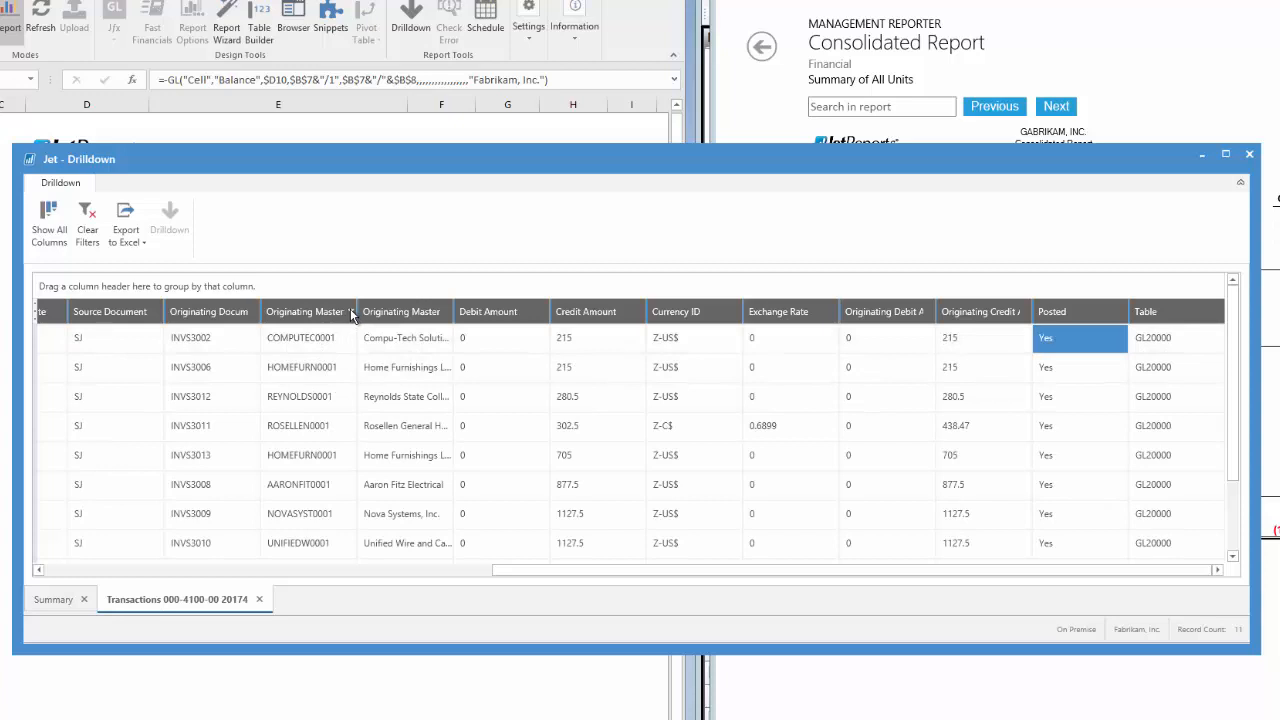
# - Filter Originating Master to HOMEFURN0001, leaving the 215 and 705 Sales transactions
pyautogui.click(350, 311)
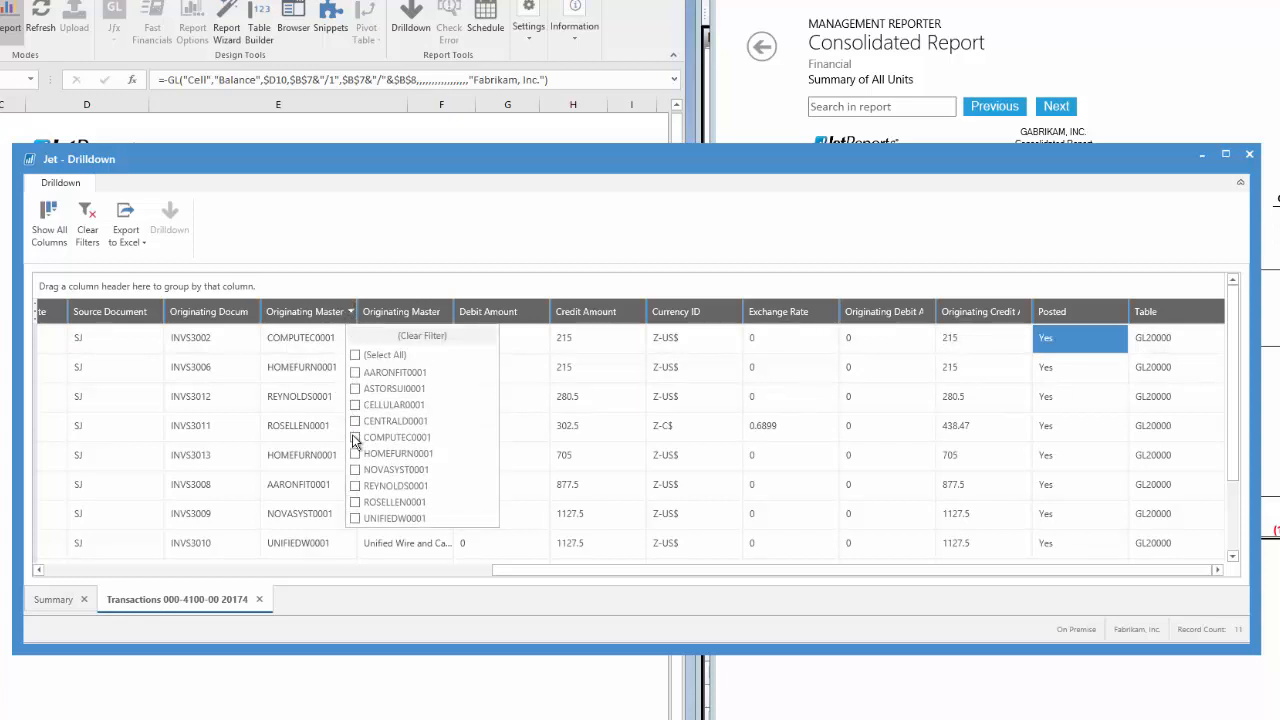
pyautogui.click(355, 453)
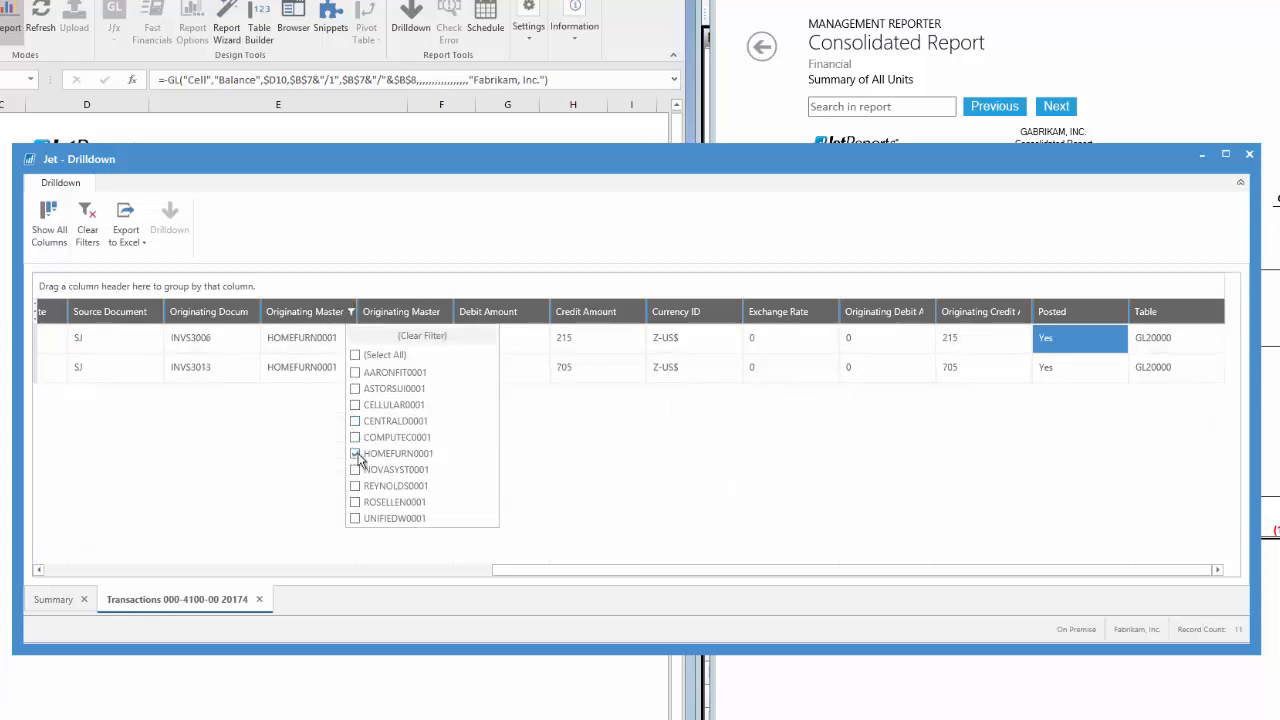
pyautogui.click(355, 453)
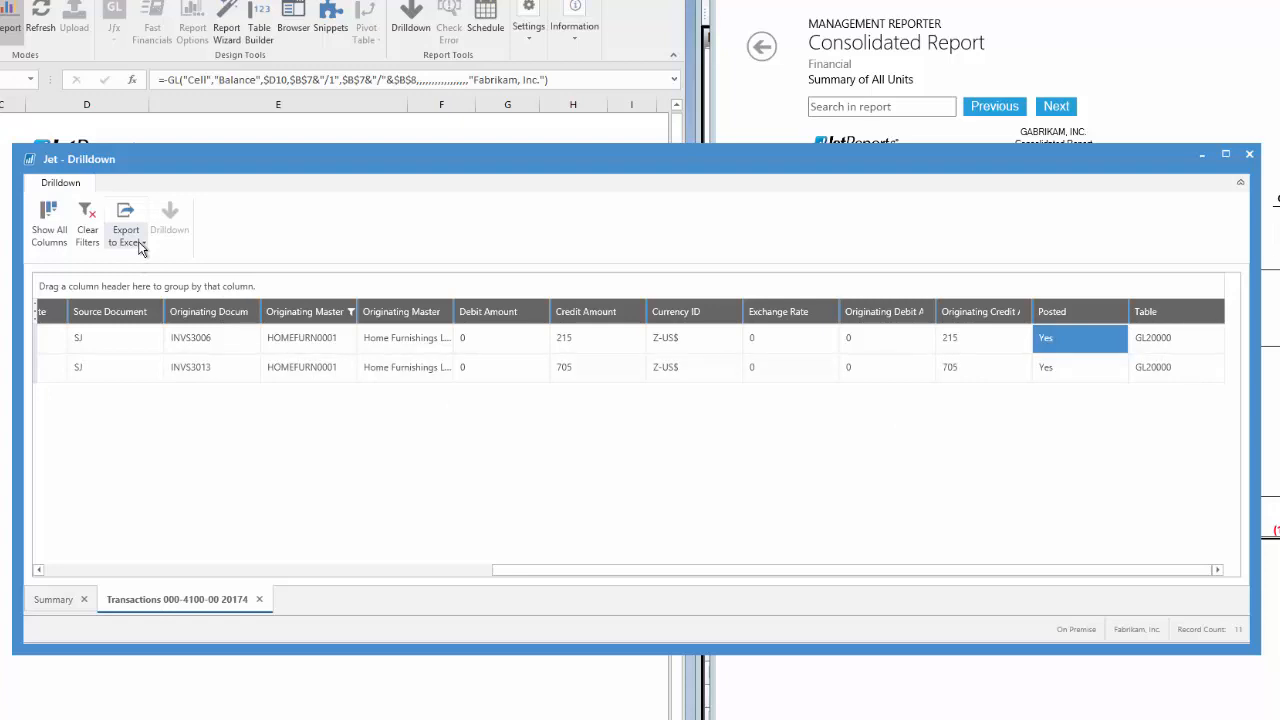
pyautogui.moveTo(1200, 120)
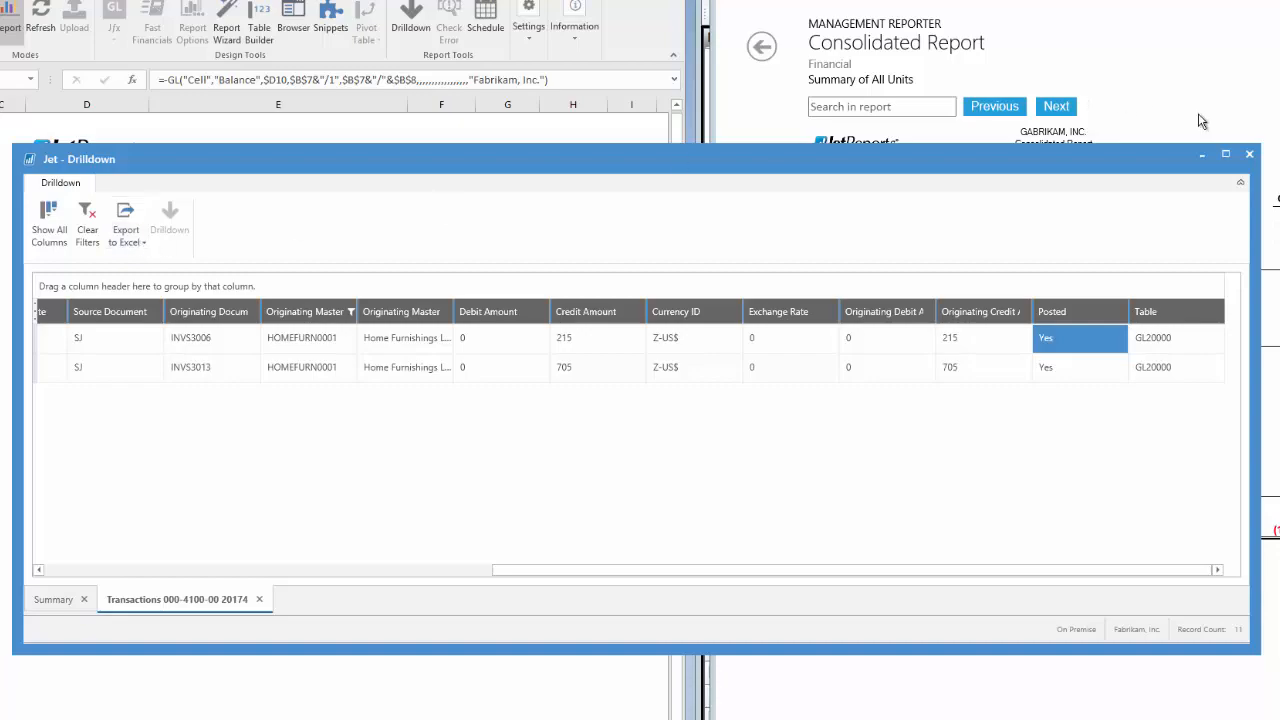